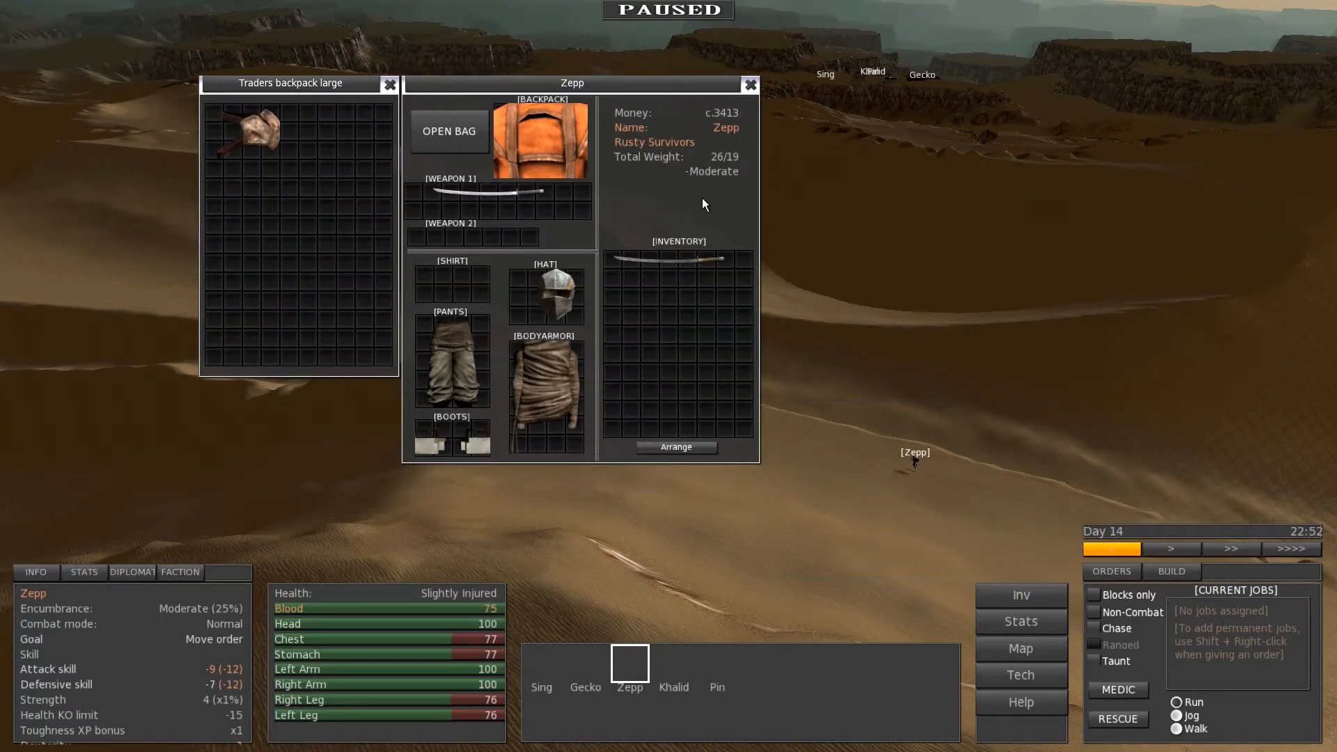
Close the inventory windows and select squad portraits back at the outpost stone mine
click(749, 85)
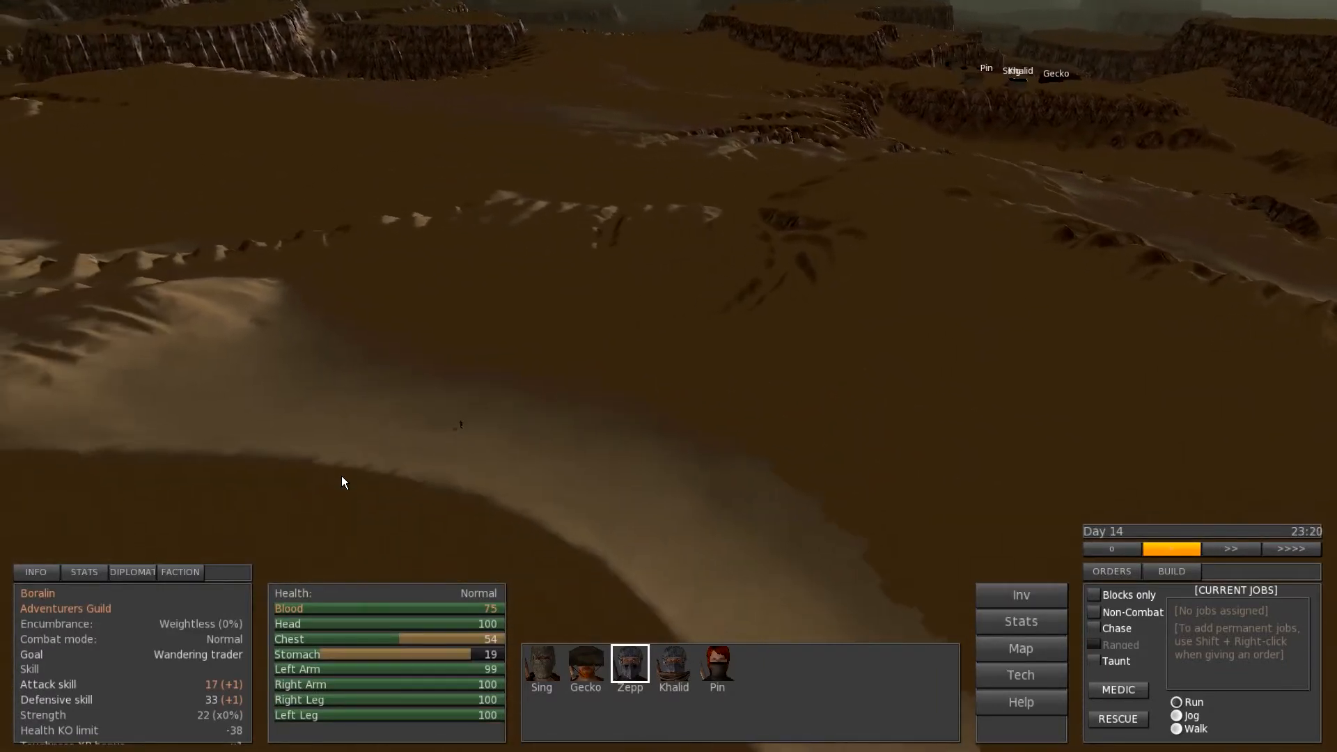
click(629, 663)
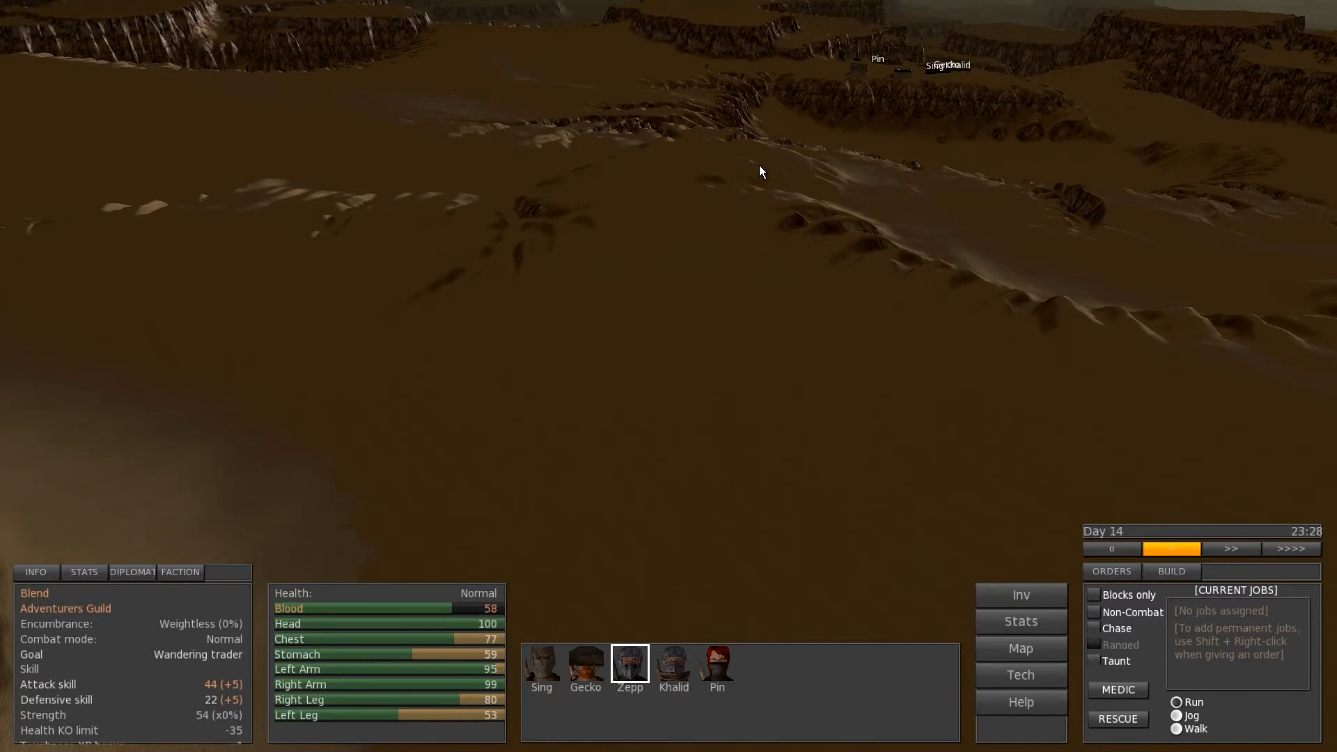
click(673, 664)
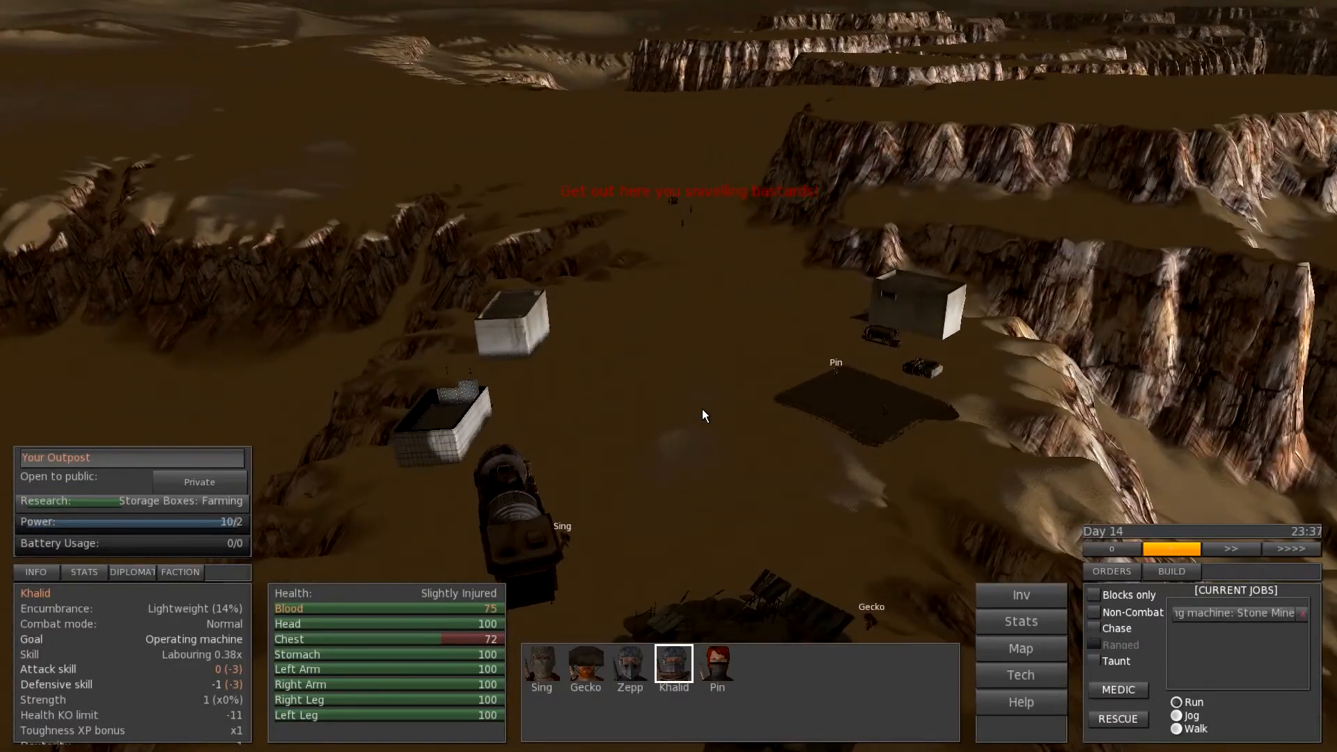
Cycle through the squad portraits as night falls over the desert trek
click(717, 664)
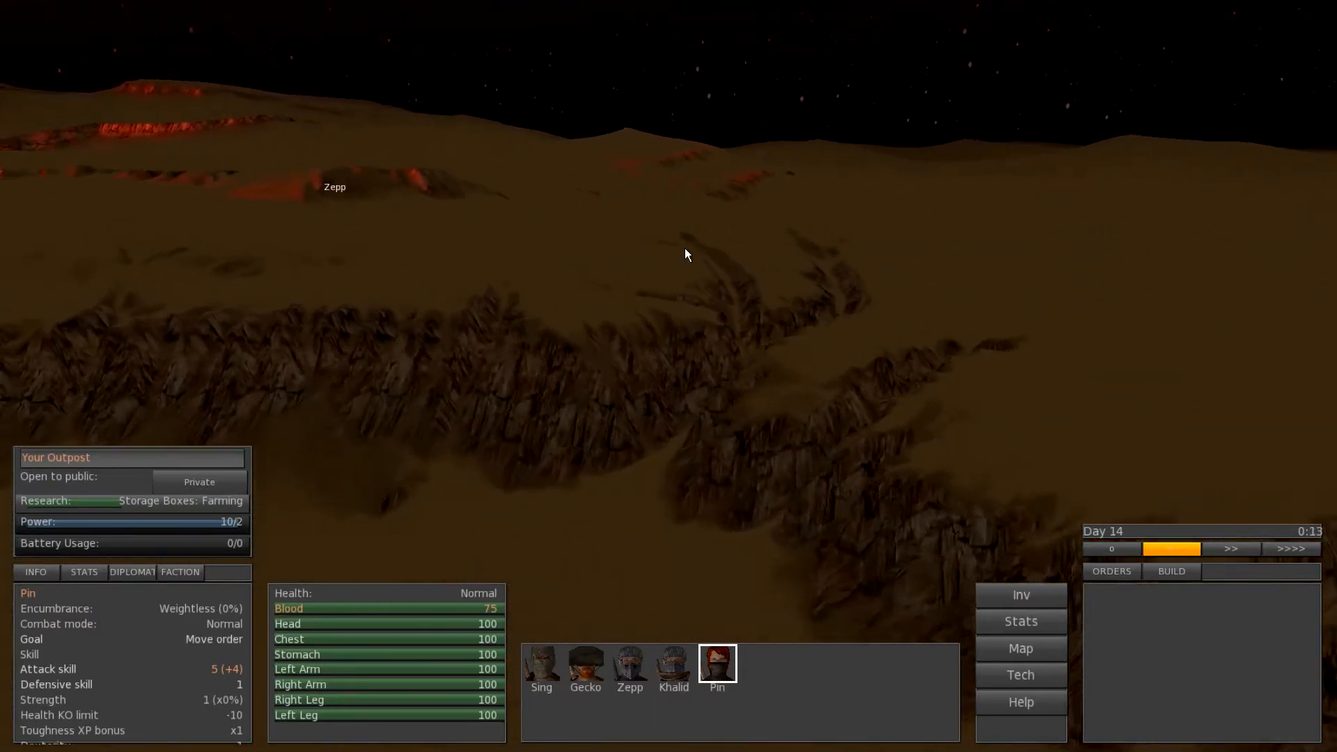
click(629, 664)
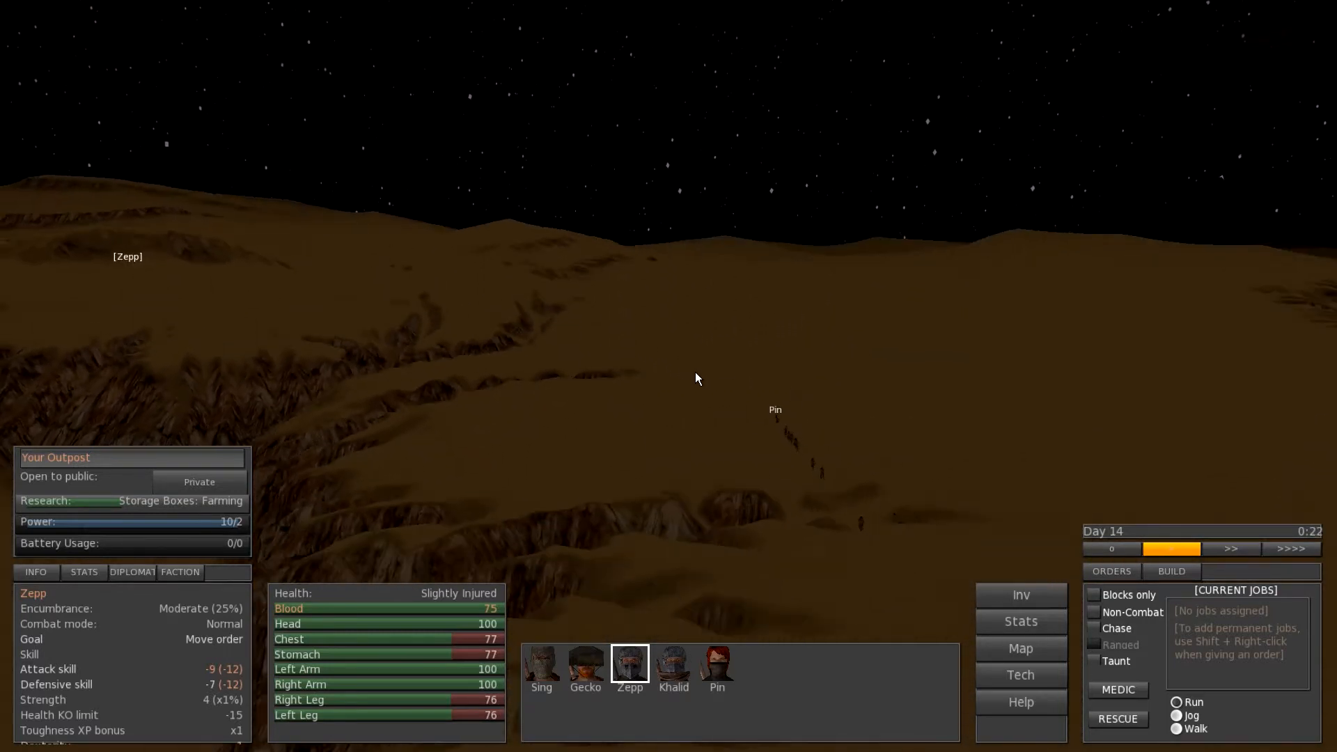
click(715, 665)
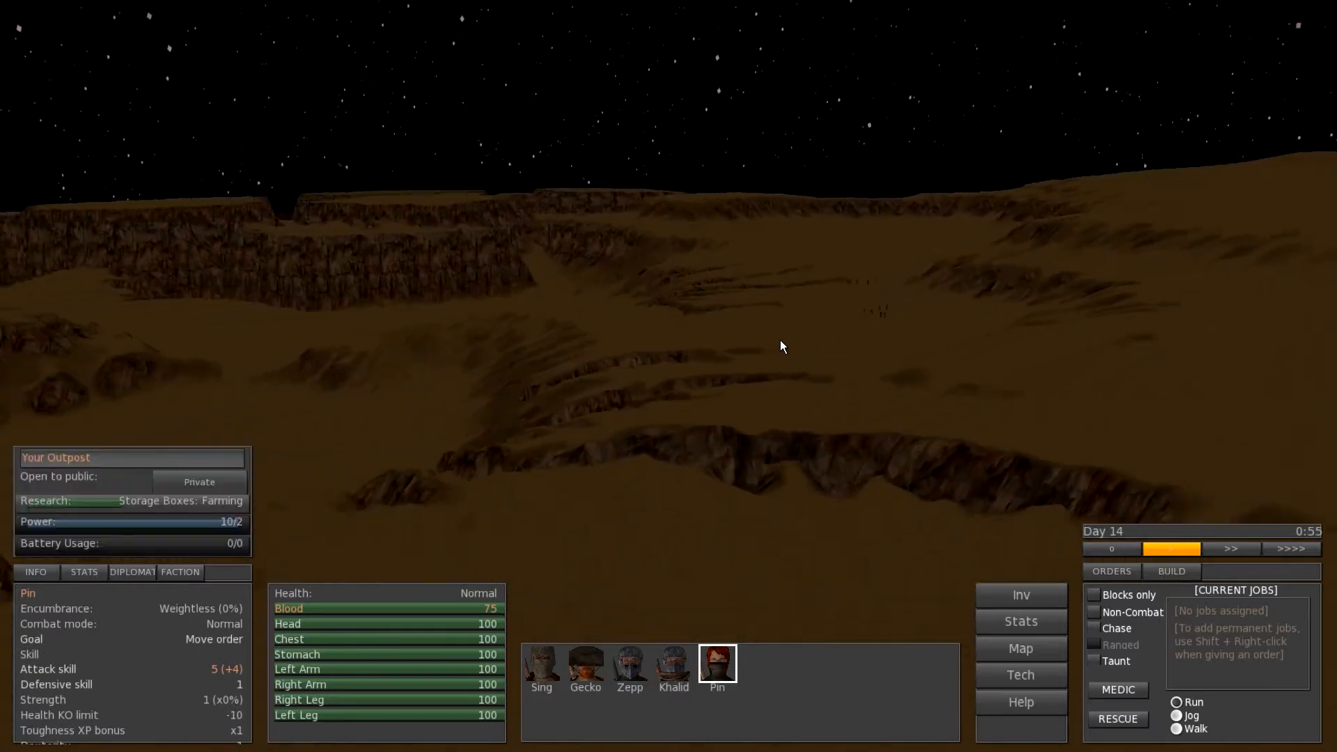
click(629, 666)
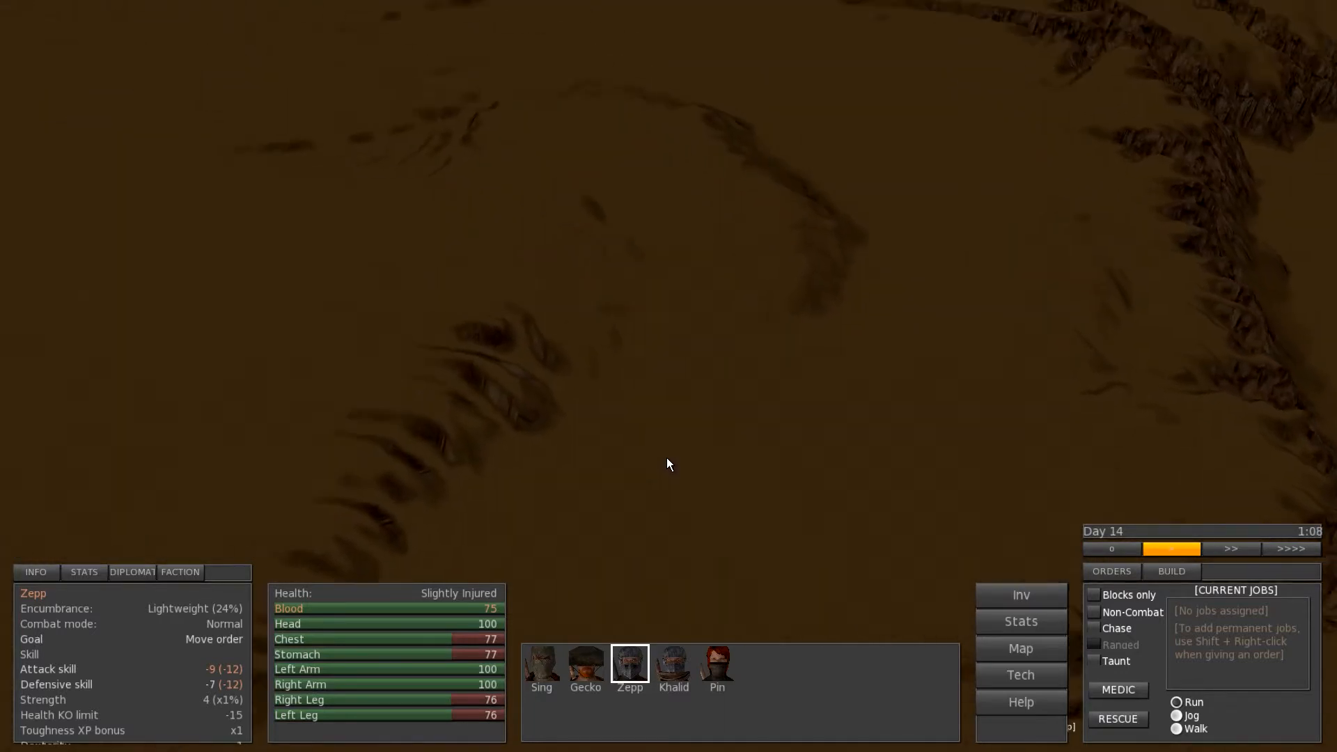
click(716, 662)
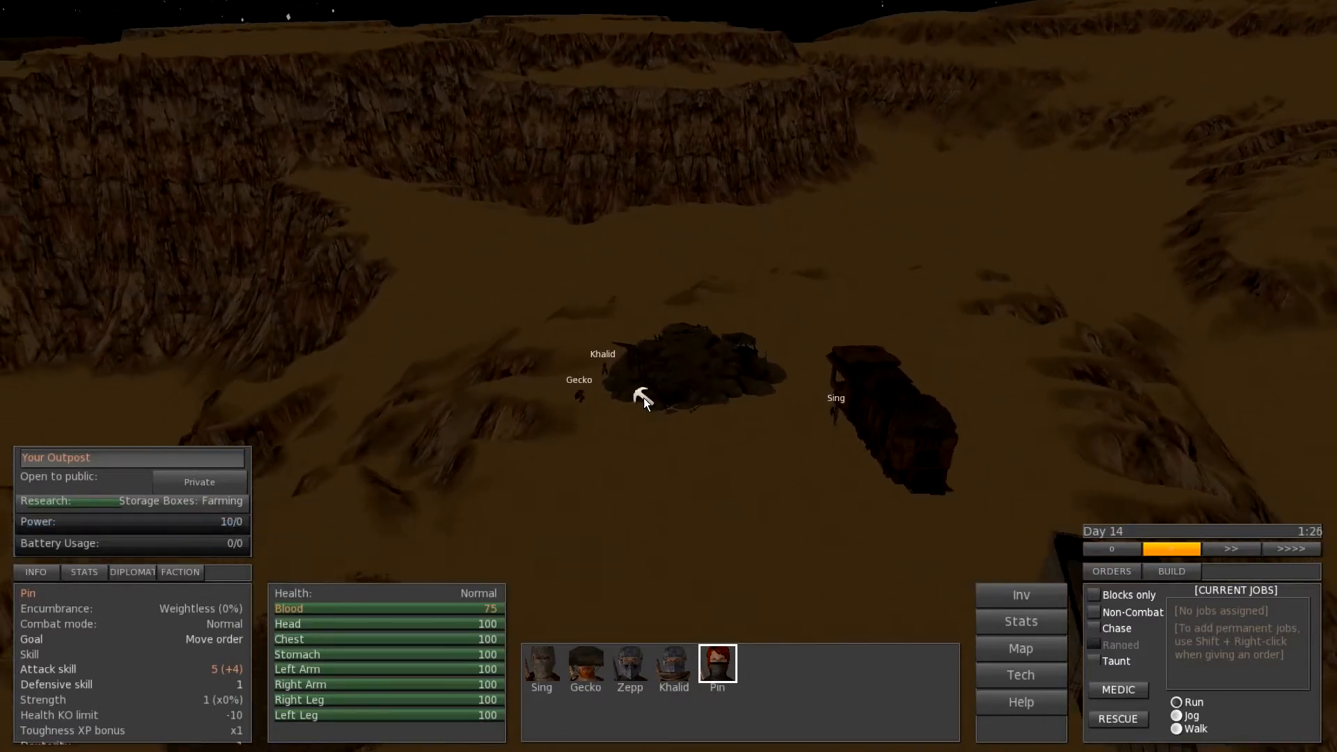
click(724, 384)
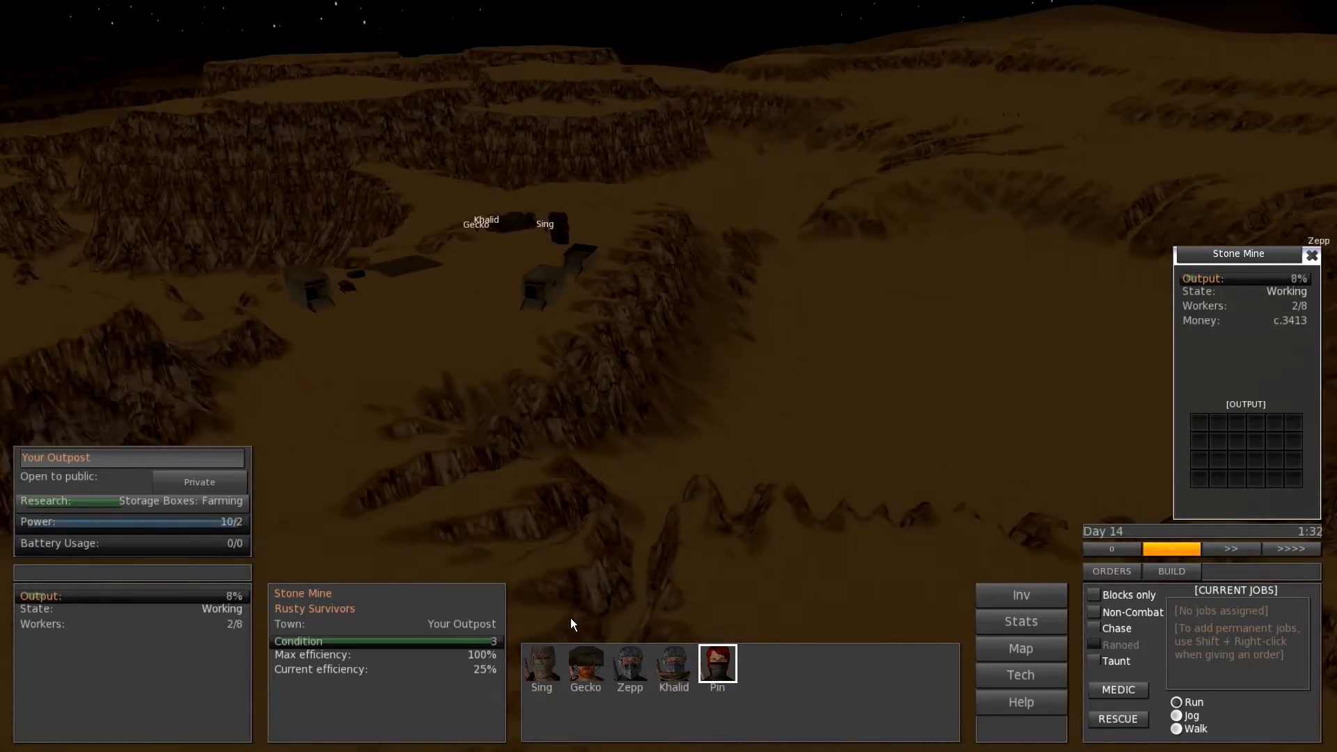
click(629, 665)
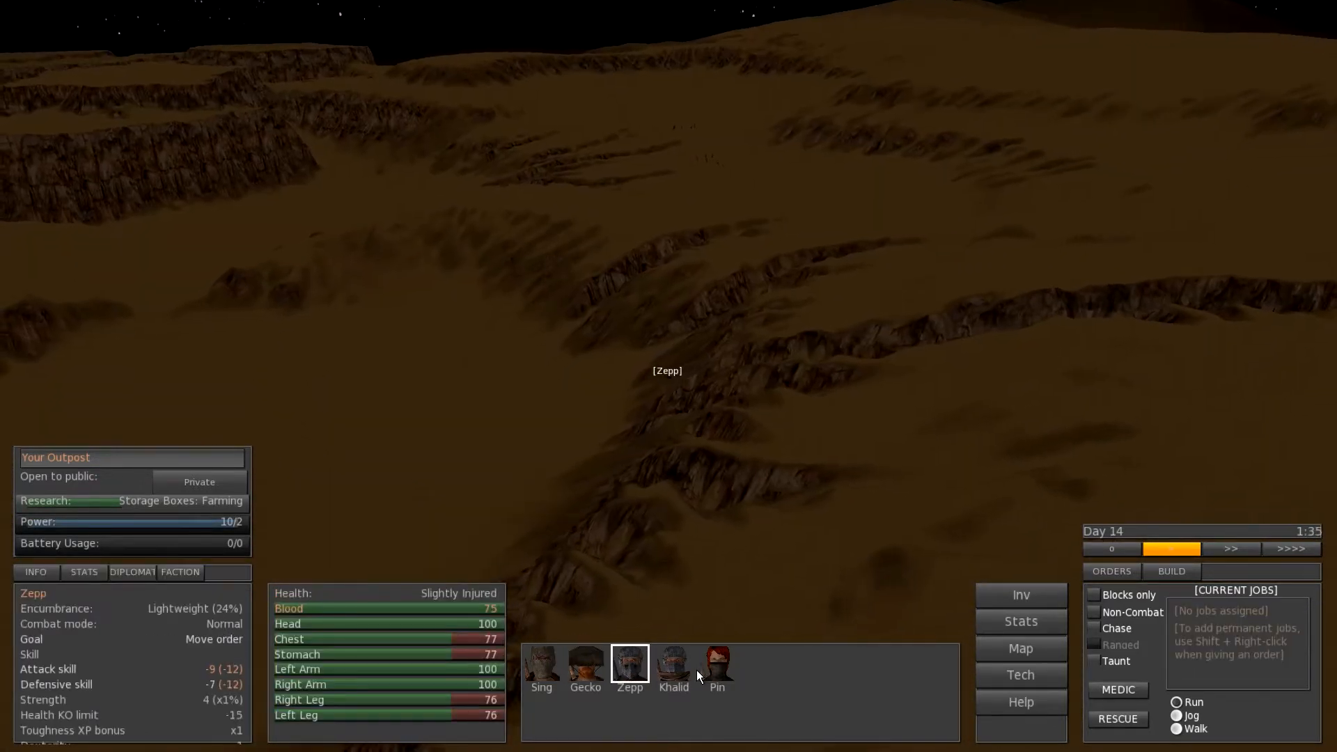
Select Pin beside the downed Dust bandit to show both inventories
click(715, 665)
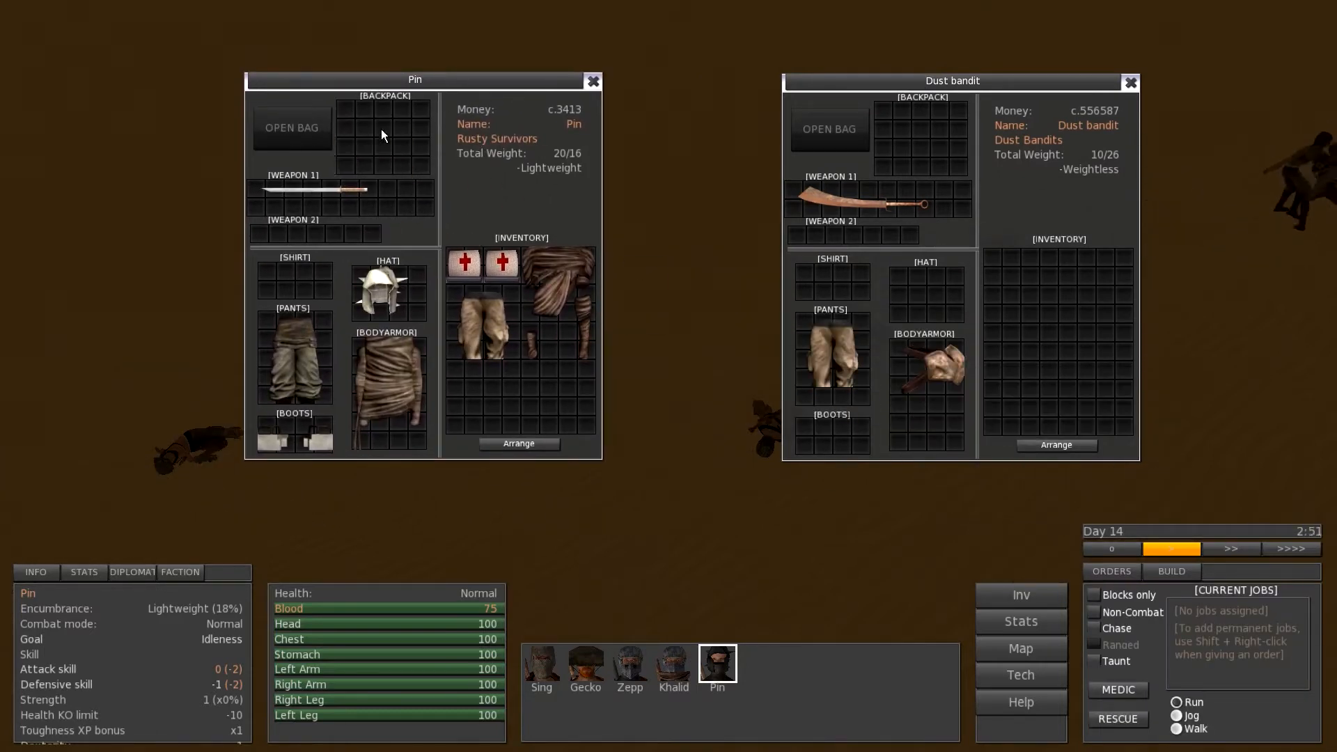
Take the bandit's cleaver into Pin's inventory, raising carried weight to 26
drag(860, 204, 511, 393)
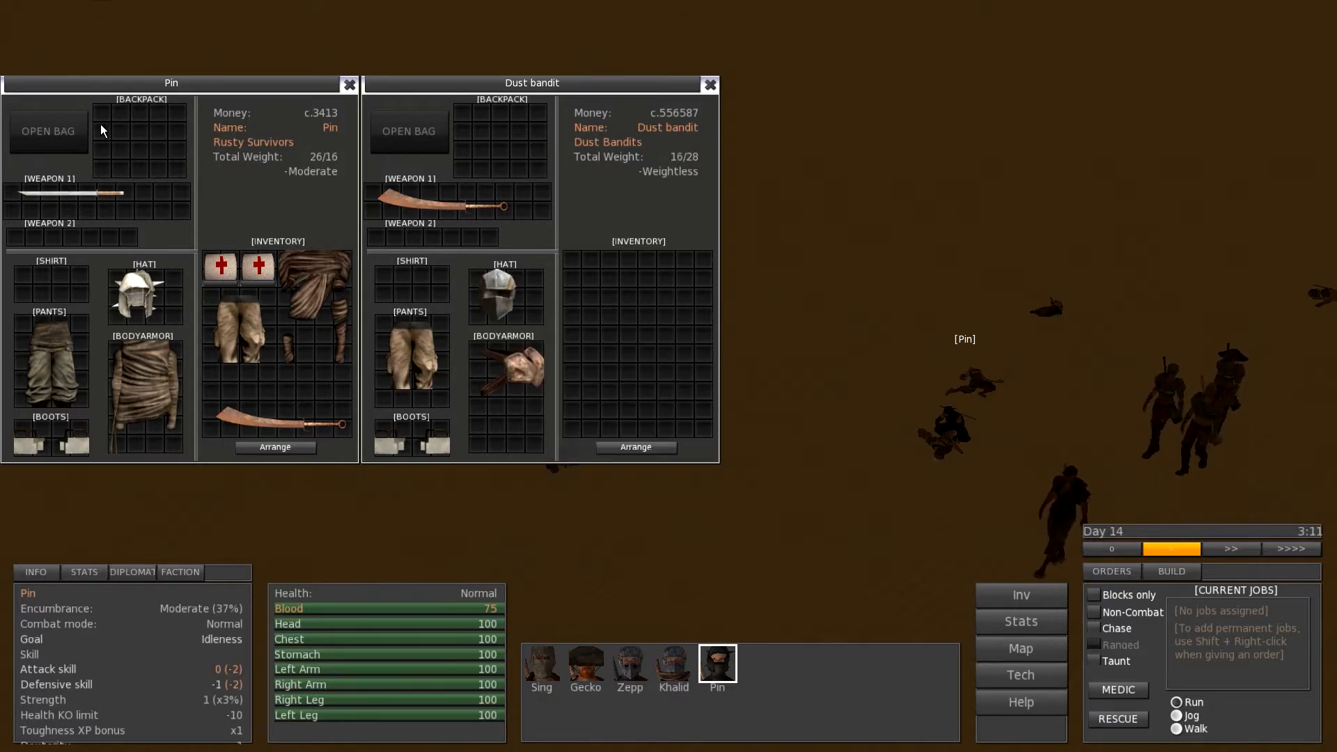
mouse_move(316, 294)
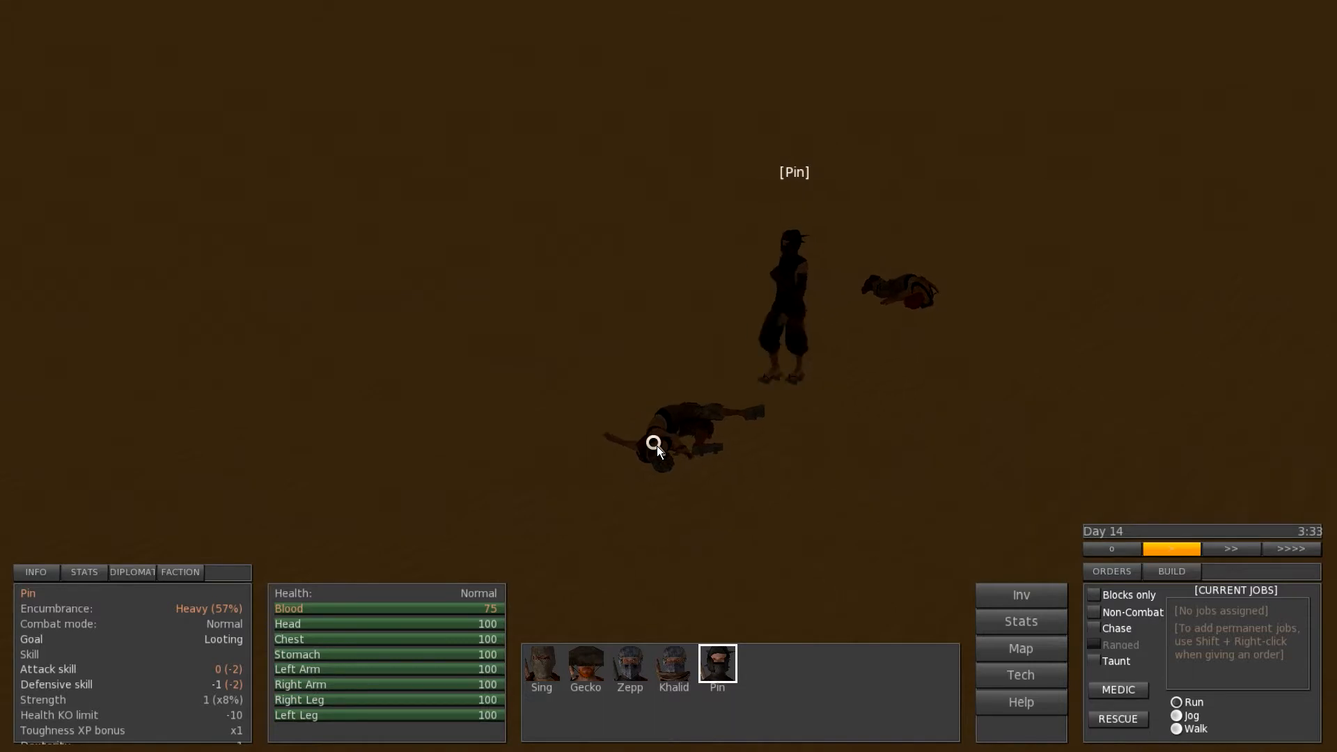
Select the partly built Small Shack at the outpost, needing 8 of 15 materials
click(655, 443)
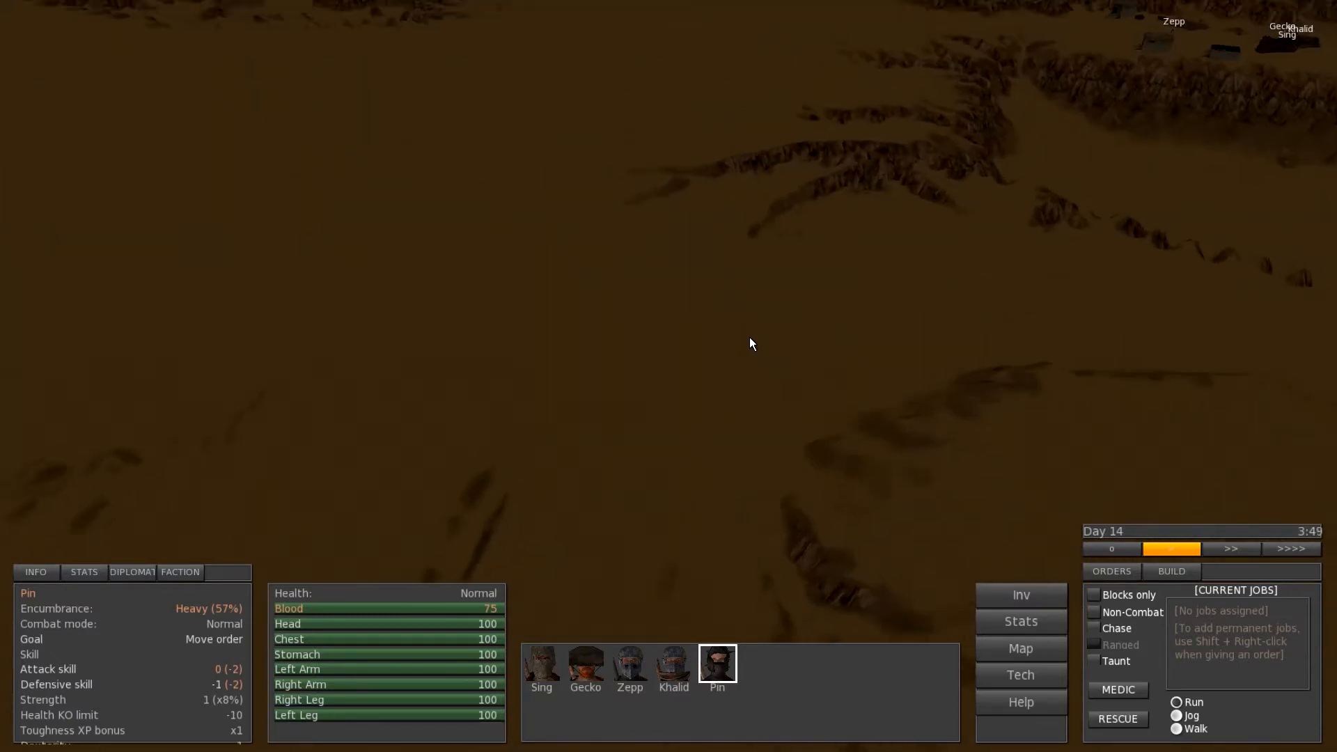
click(673, 666)
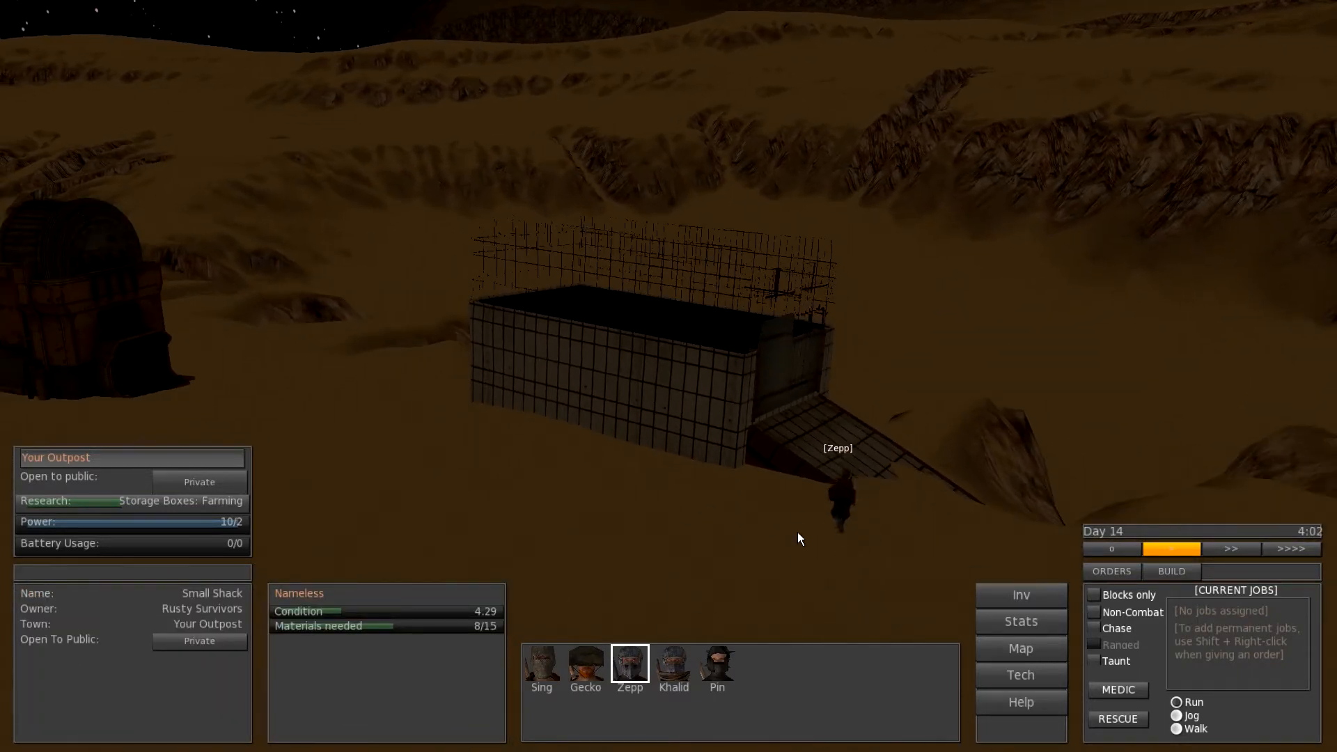
click(629, 662)
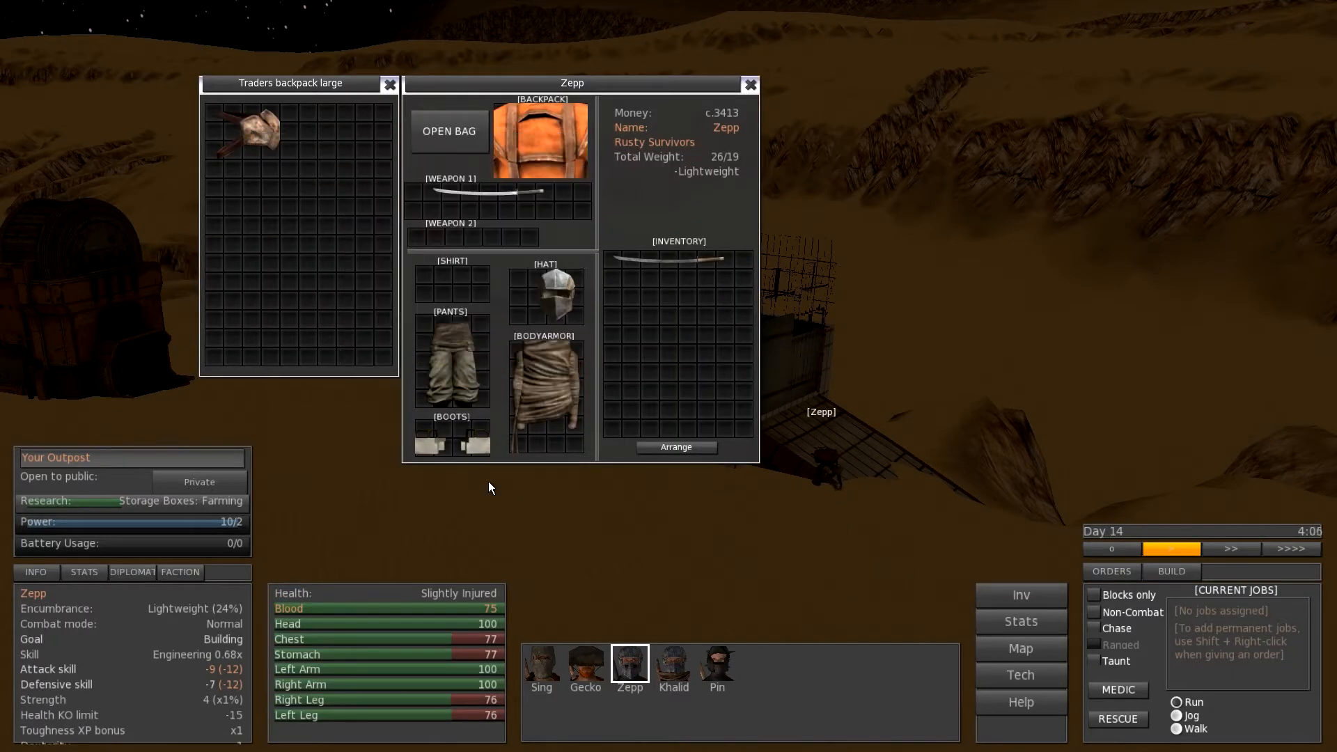
mouse_move(682, 265)
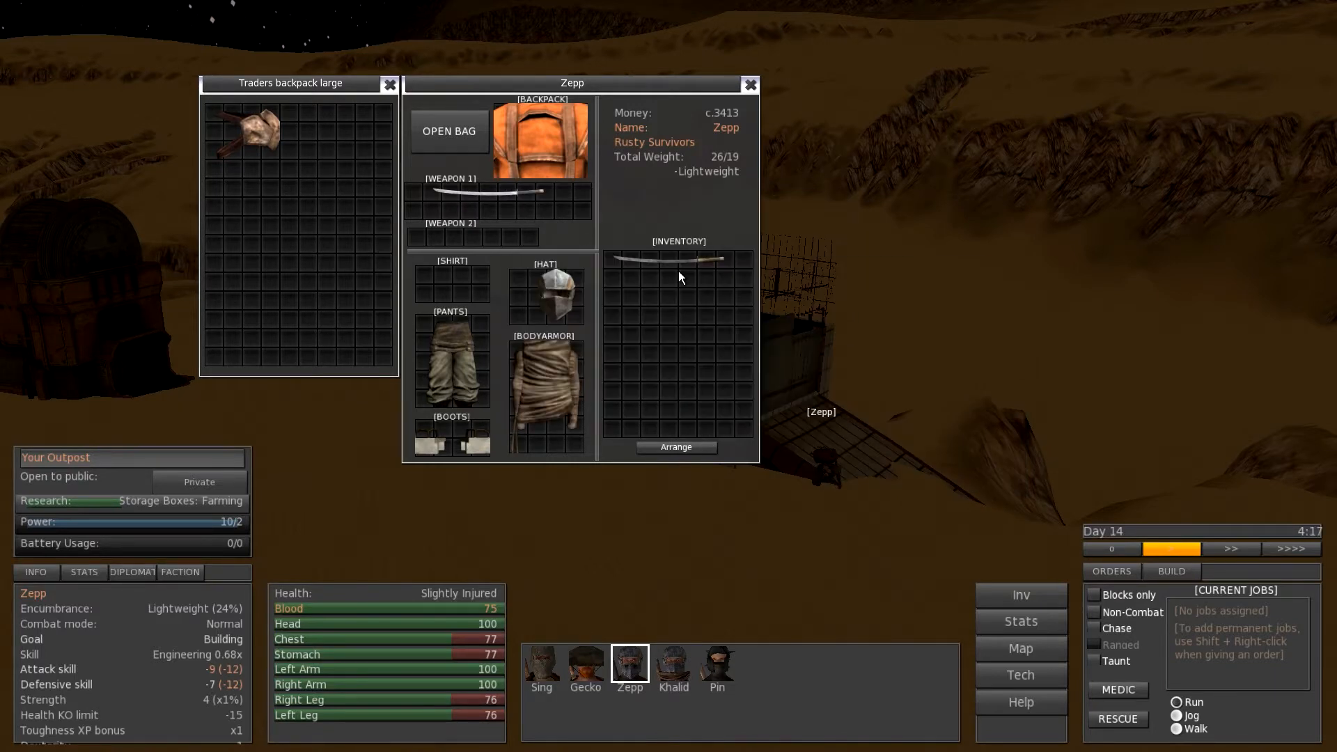
mouse_move(700, 260)
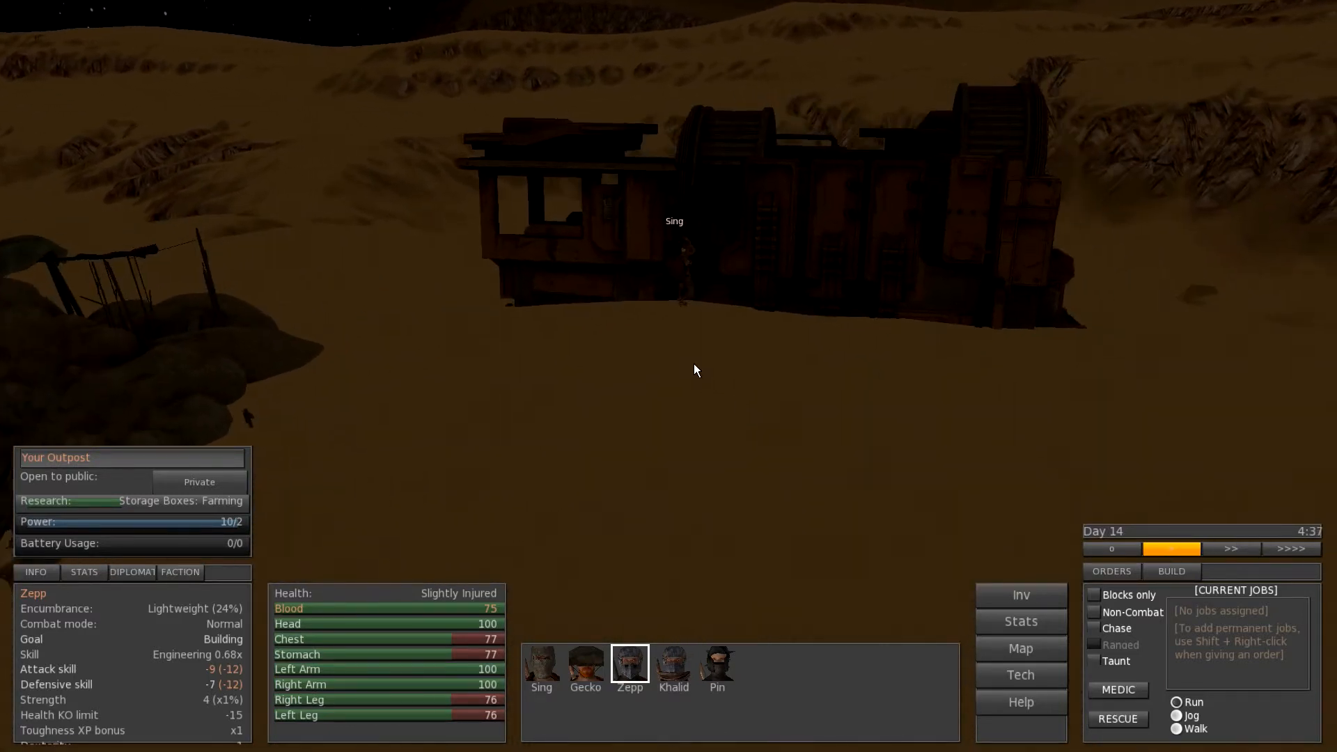
Select Pin from the portrait bar and show his stats and inventory
click(540, 663)
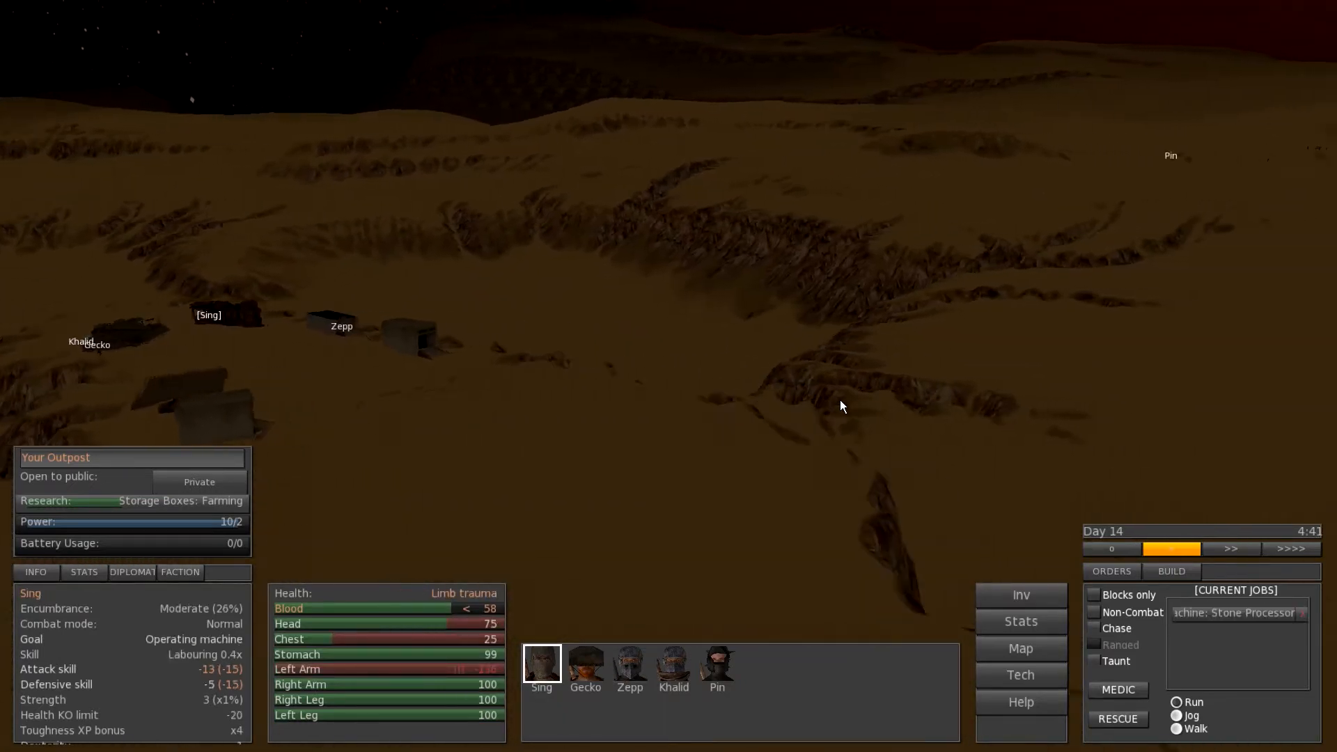
click(717, 667)
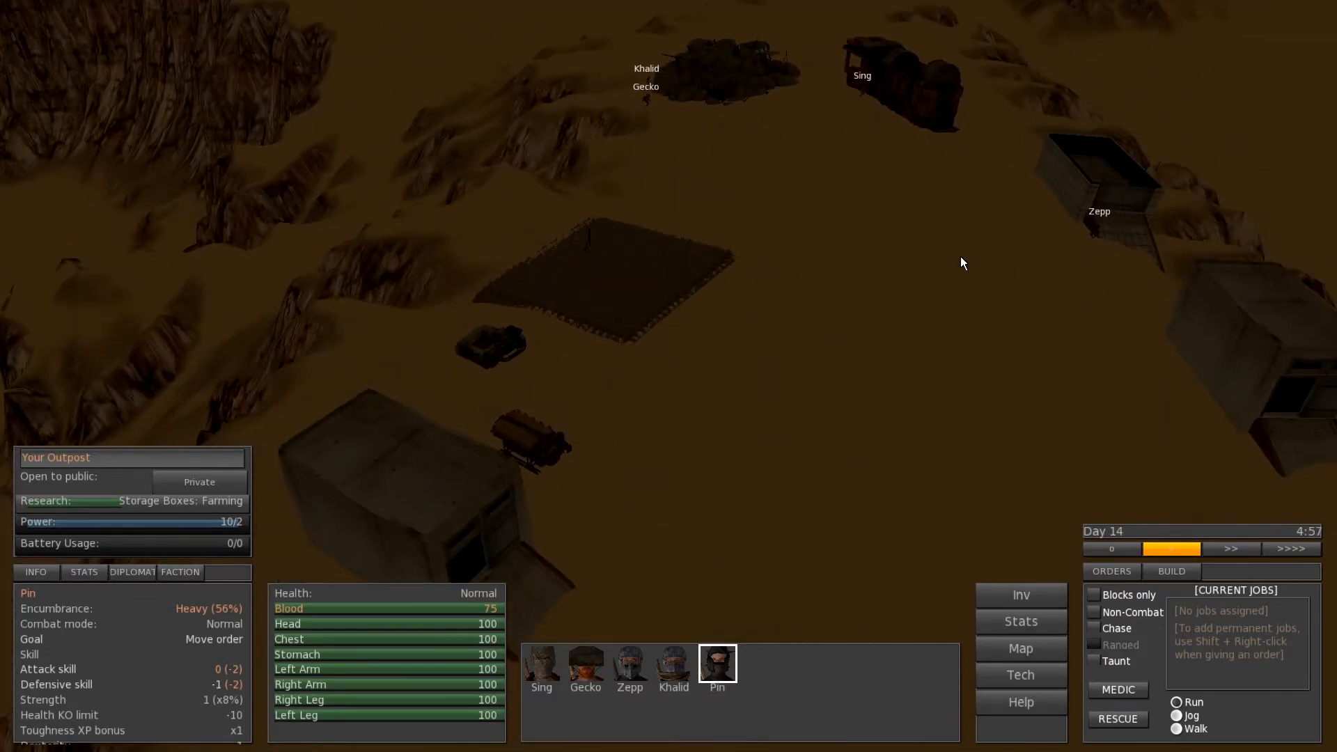
mouse_move(715, 120)
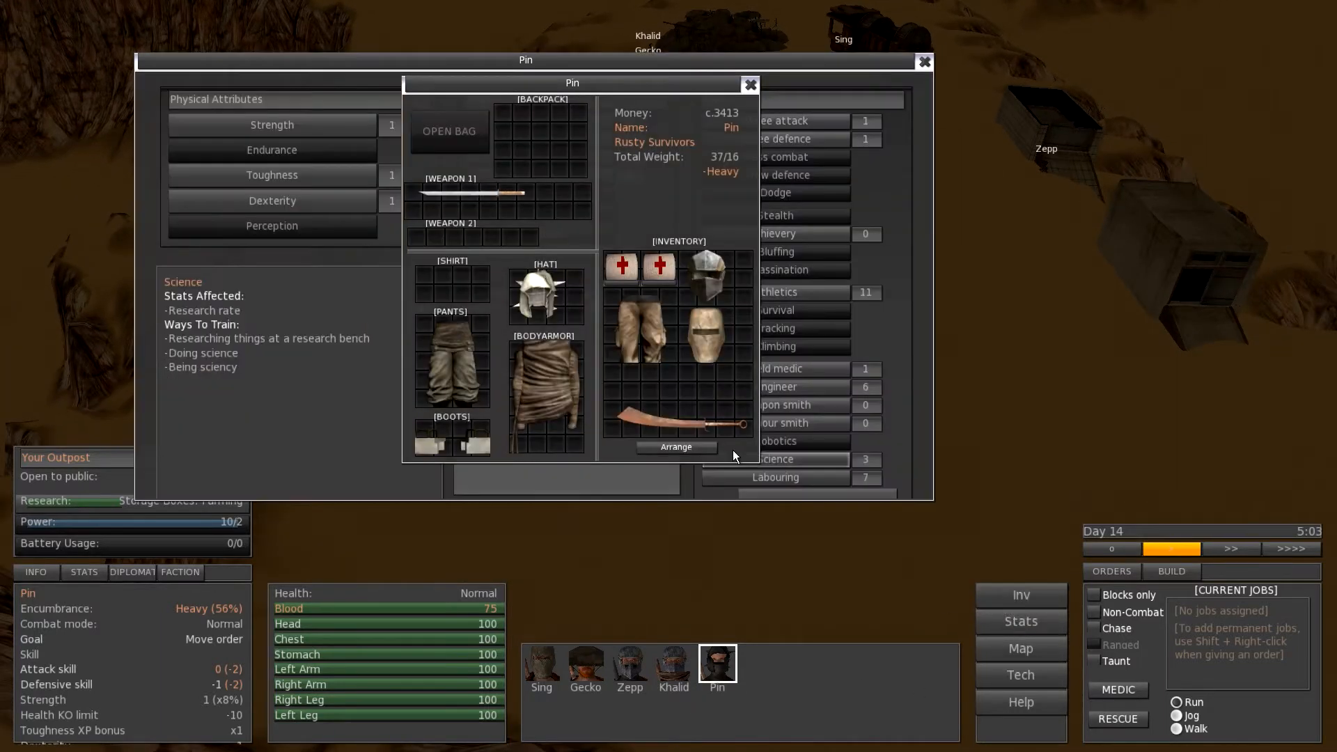
Close the inventory and review other squad members' skills from the portrait bar
click(751, 85)
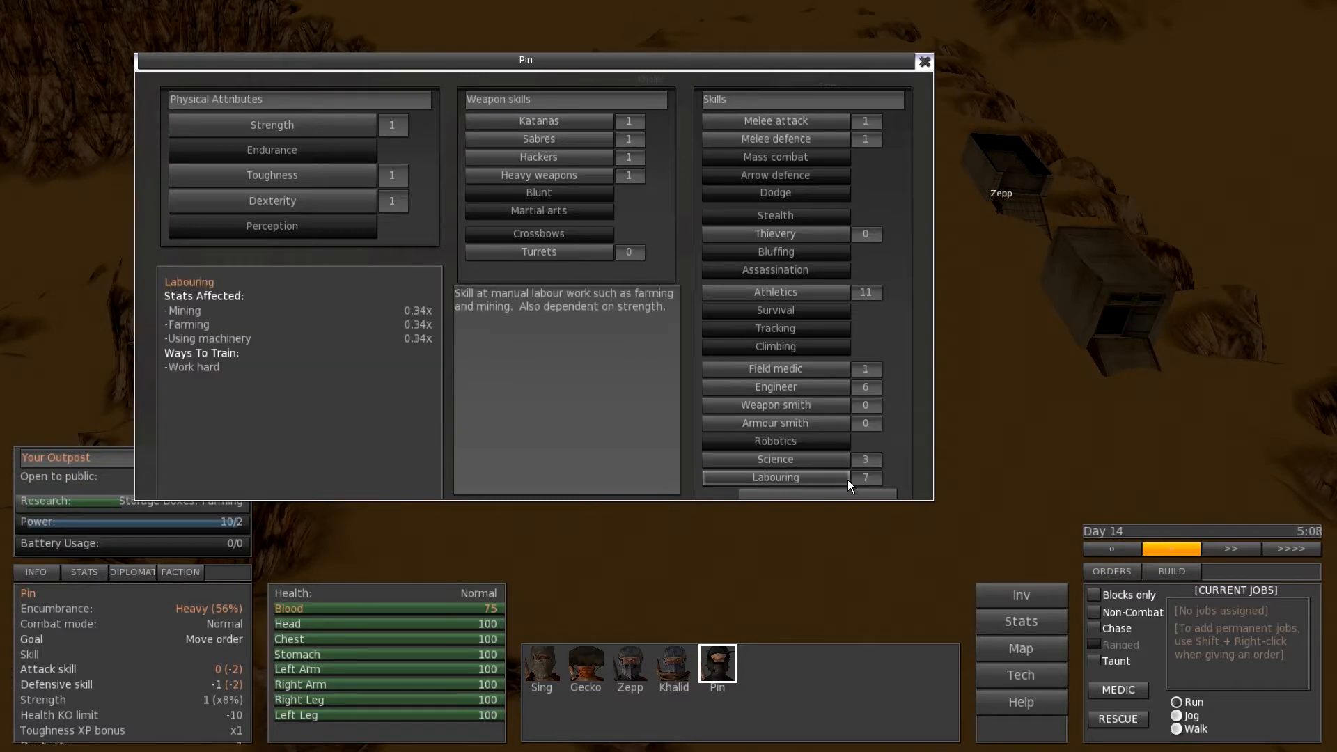
click(673, 664)
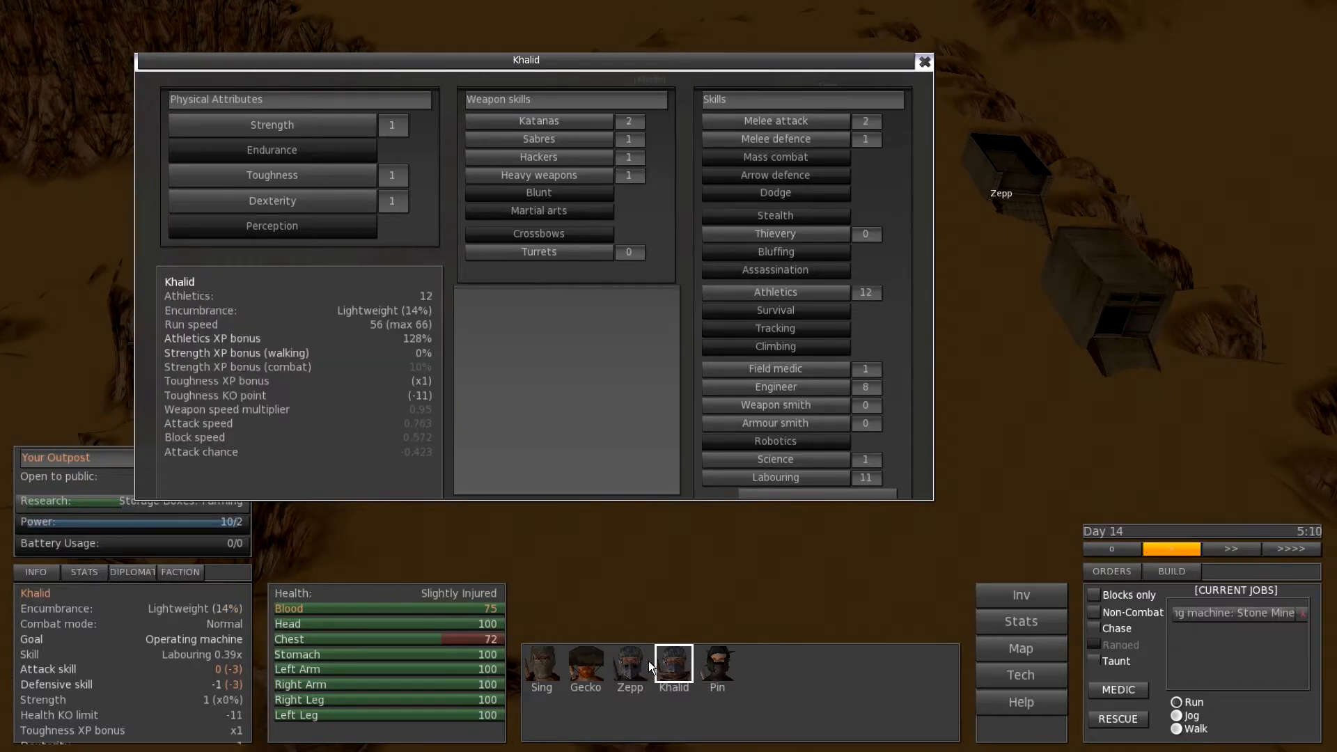
click(587, 662)
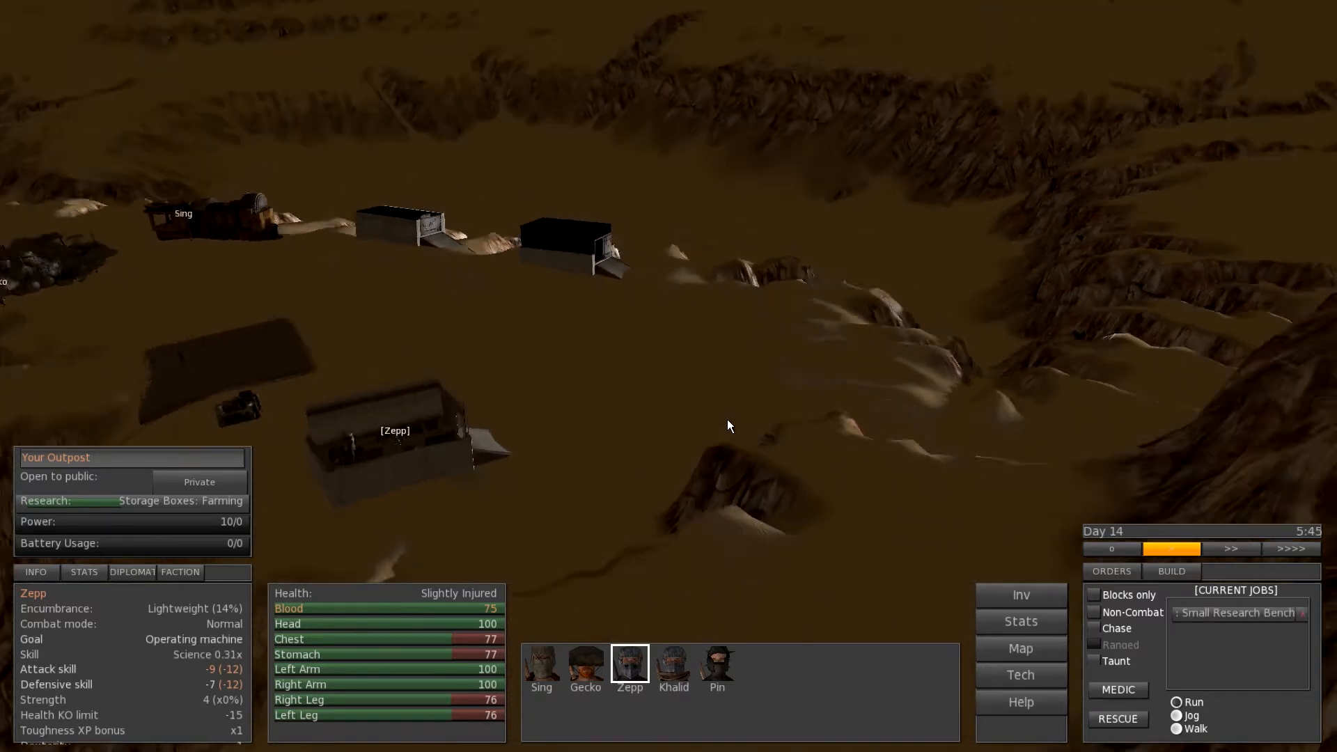
click(716, 663)
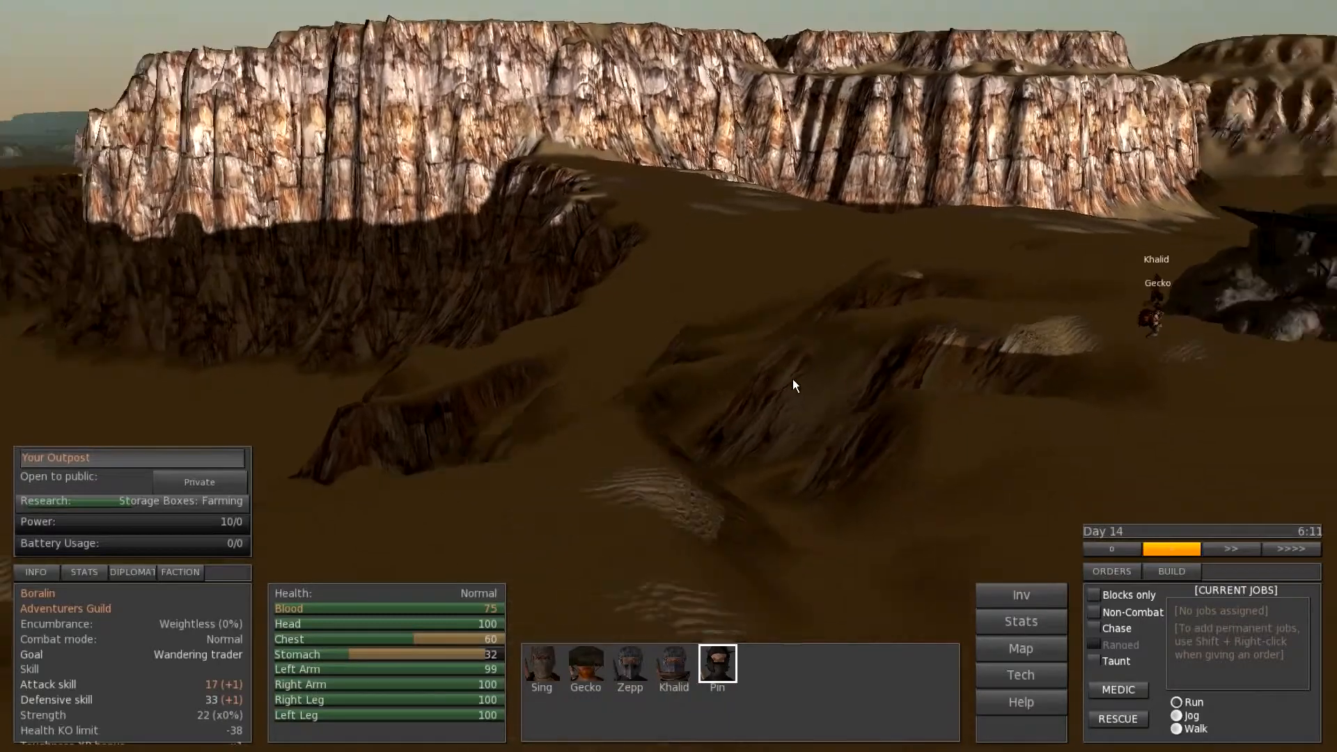
Bring up the World Map around Your Outpost
click(1019, 647)
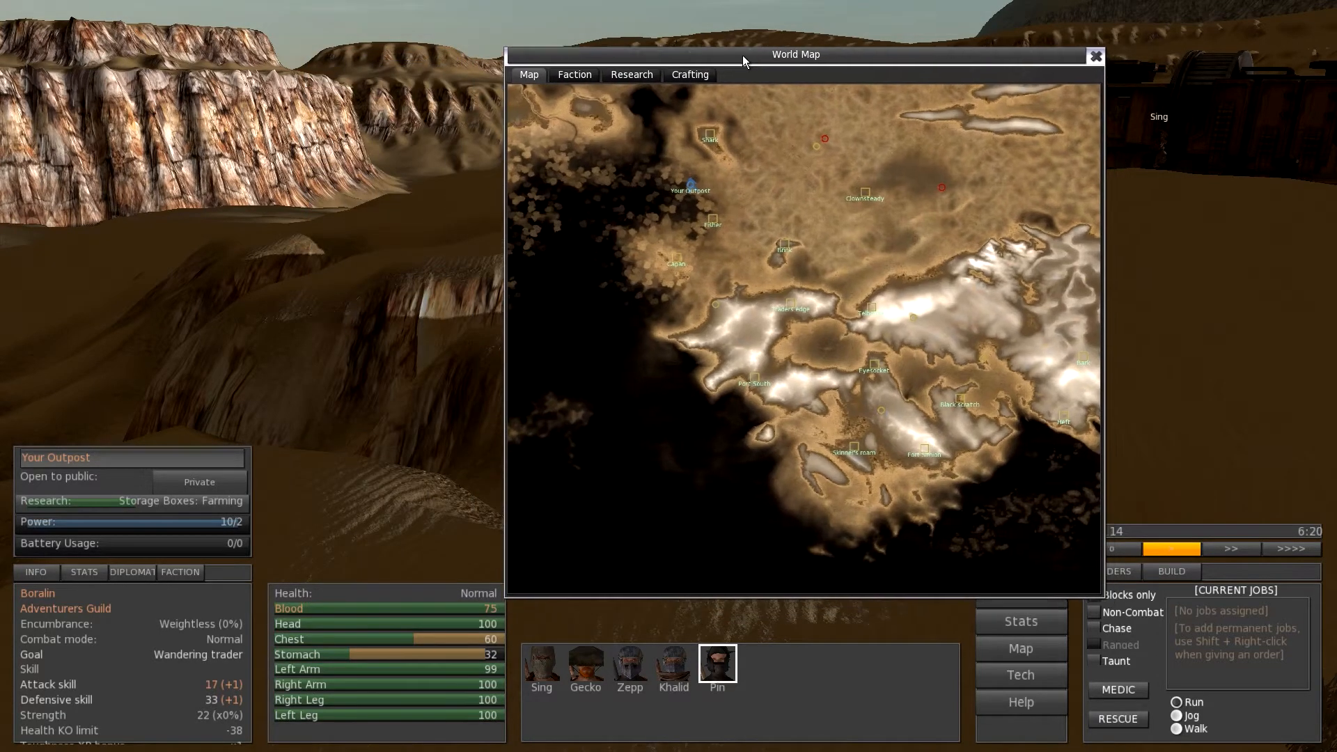
Reposition the World Map, survey Clownsteady, Capan, Brink, Traders edge and Fisher, then close it
drag(795, 55, 733, 102)
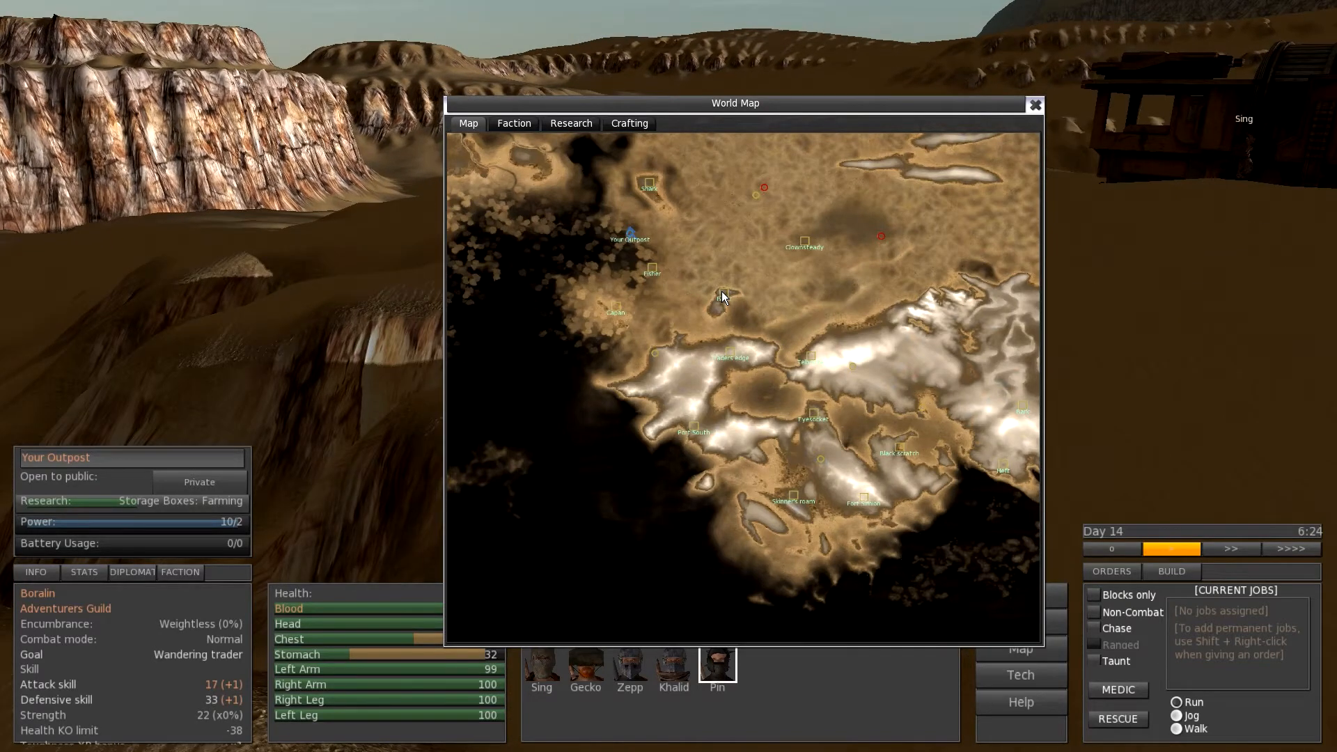
mouse_move(880, 238)
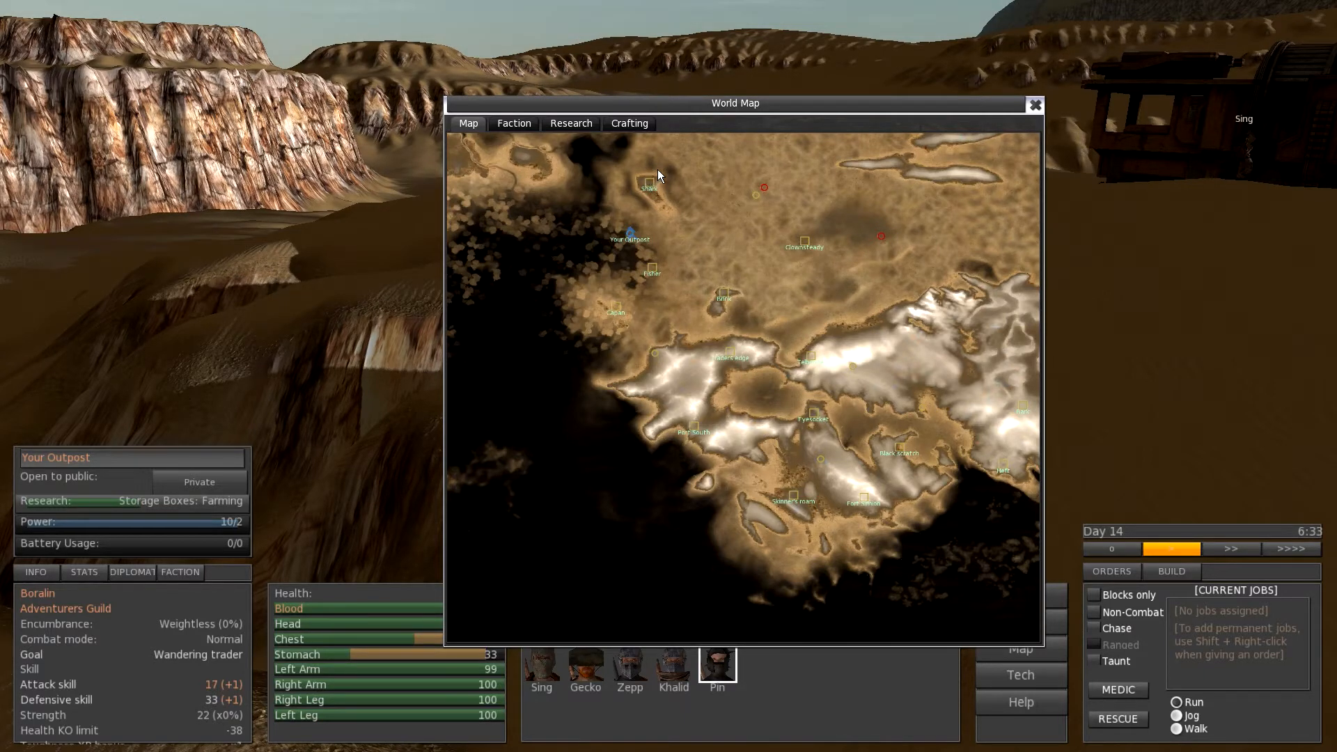
mouse_move(671, 289)
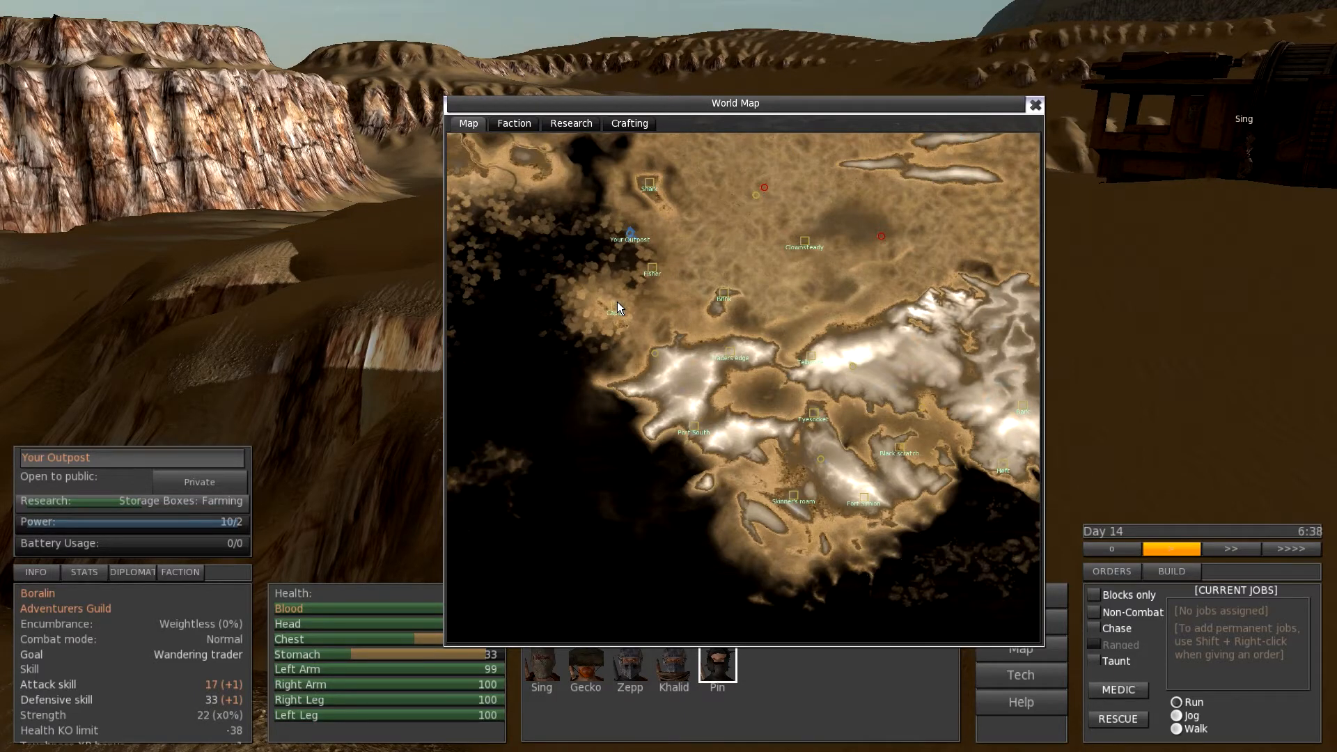
mouse_move(726, 301)
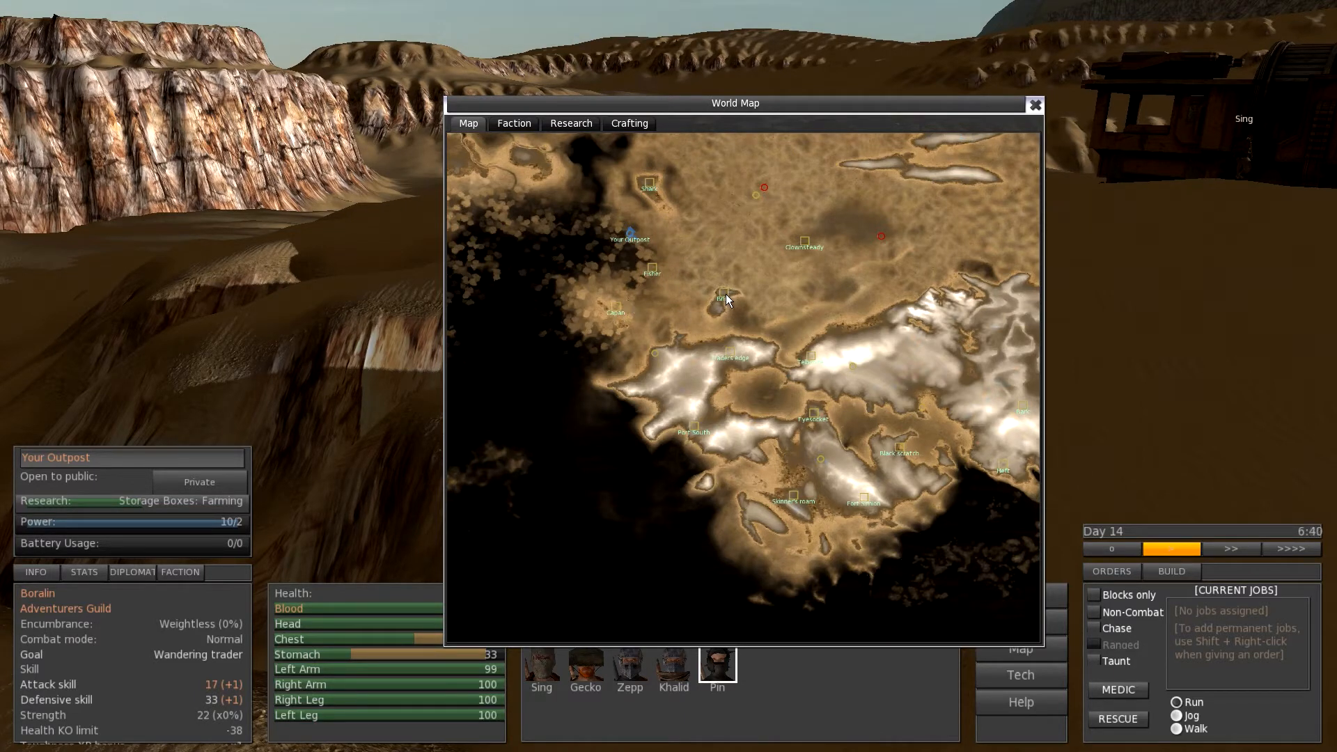
mouse_move(706, 381)
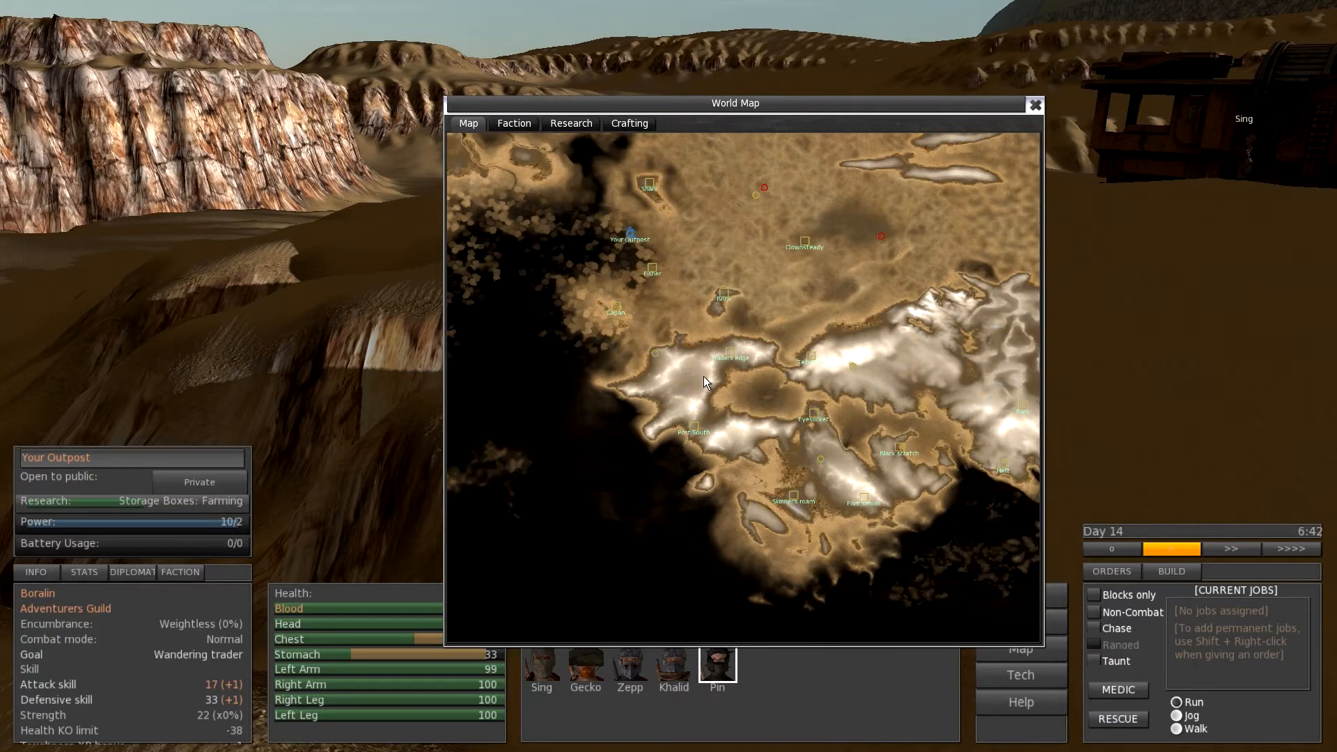
mouse_move(735, 358)
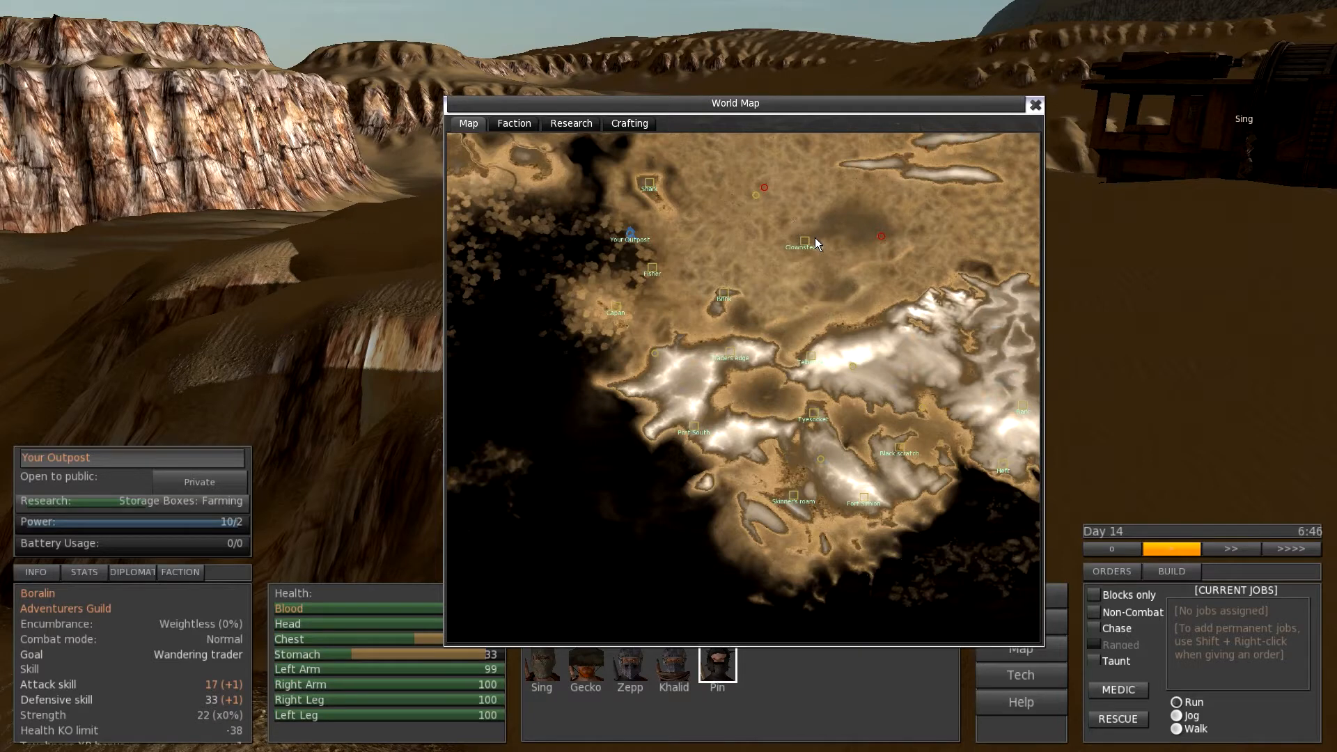
mouse_move(807, 248)
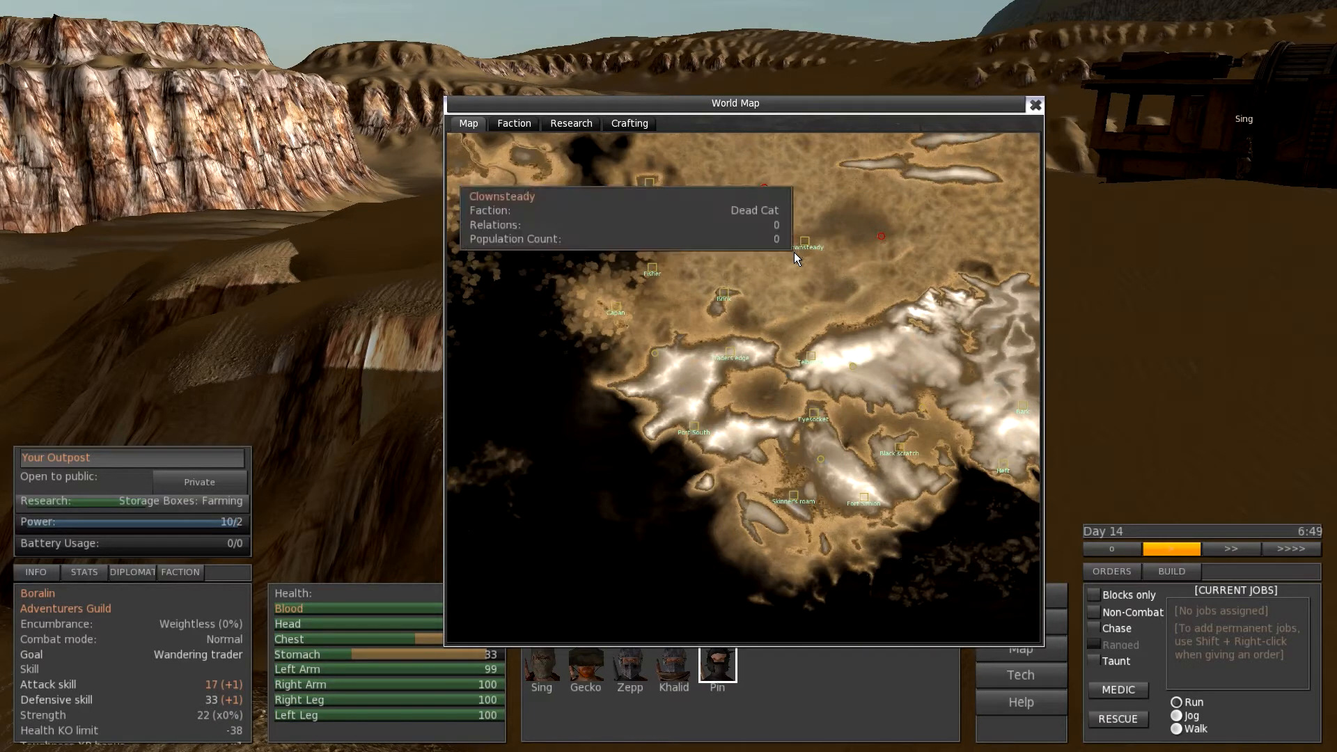
mouse_move(713, 311)
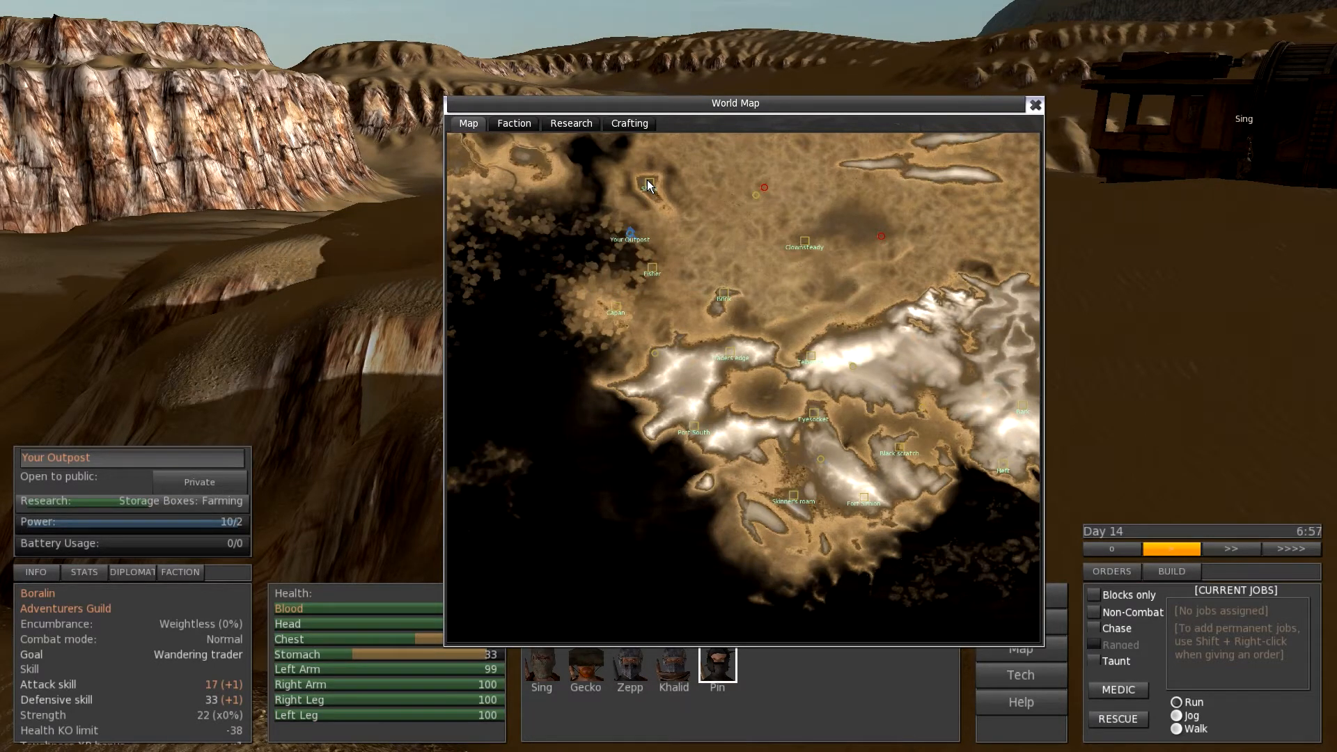
mouse_move(644, 186)
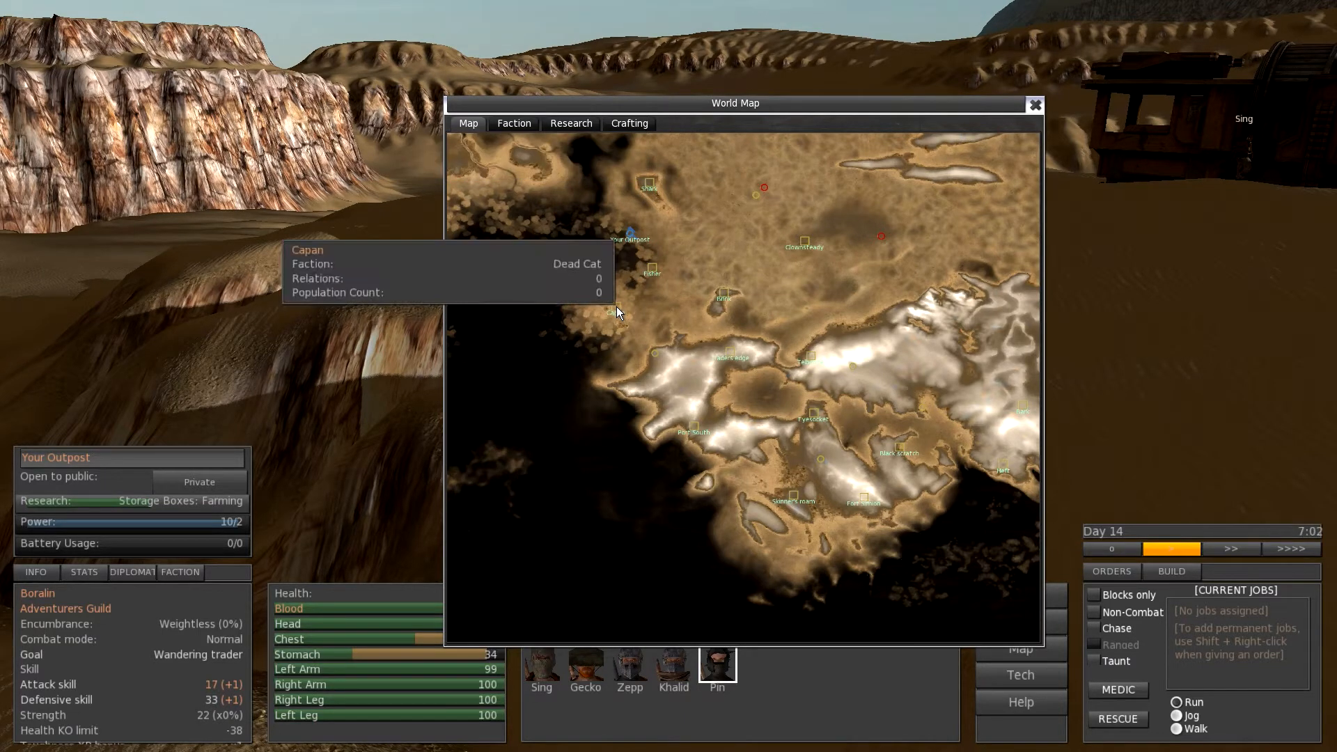
mouse_move(632, 299)
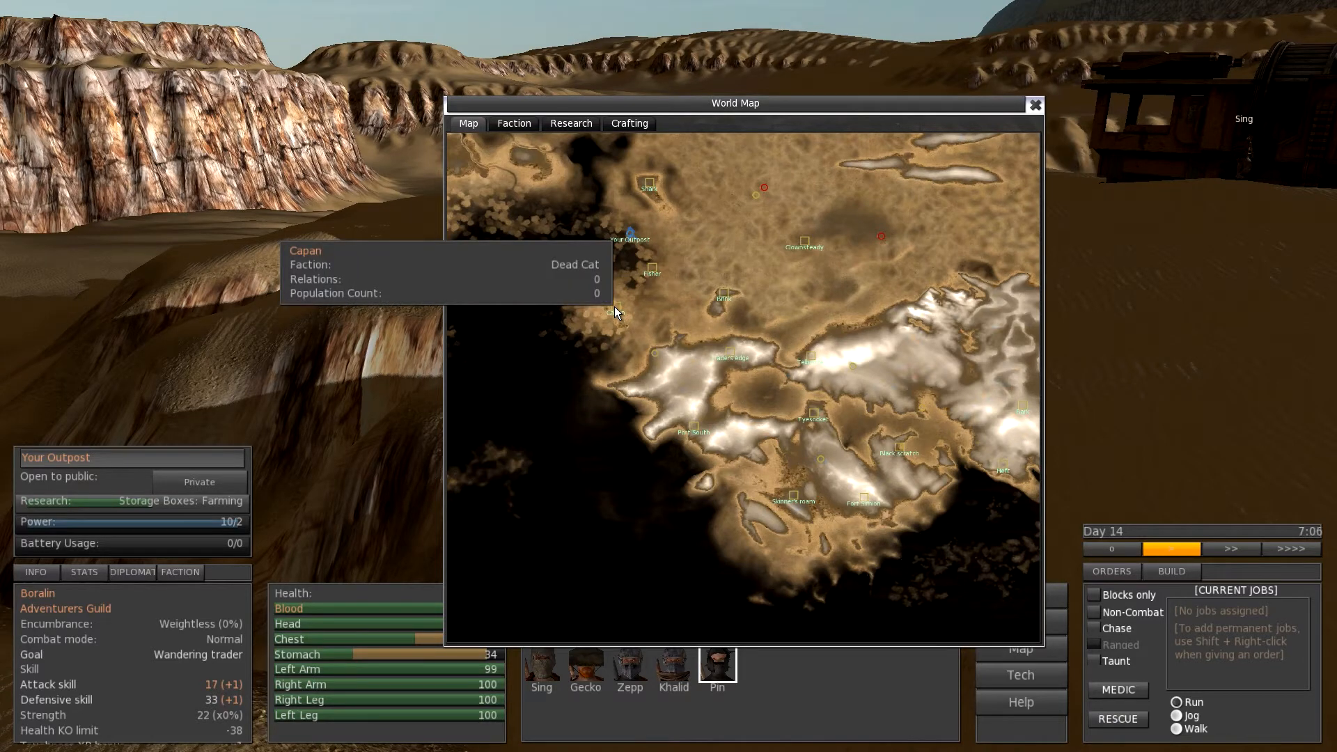
mouse_move(724, 297)
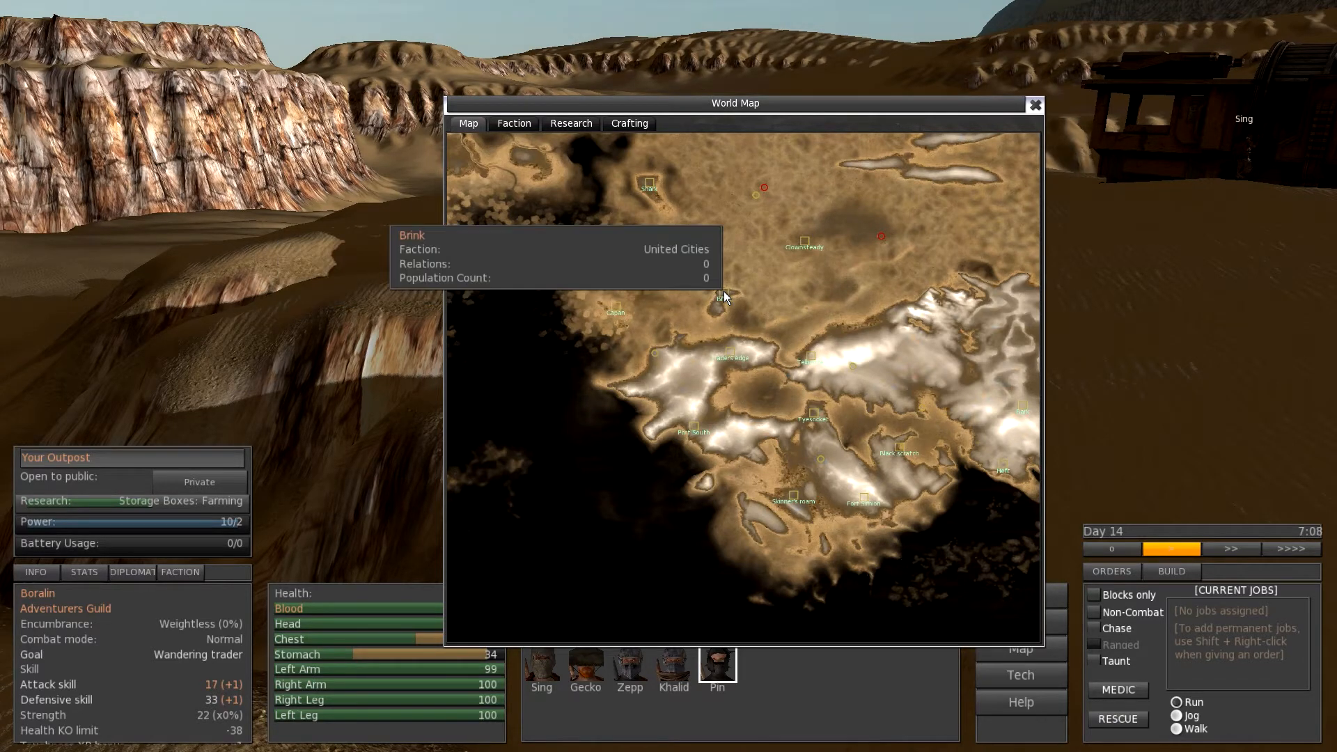
mouse_move(728, 360)
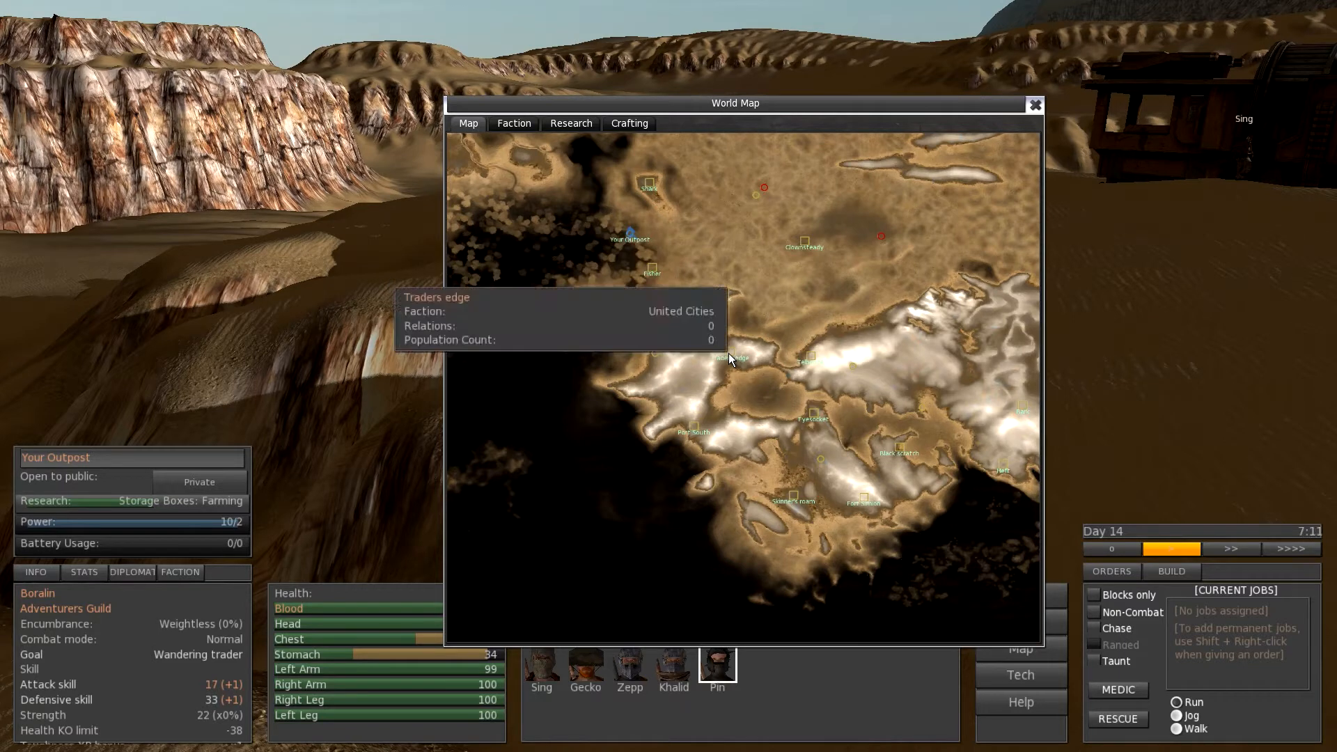
mouse_move(695, 432)
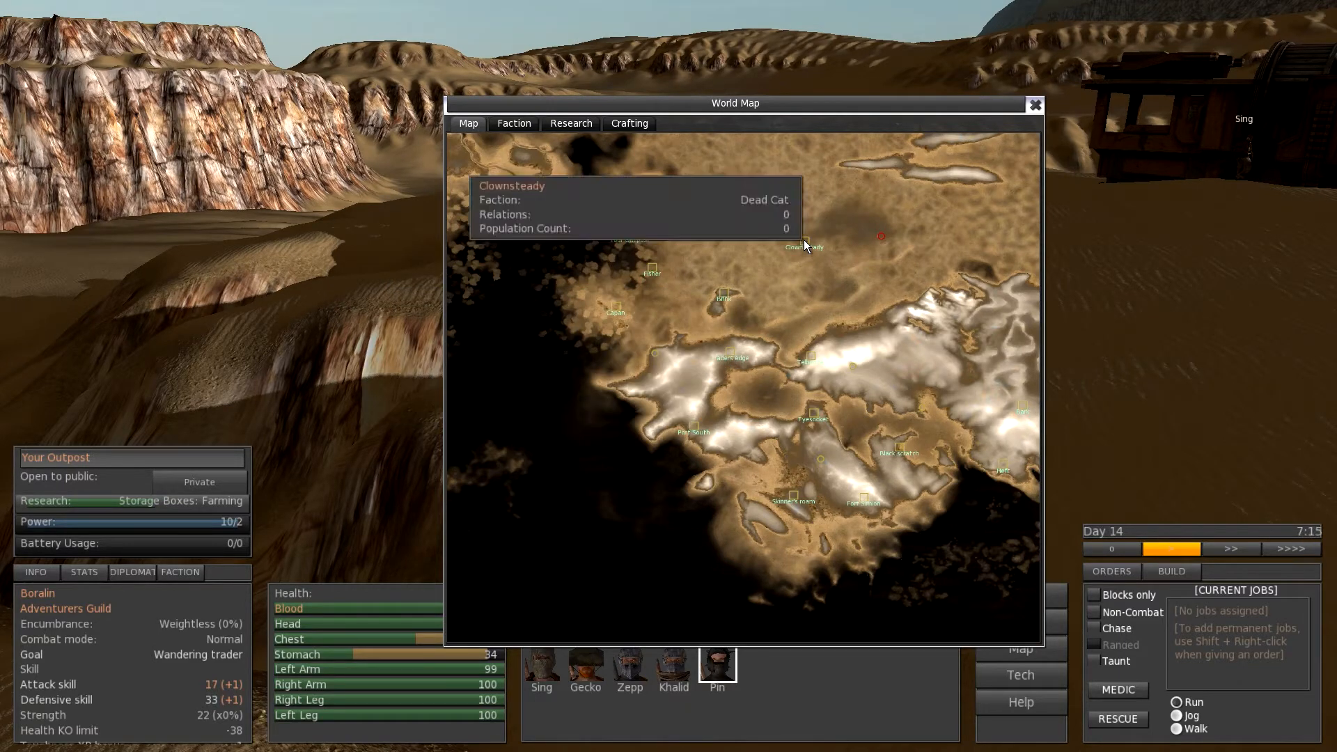
mouse_move(652, 271)
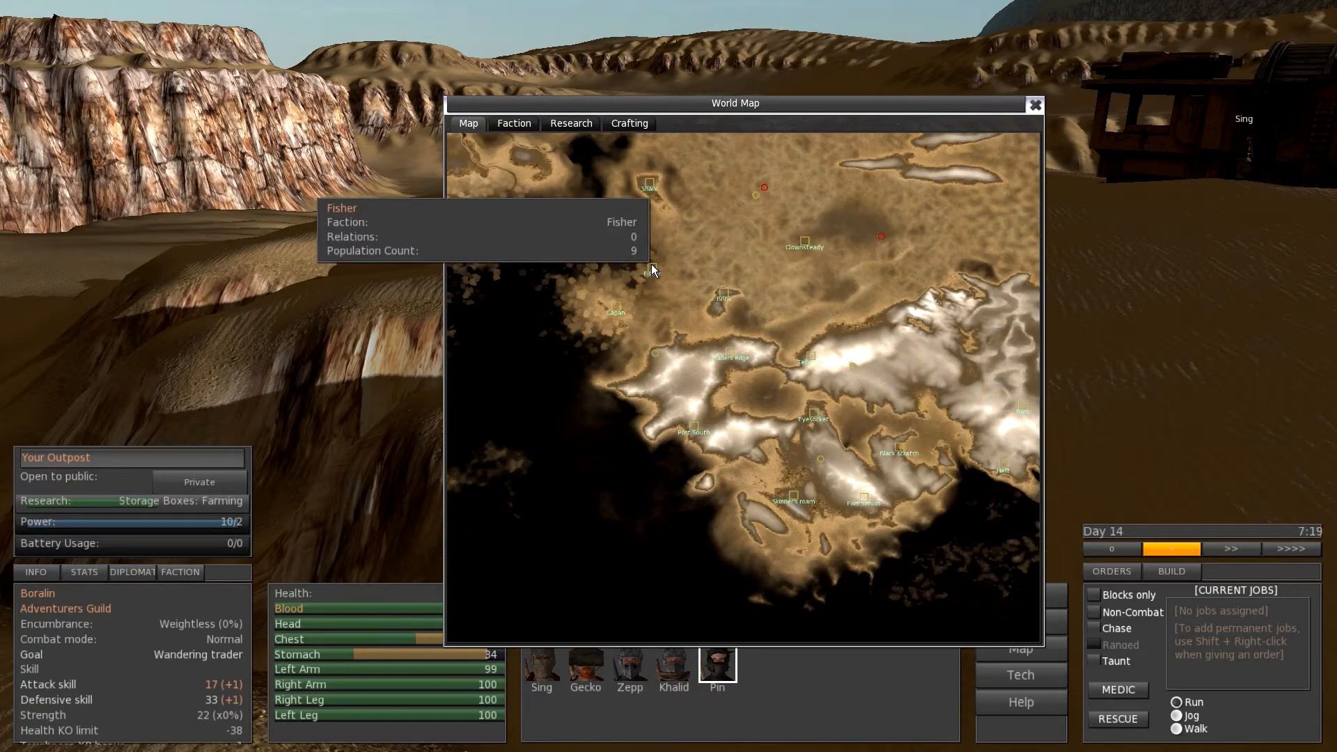
mouse_move(650, 184)
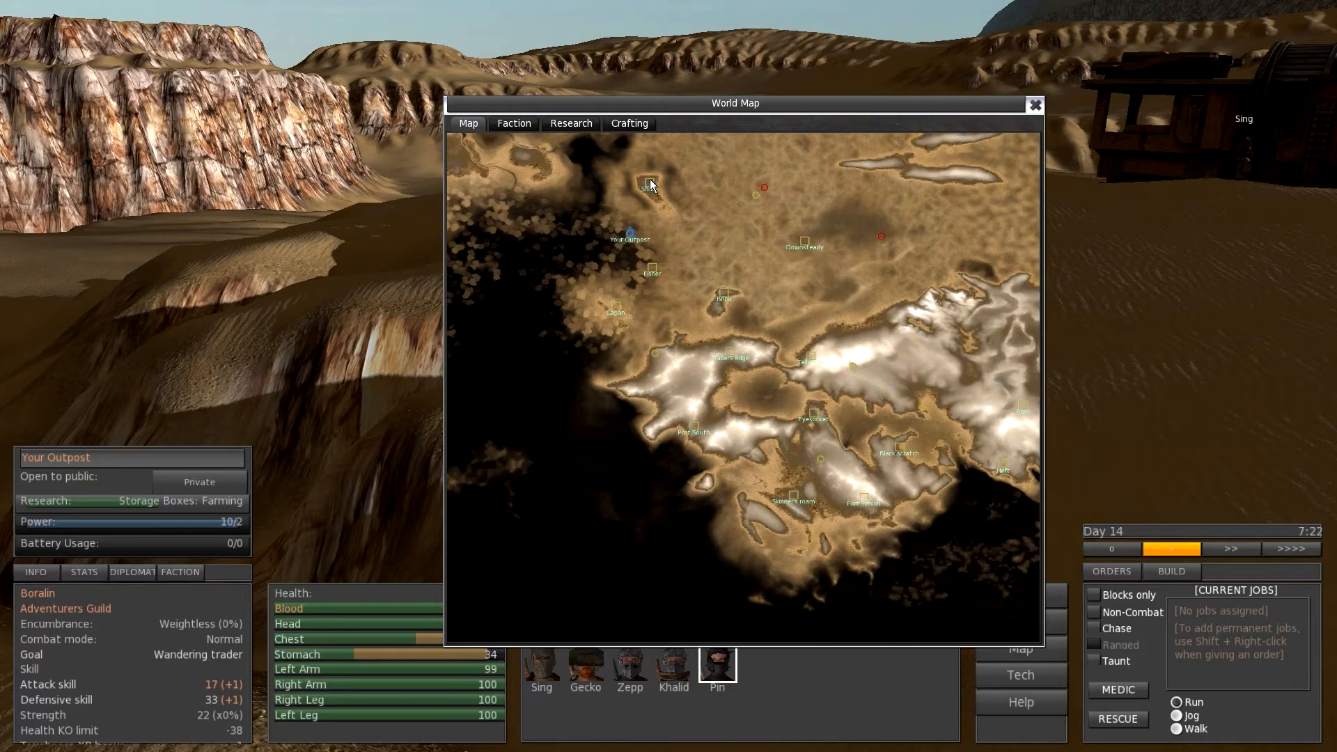
click(1035, 103)
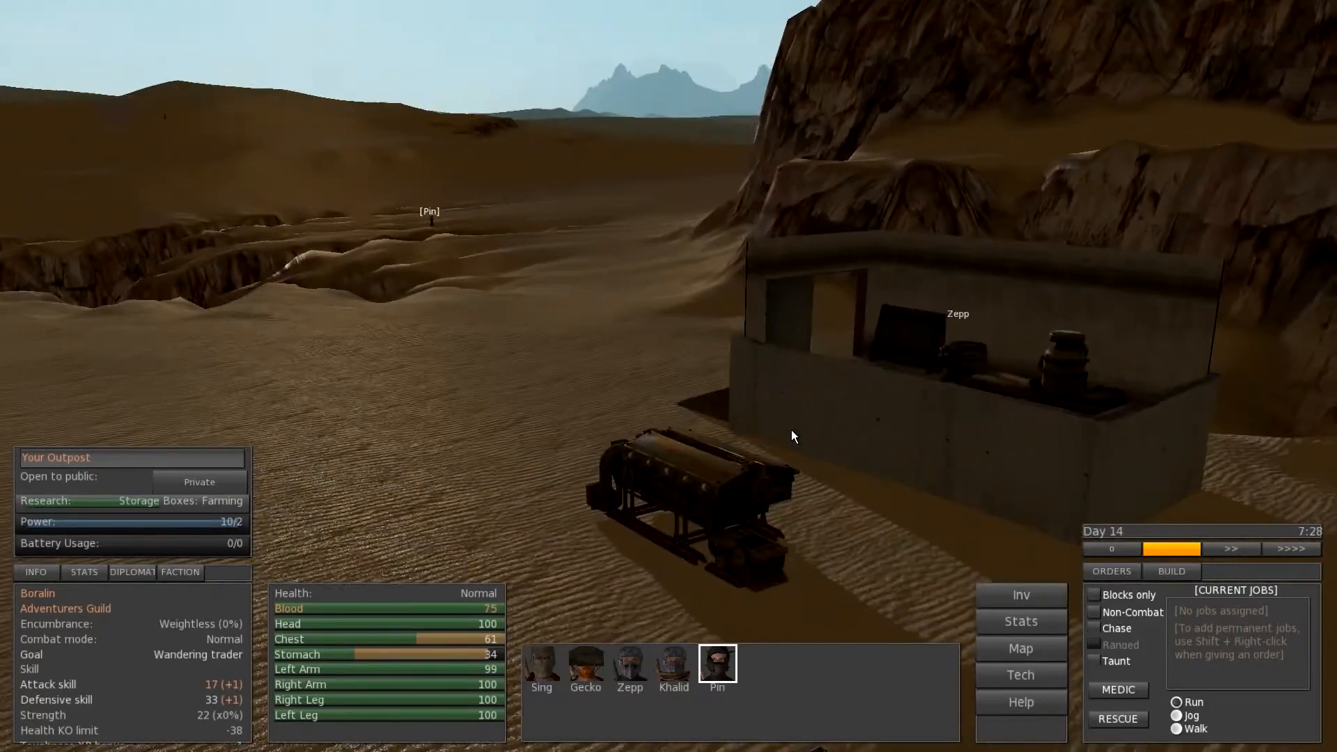
Speed up time as the squad travels into the canyon near the Traders Guild caravan
click(1289, 549)
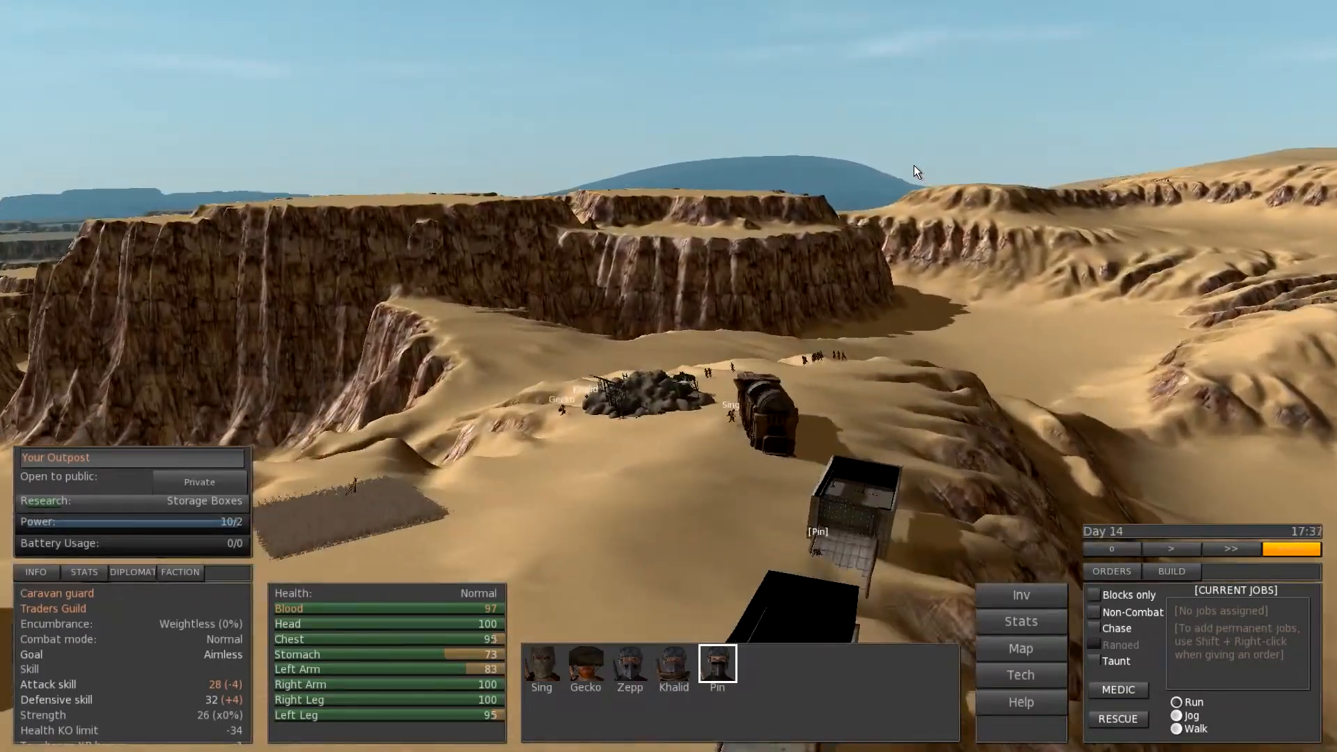
Check Sing's health panel showing limb trauma and very low blood
click(1111, 549)
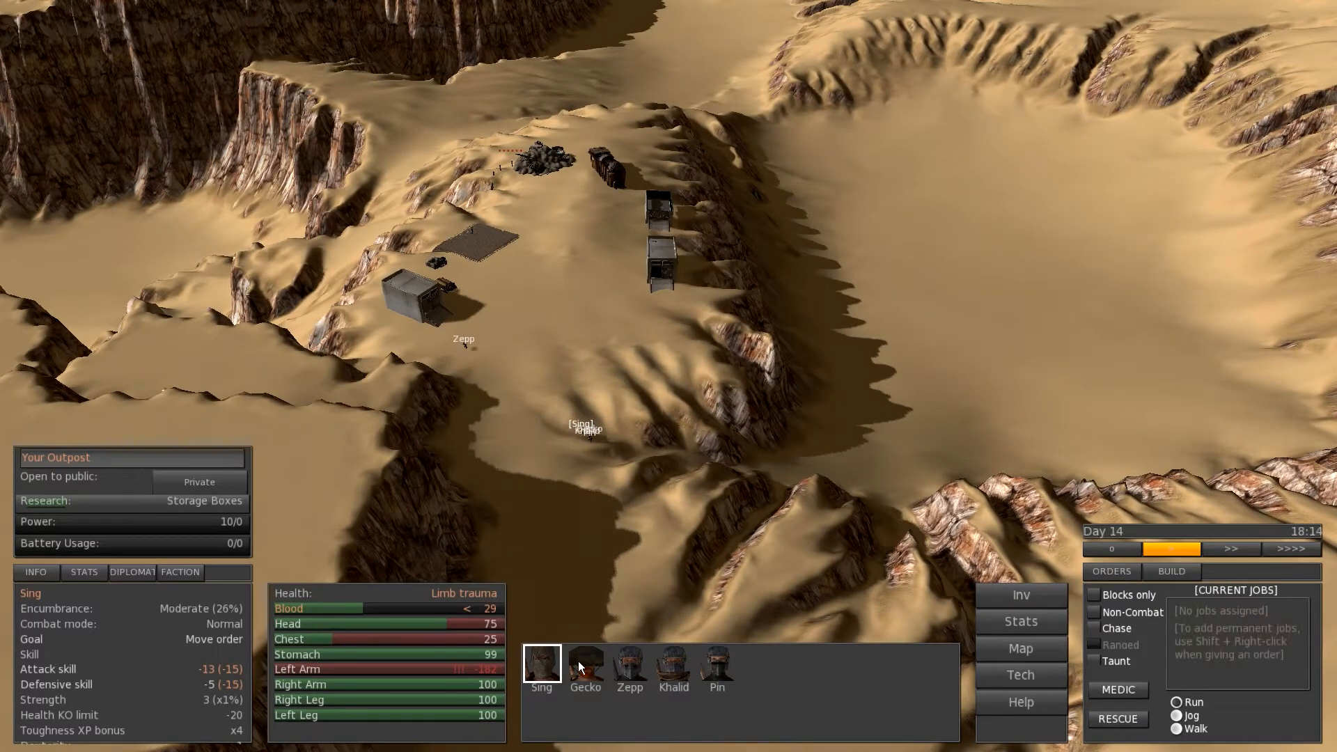
Cycle through Zepp, Khalid and Pin, check Pin's inventory, then close it
click(629, 667)
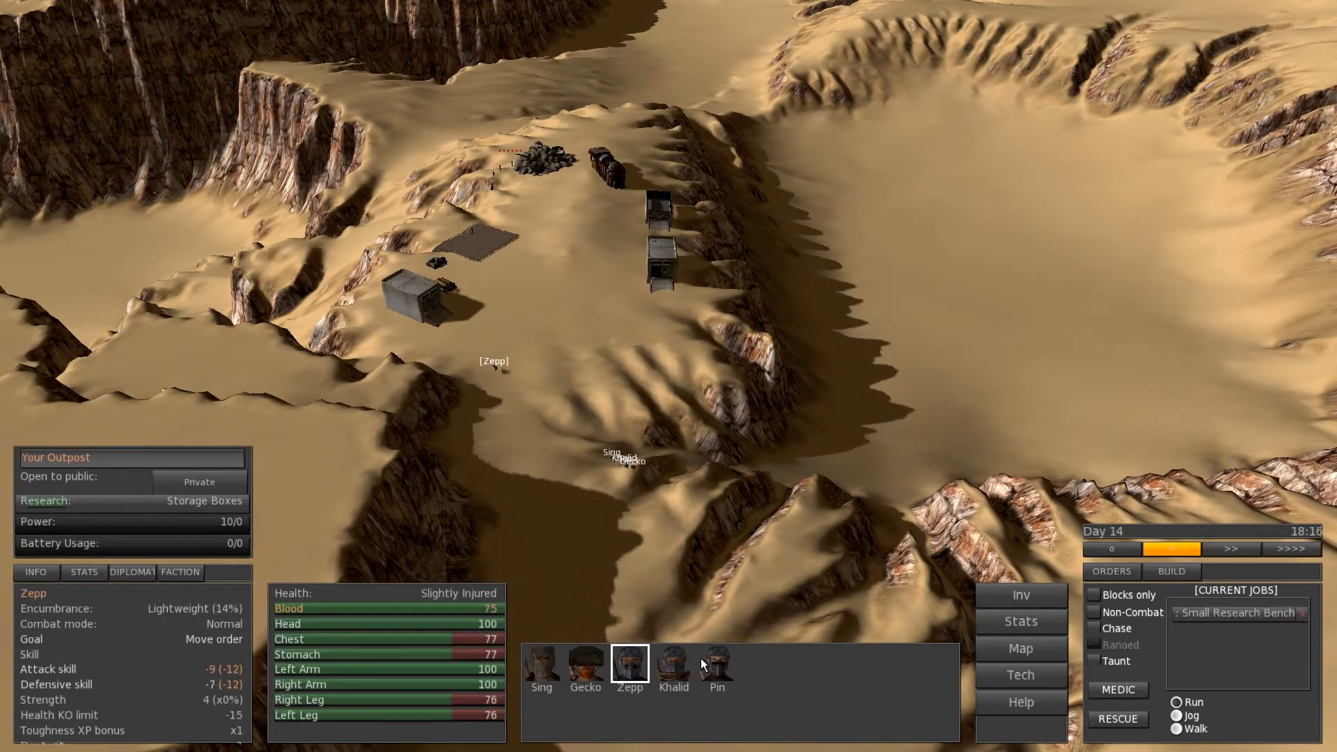
click(672, 664)
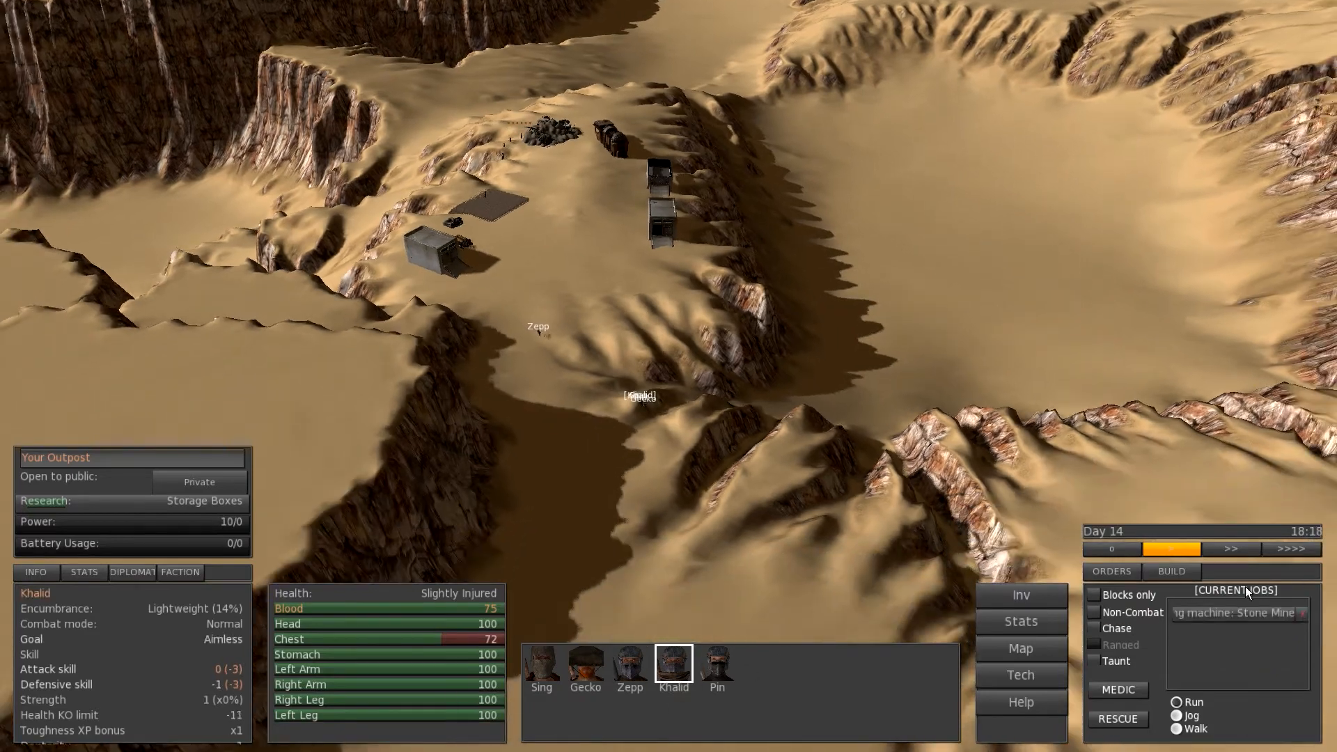
click(715, 666)
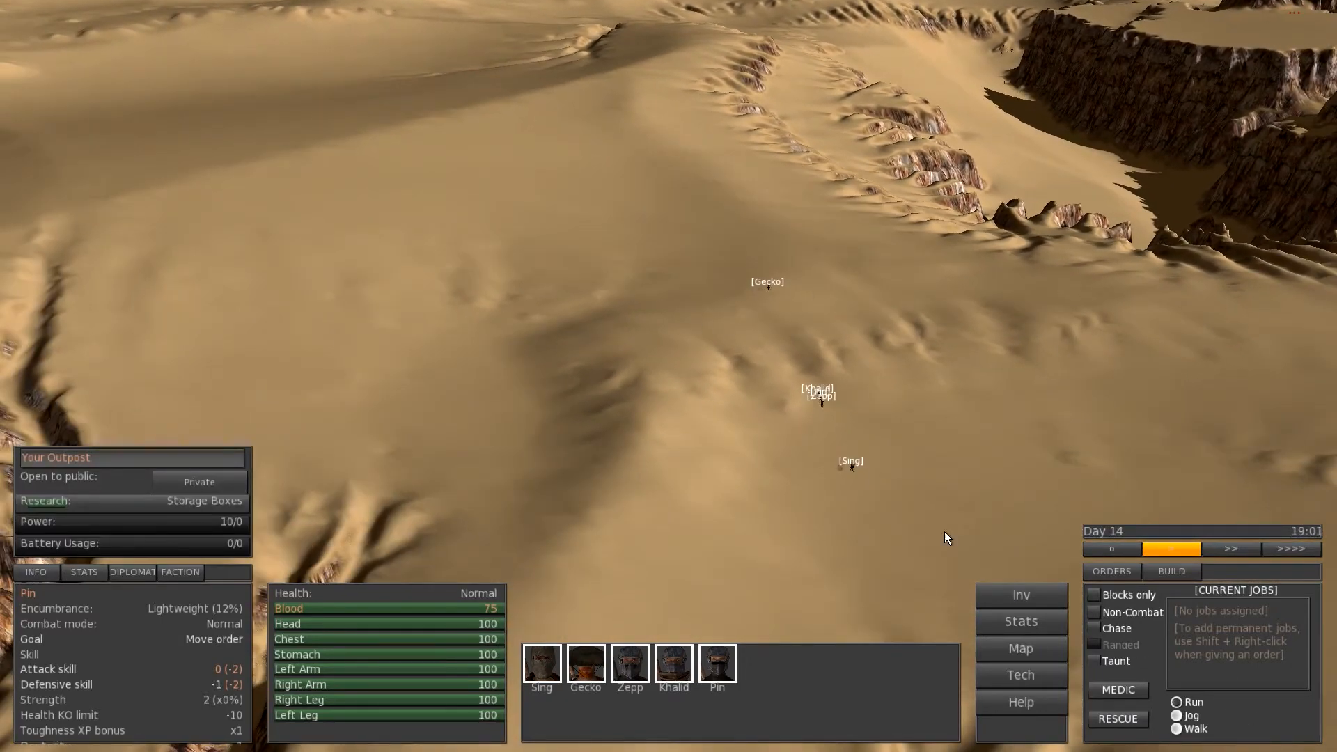
click(717, 663)
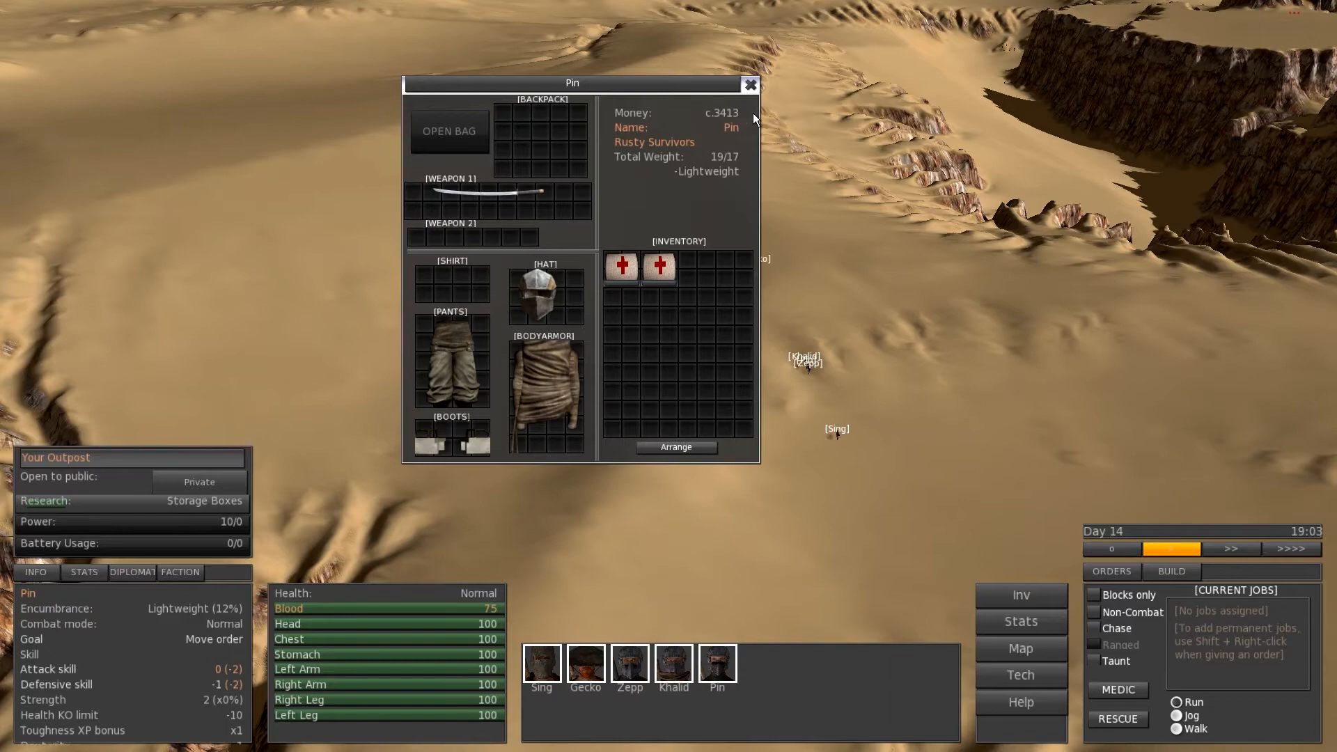
click(749, 85)
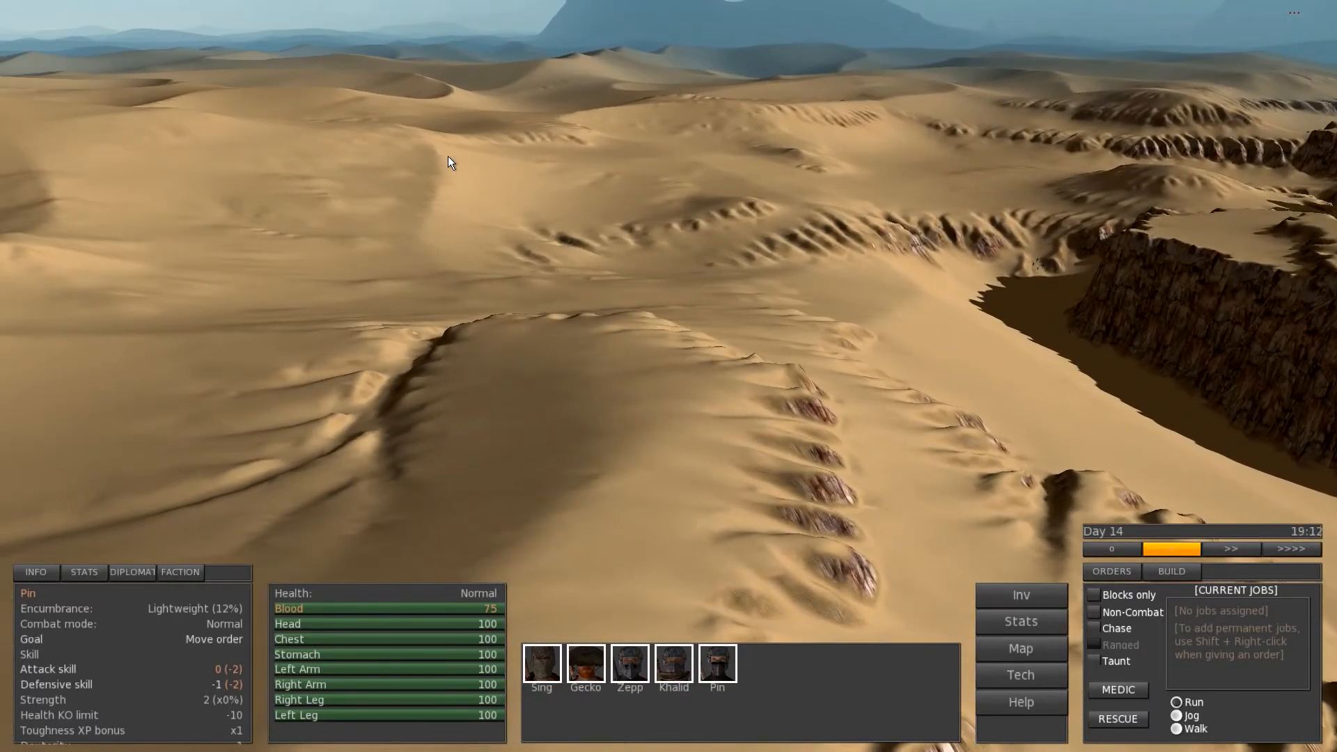
Consult the world map briefly and close it while the squad crosses the dunes
click(1019, 648)
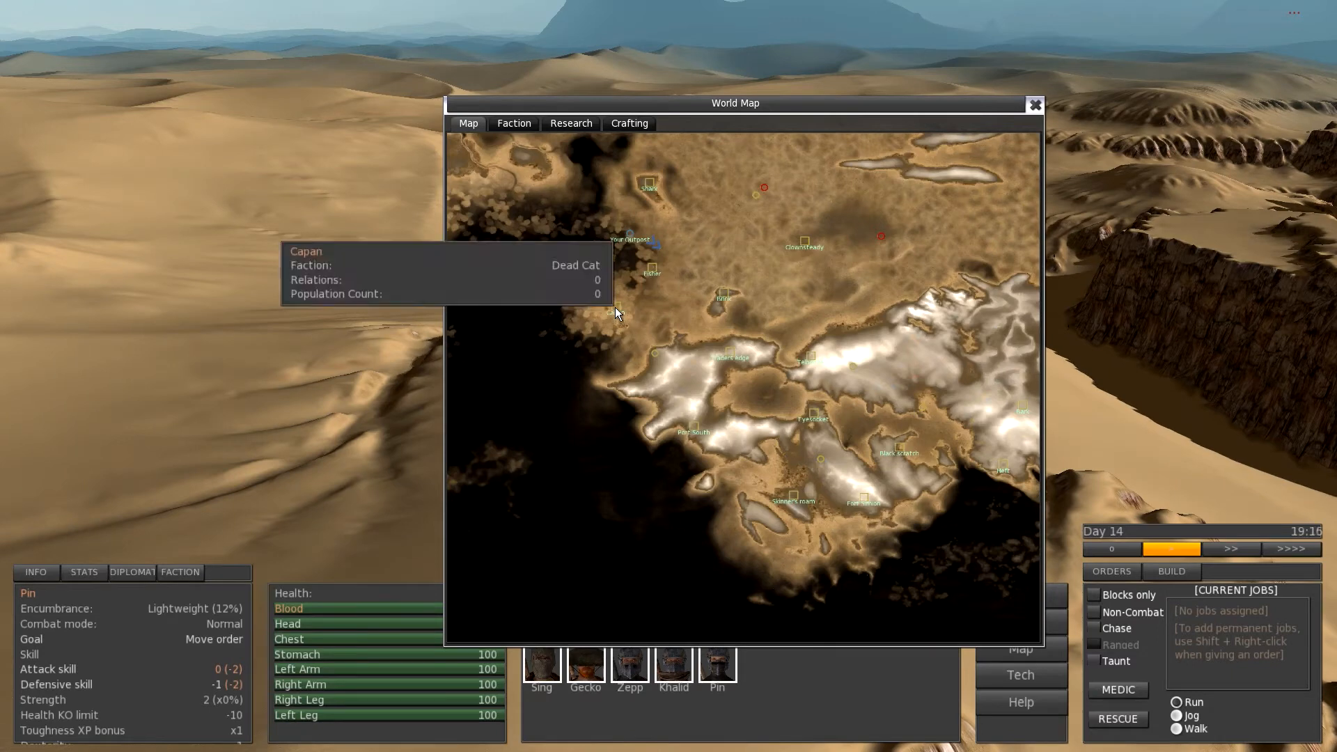
mouse_move(724, 298)
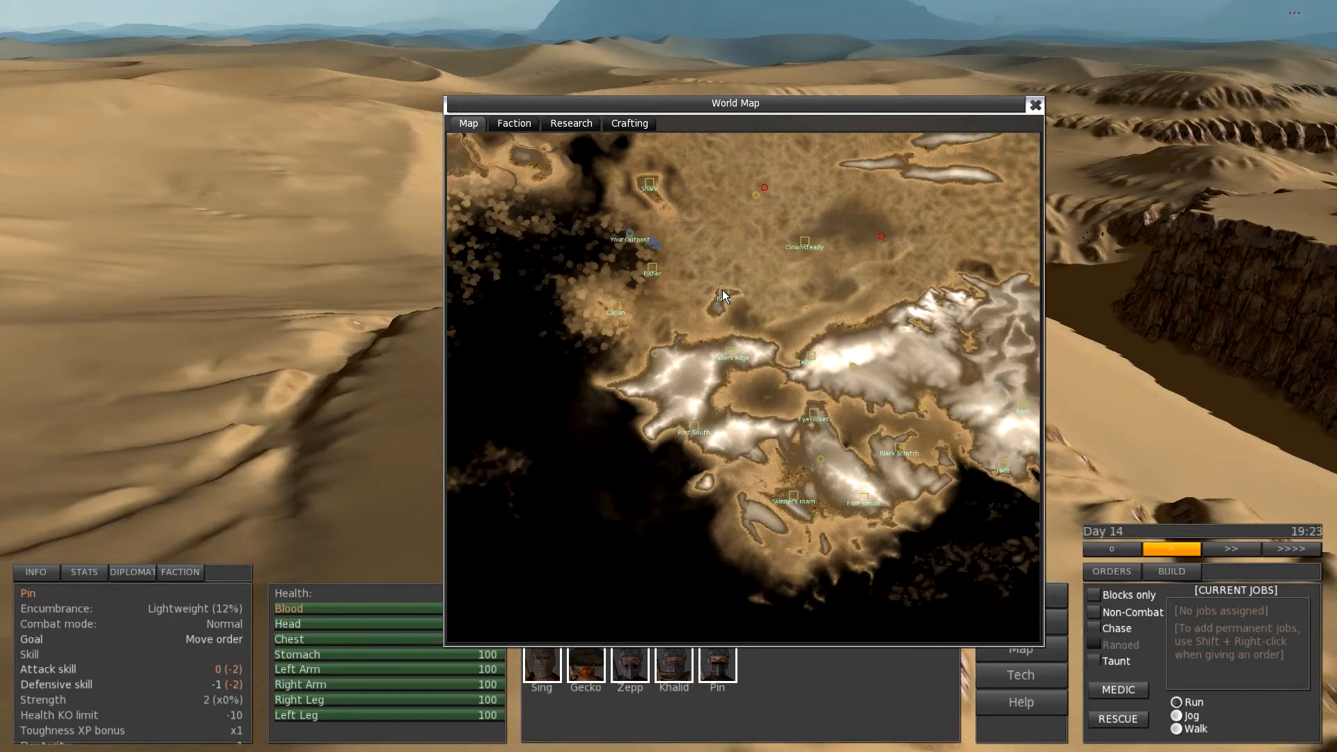
click(1035, 104)
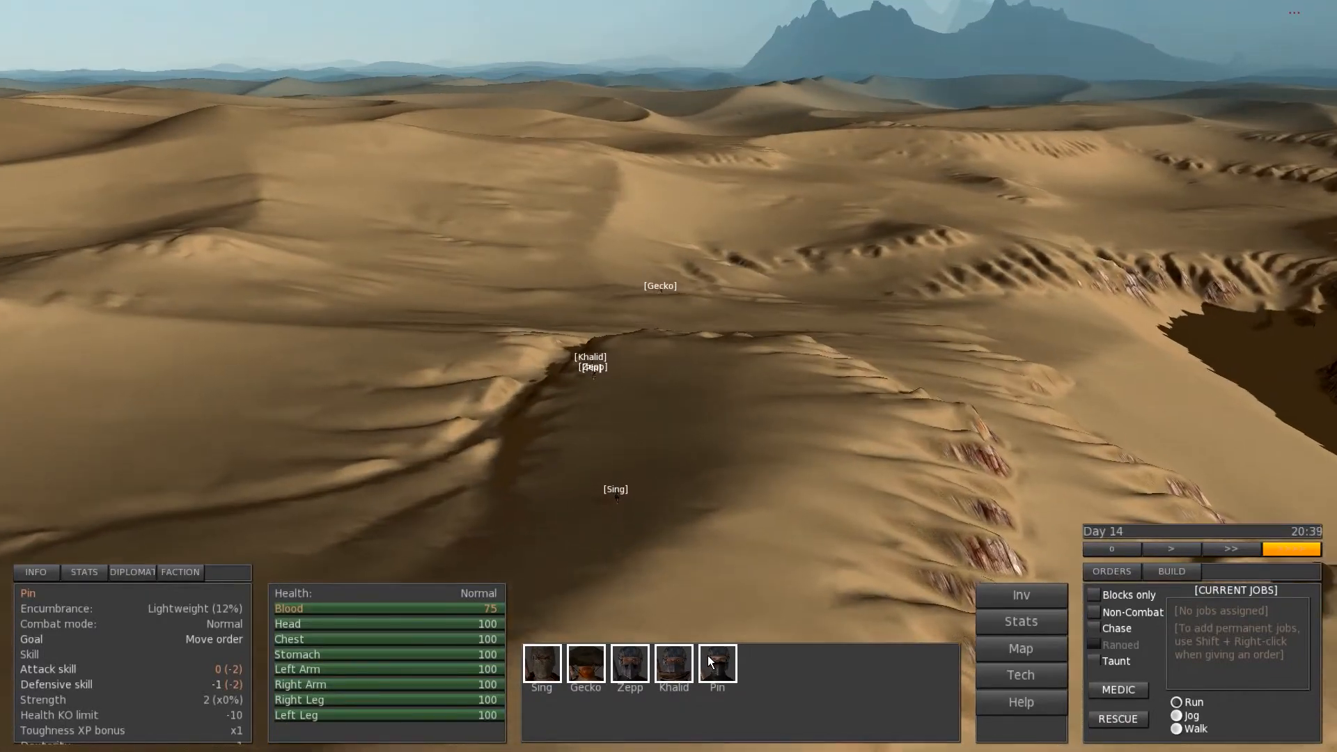
Bring up the world map over the evening desert near the outpost region
click(585, 662)
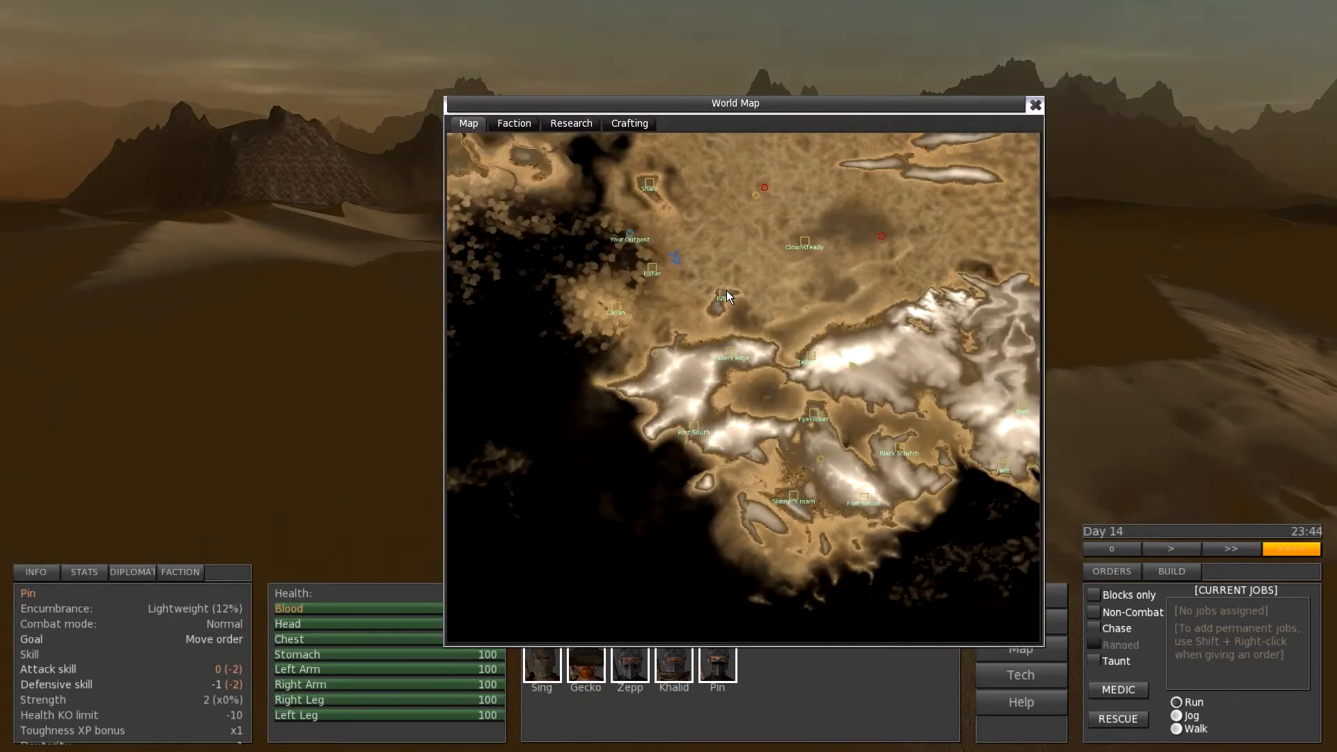
click(1035, 104)
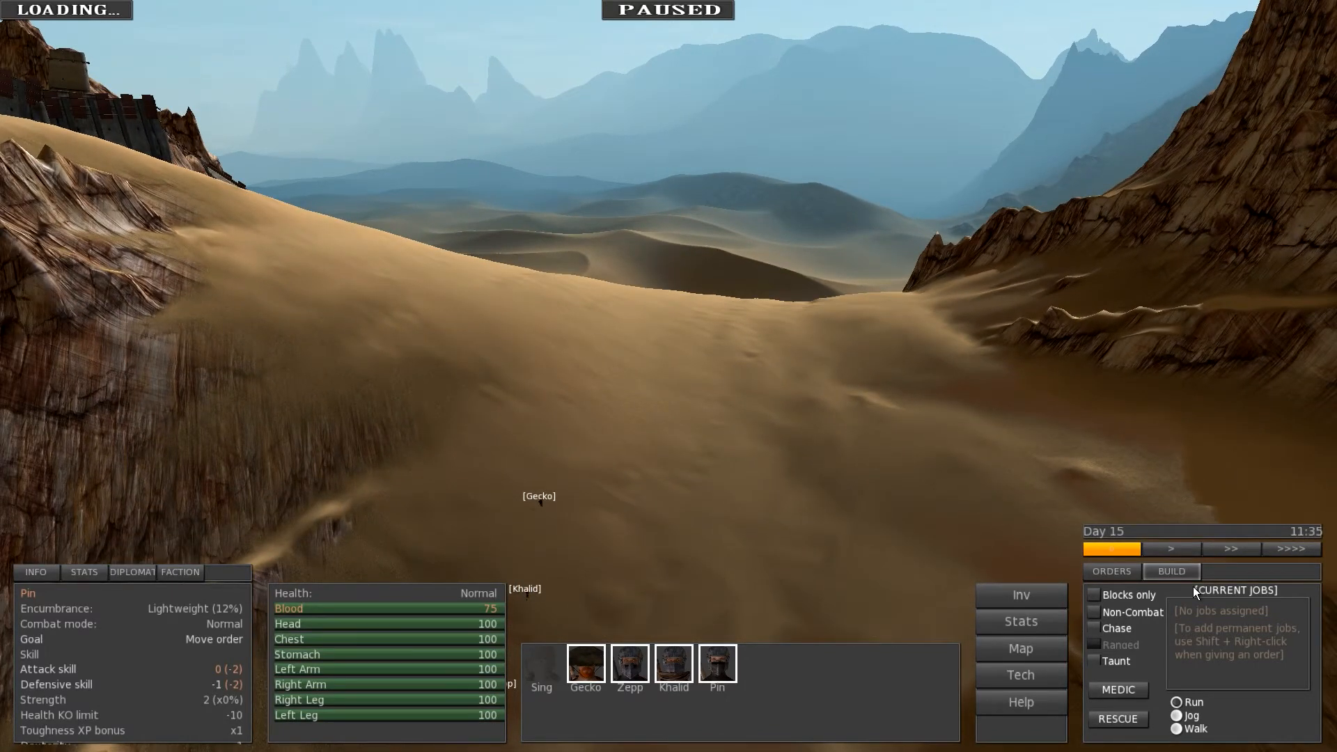
Resume the paused game so the squad keeps climbing the ridge toward Brink
click(1170, 549)
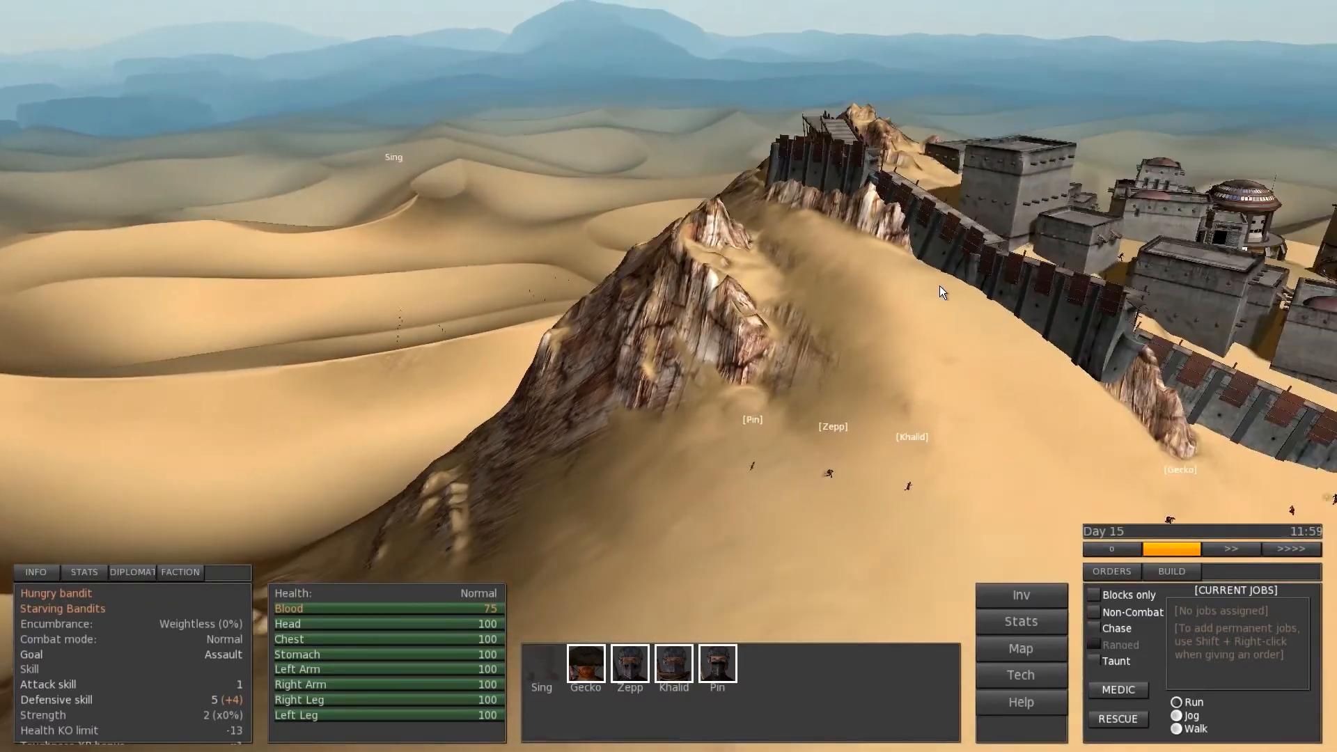
Review Pin's skills sheet, reading Athletics 15 and Engineer 8
click(717, 664)
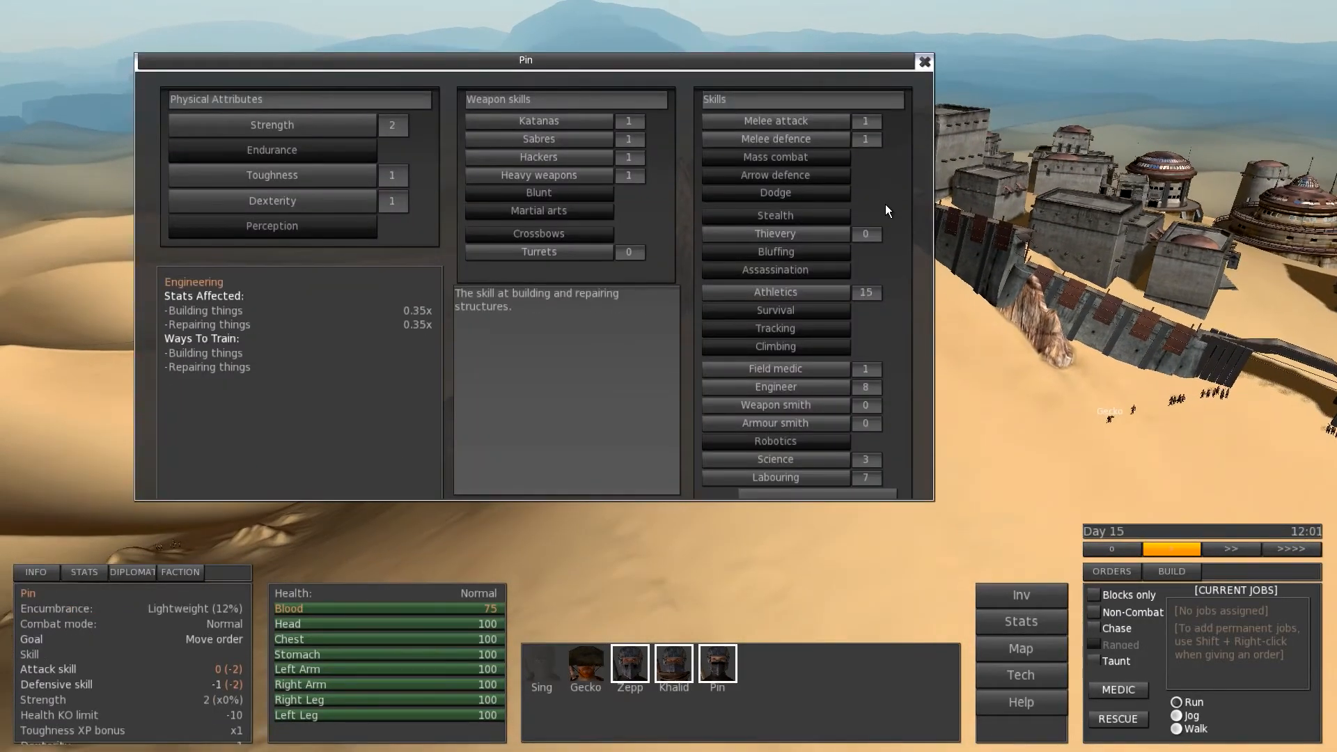
click(923, 61)
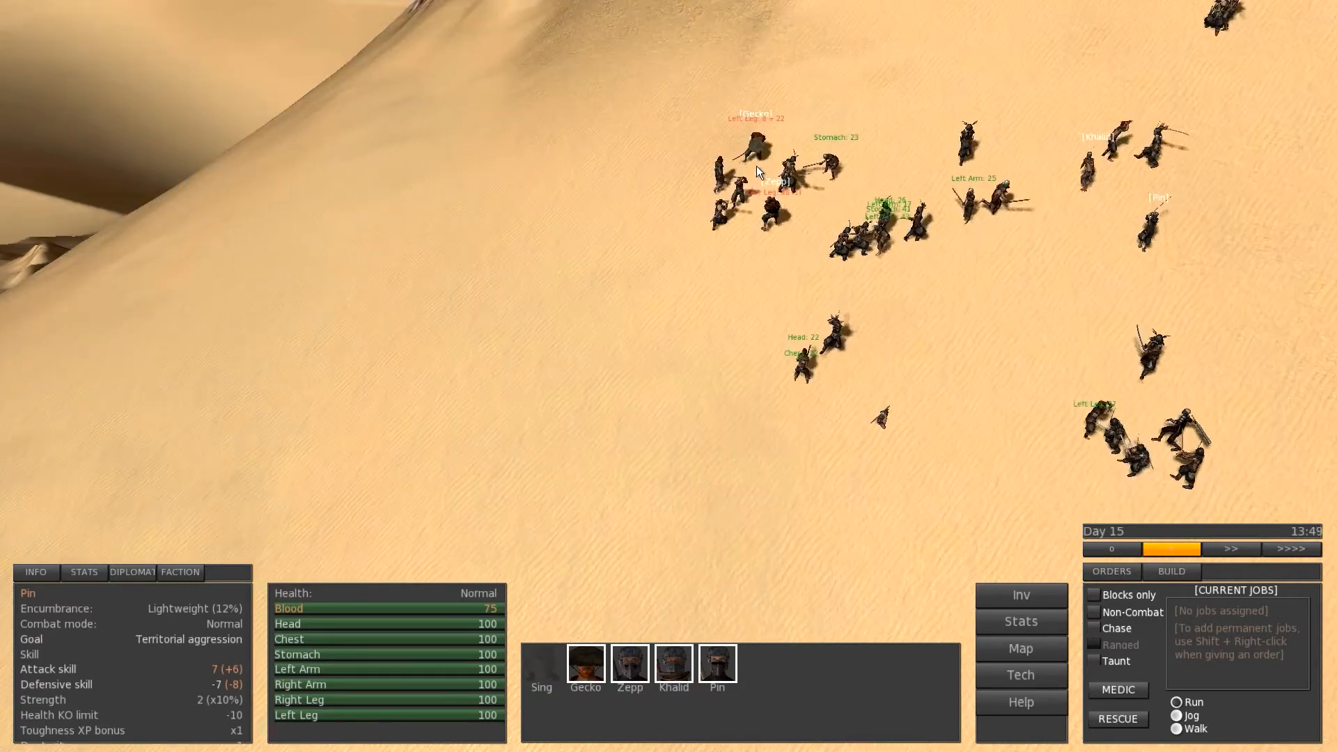
Select Zepp and Gecko to direct them against the starving bandits on the dune
click(629, 662)
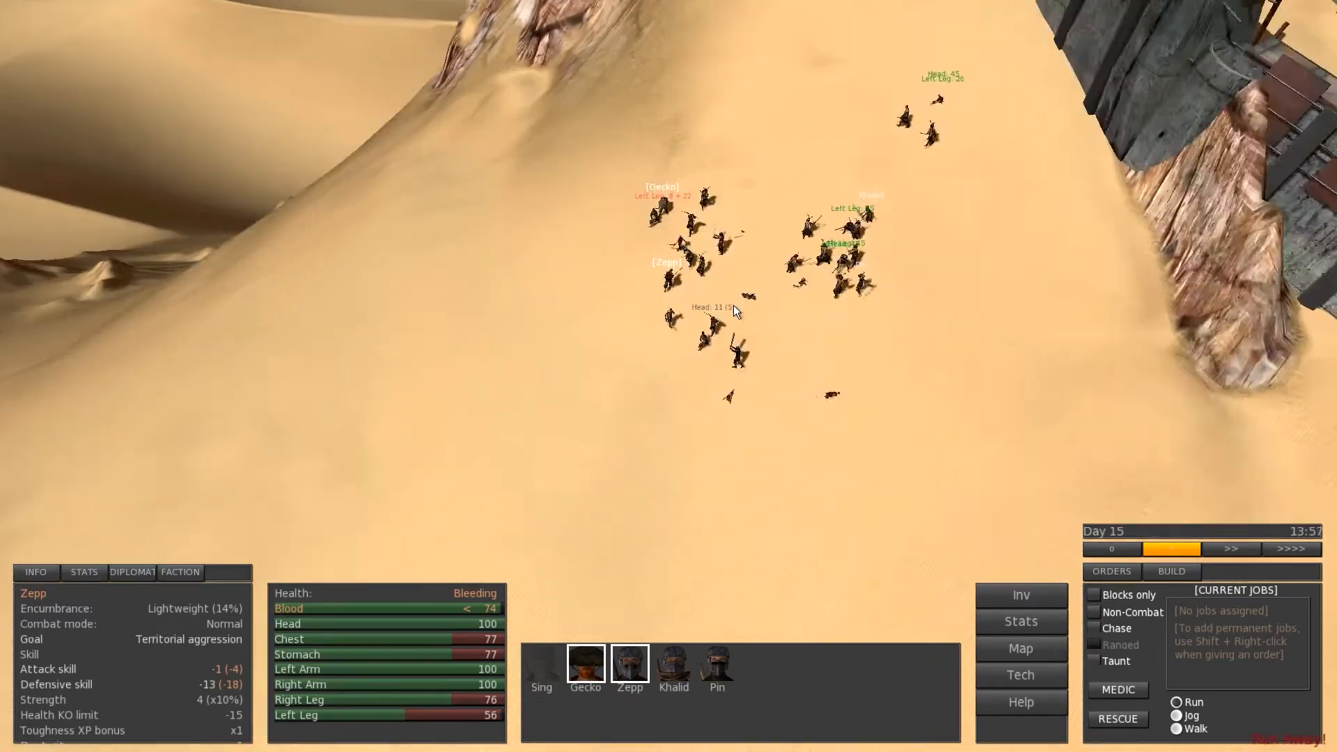
click(584, 662)
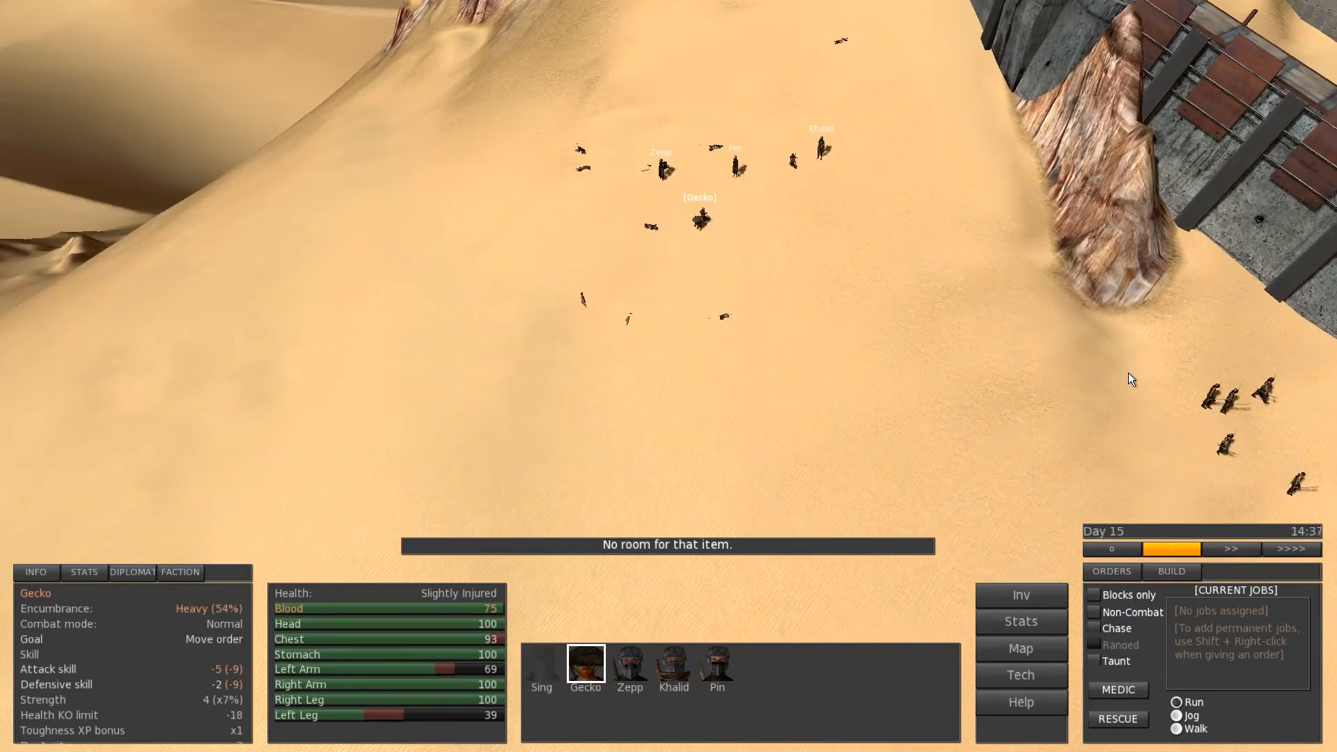
Select wounded Zepp among the fallen bandits' bodies outside Brink
click(629, 662)
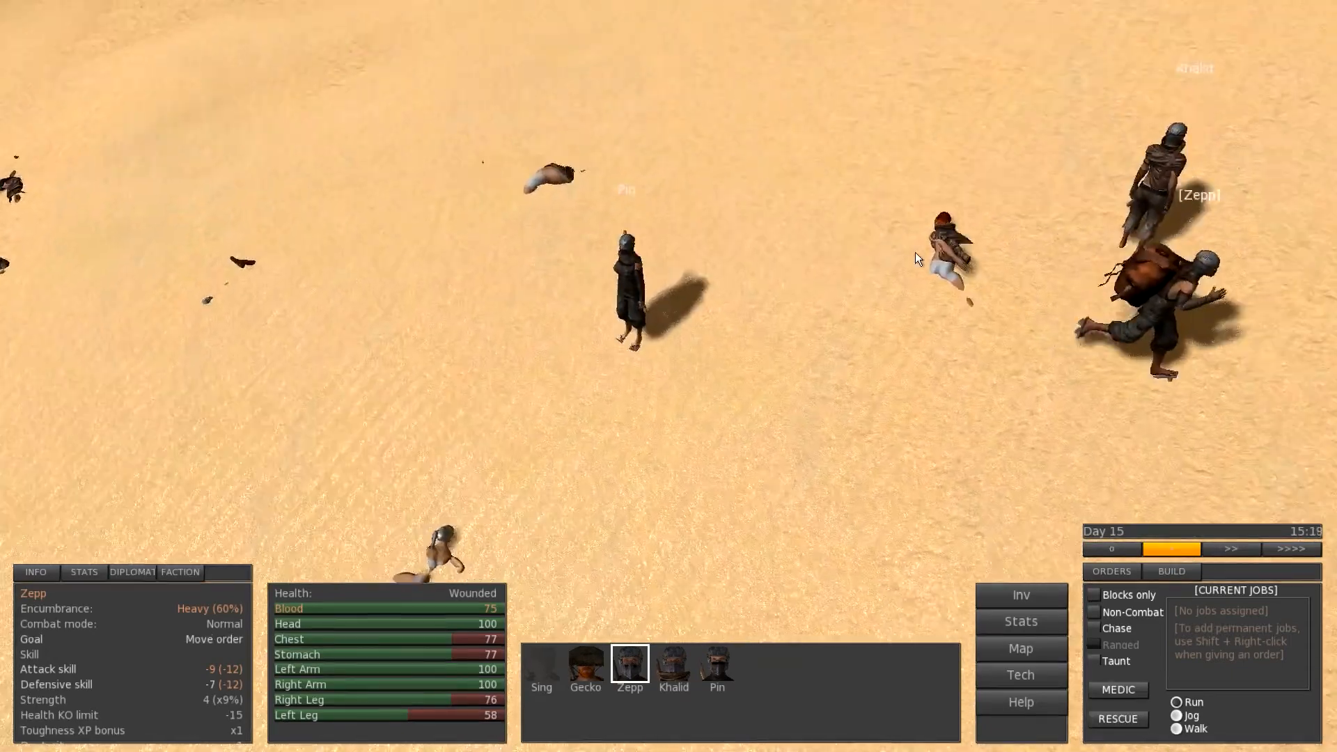
Regroup Khalid, Gecko and Pin on the dune beneath Brink's walls and pause
click(672, 662)
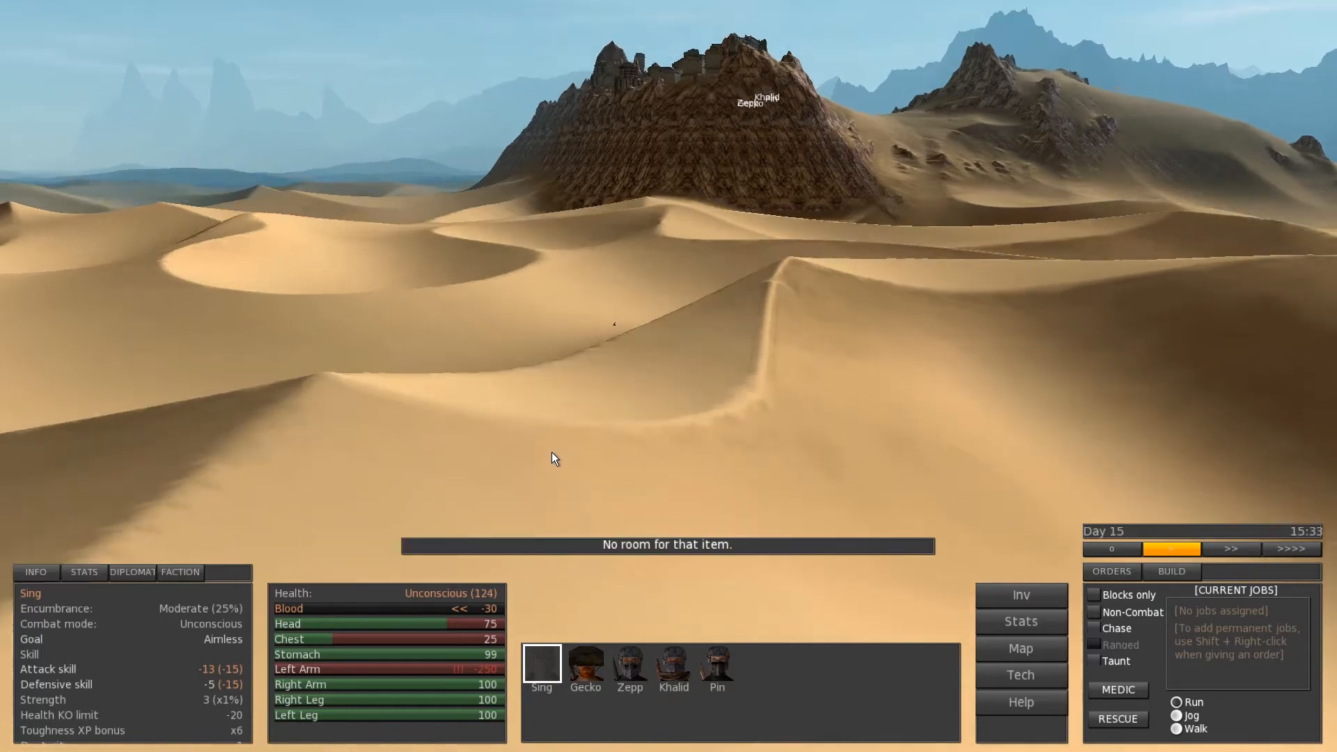
click(586, 665)
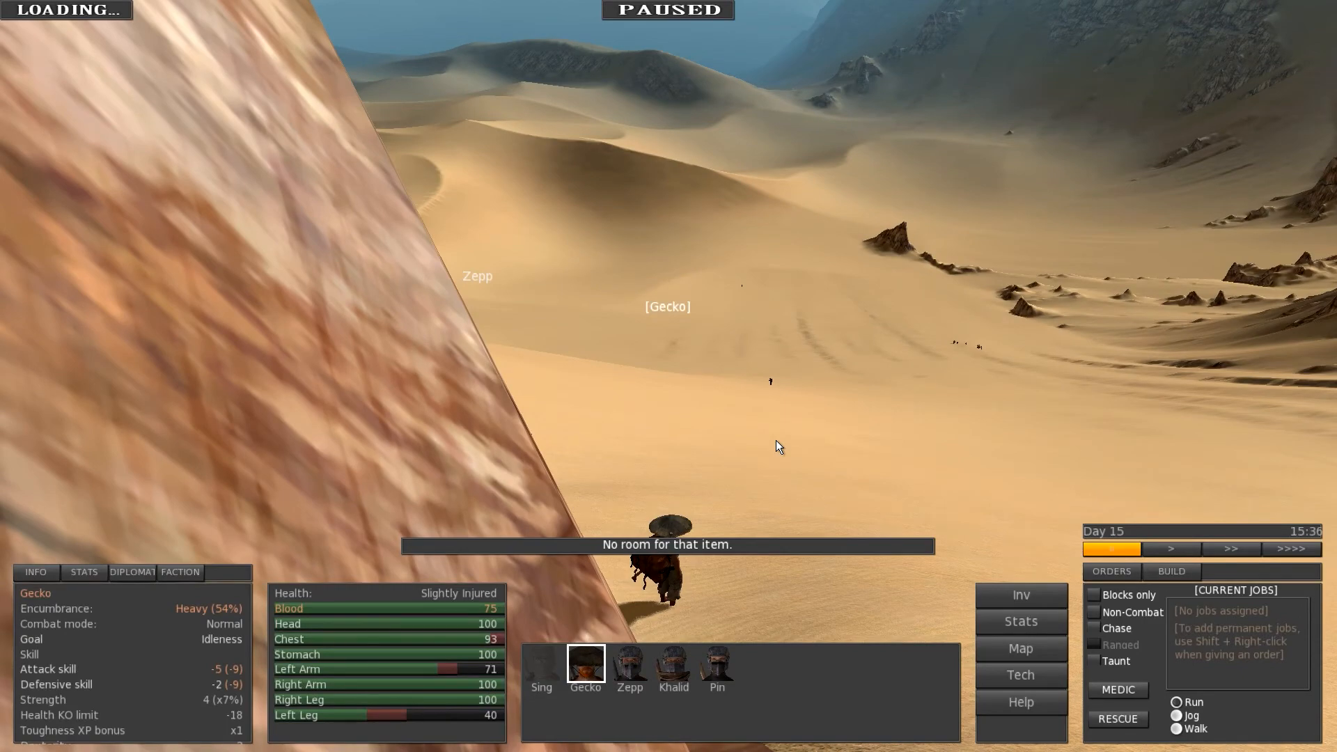
click(716, 666)
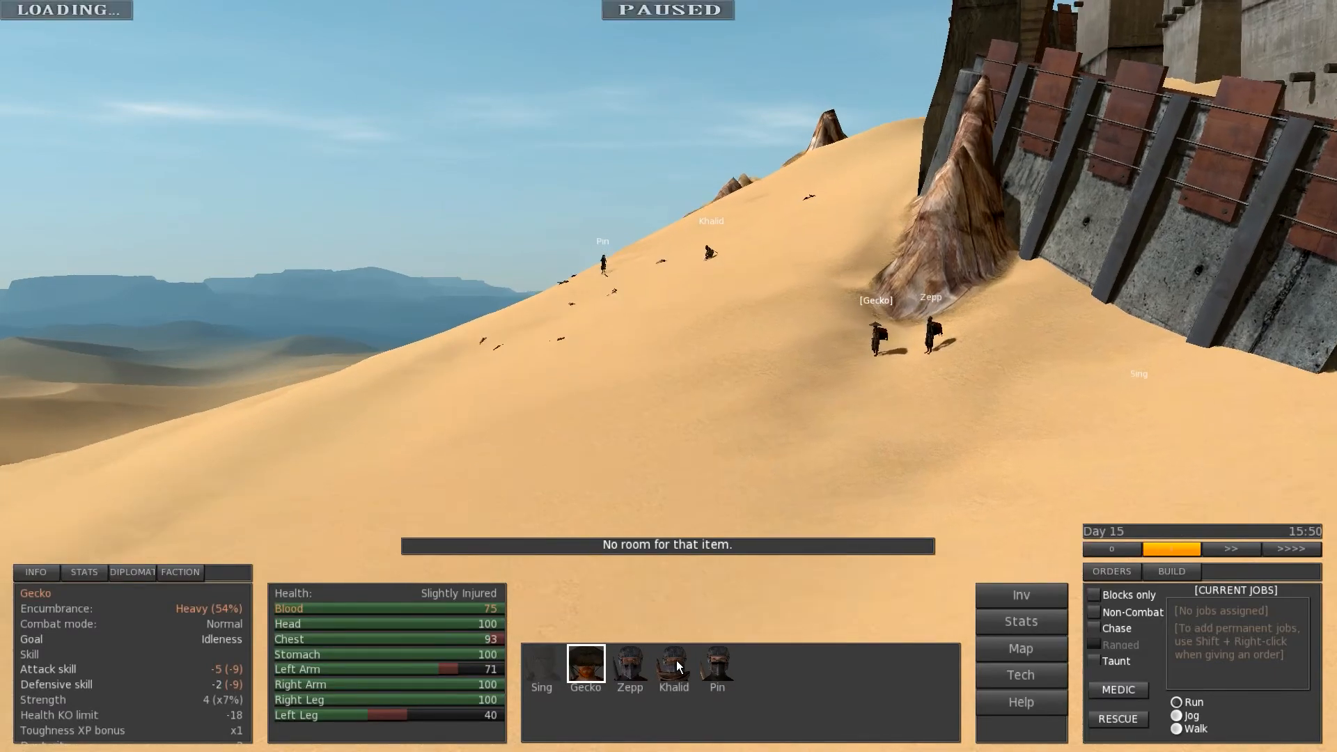
Send Khalid to loot a fallen bandit's body on the dune
click(672, 663)
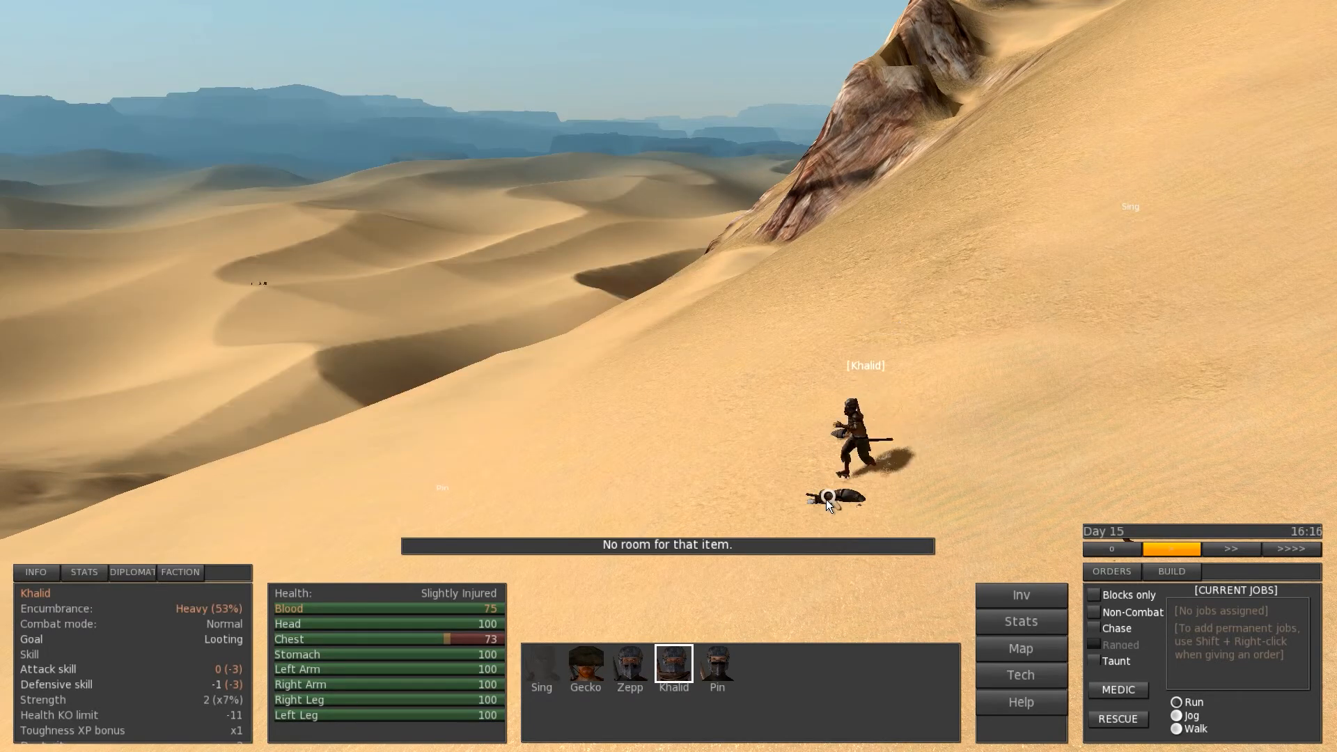
click(827, 499)
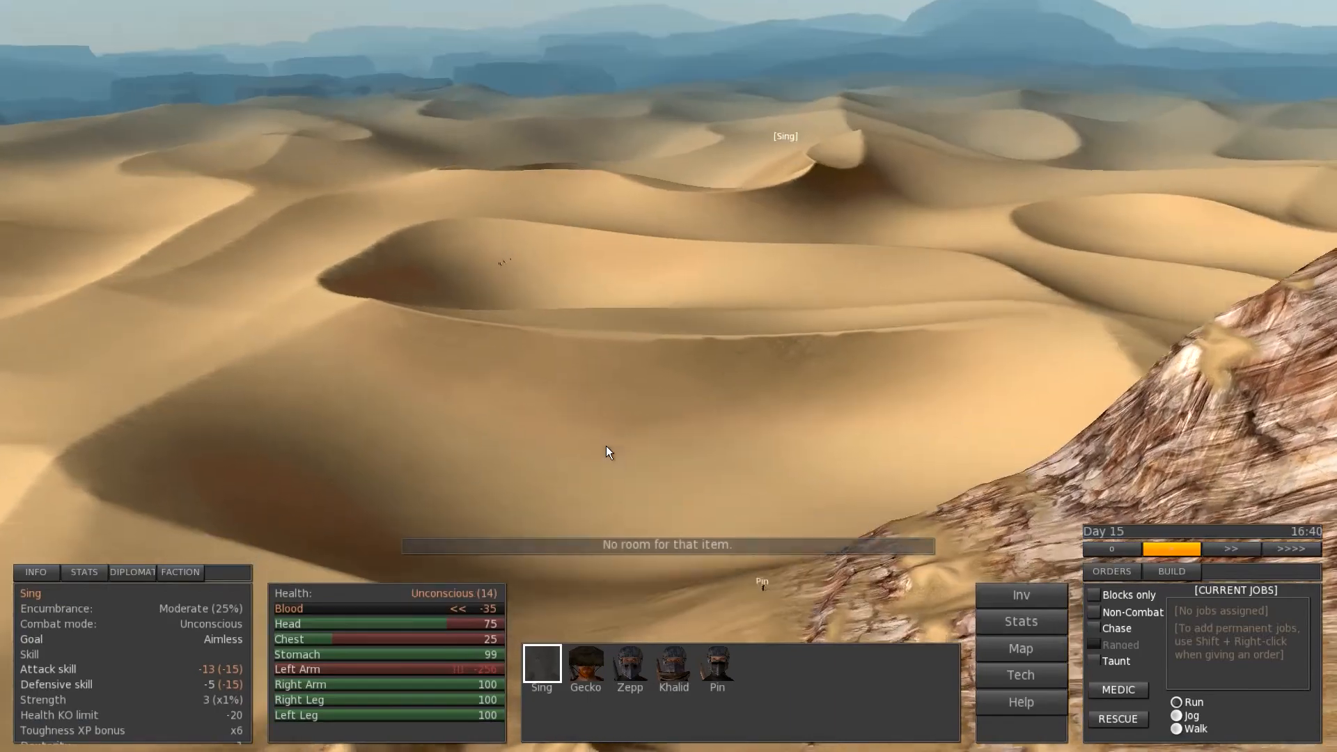
Order Pin to follow the squad toward the domed shop building inside Brink
click(716, 664)
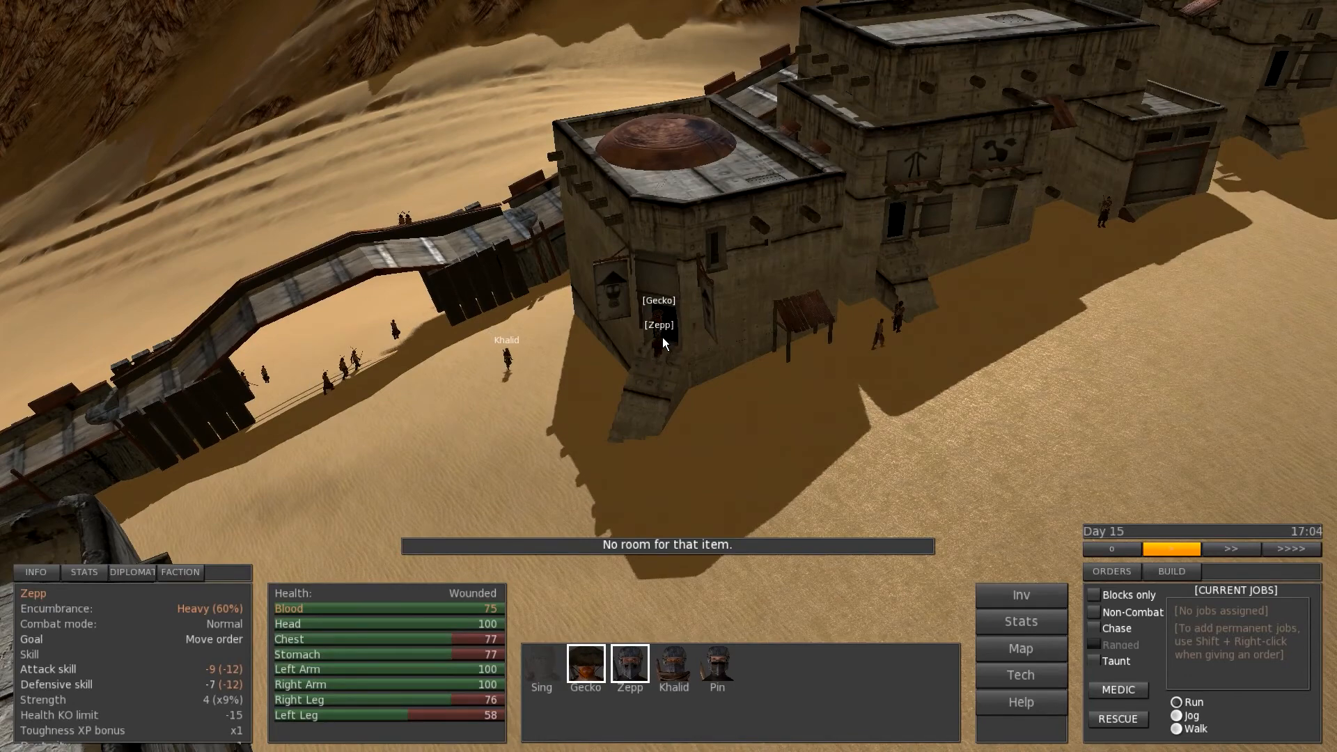
click(673, 664)
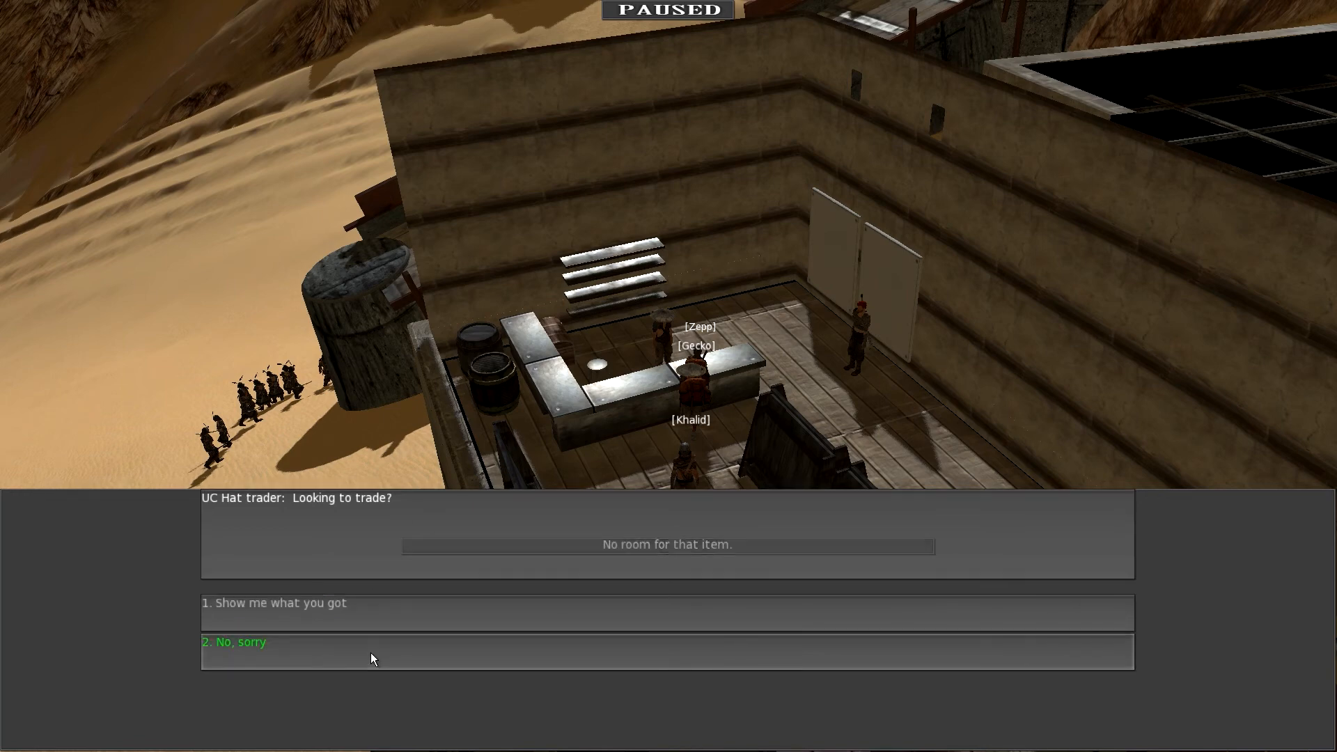
mouse_move(490, 603)
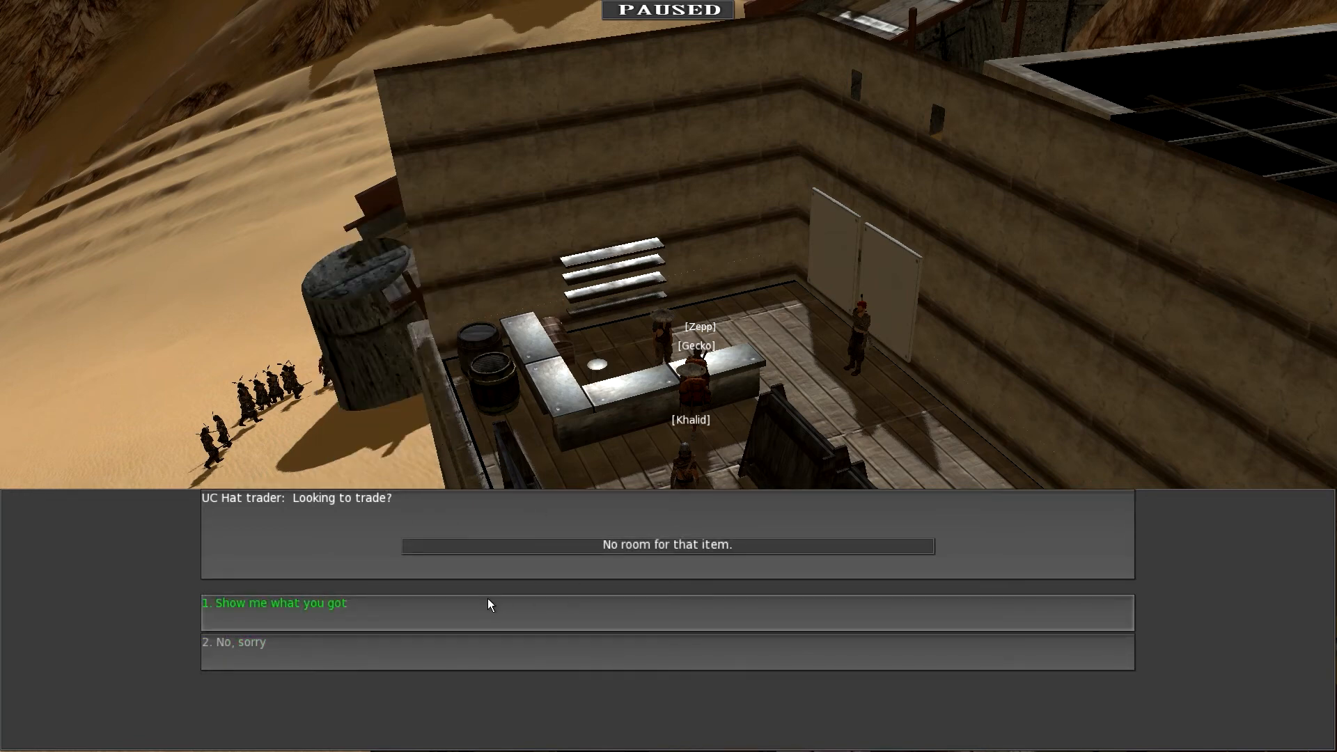
mouse_move(485, 620)
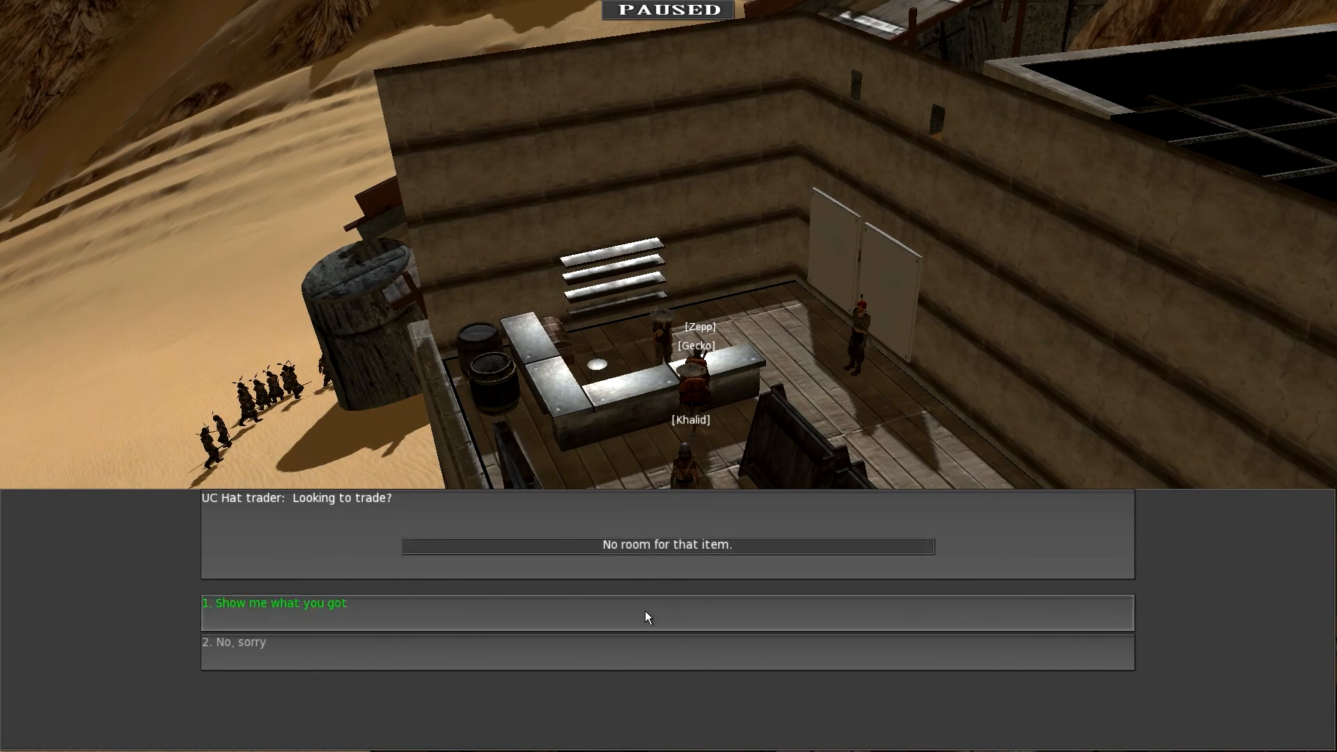
Ask the hat trader 'Show me what you got' to open the trade screen with the hat stock
click(274, 603)
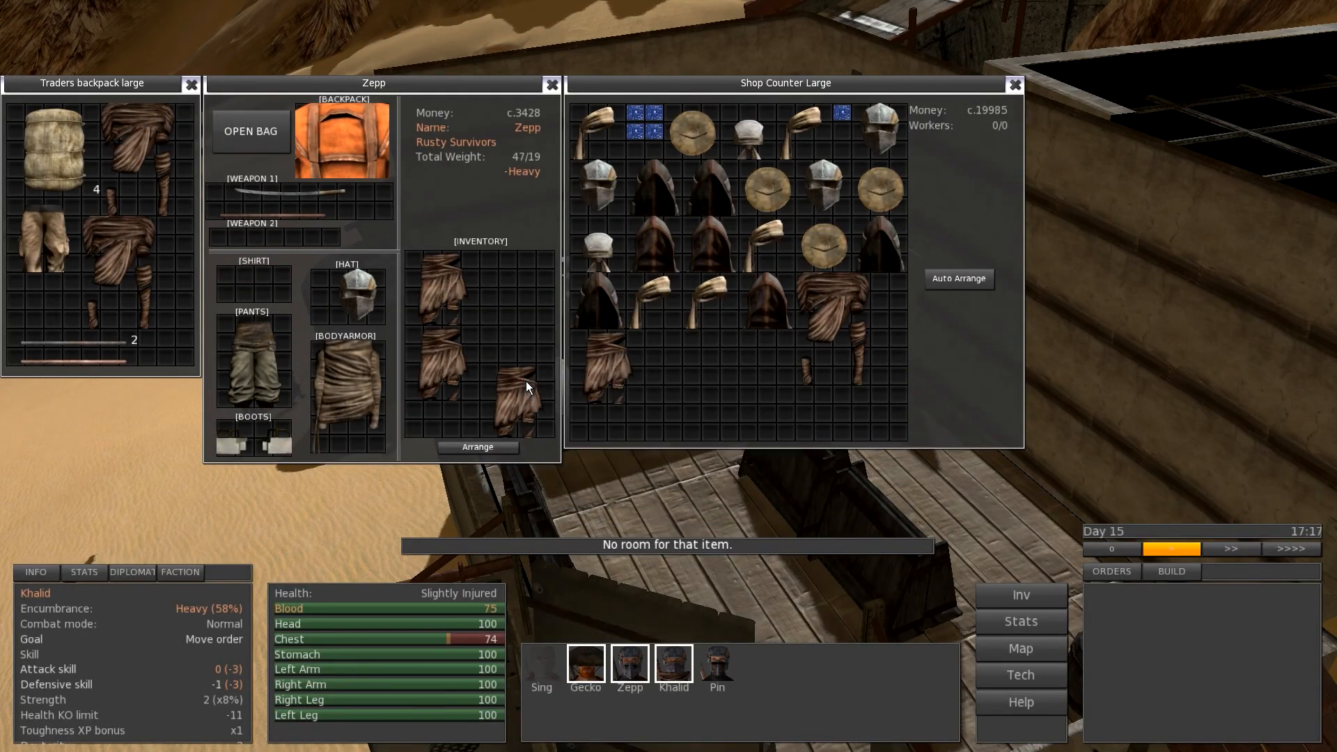